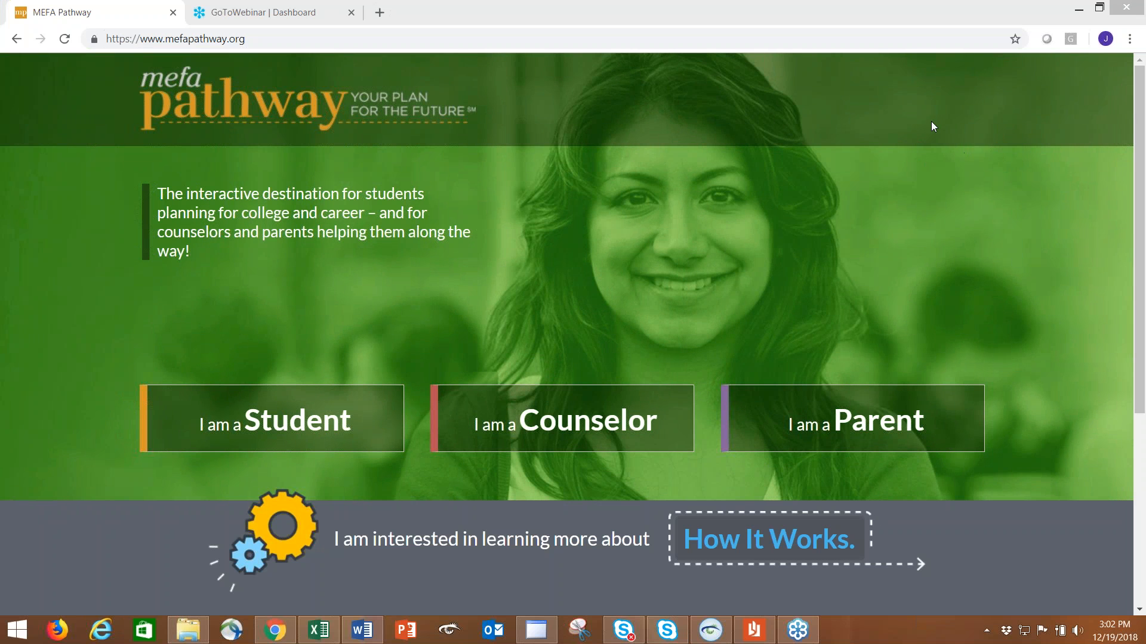
pyautogui.moveTo(487, 528)
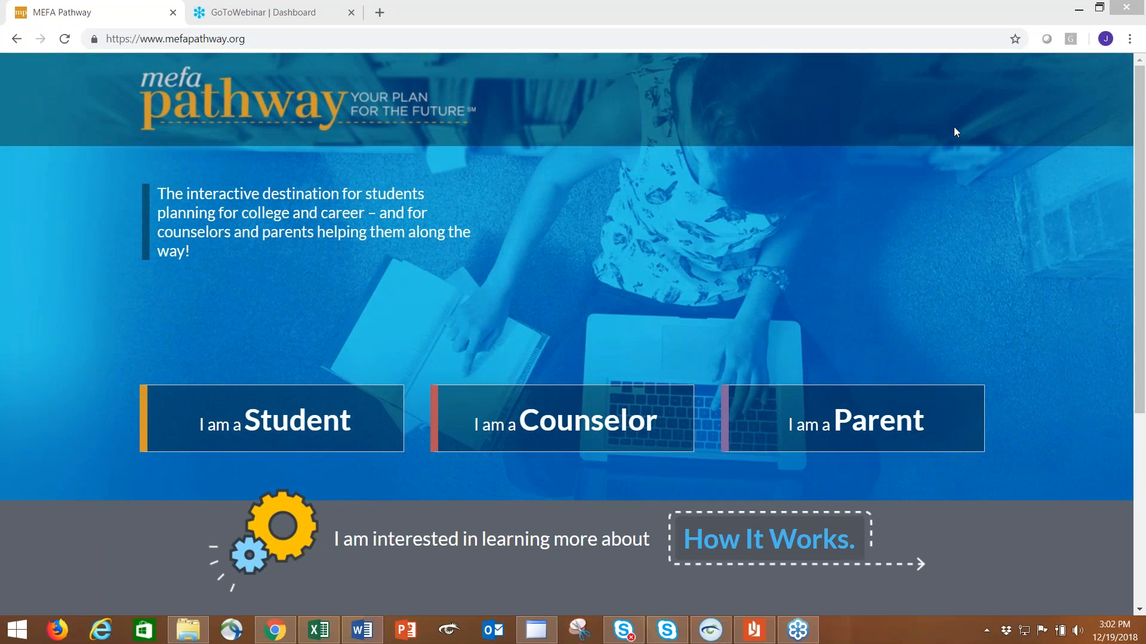
pyautogui.moveTo(1095, 610)
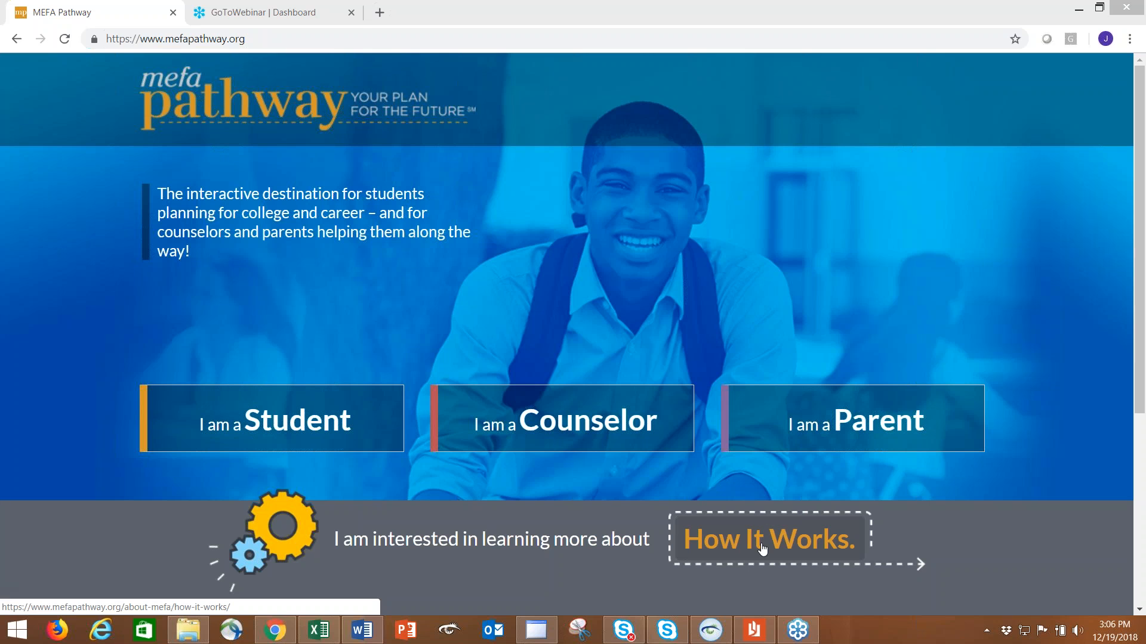
# View the How It Works overview, then go to the For Students login page.
pyautogui.click(767, 540)
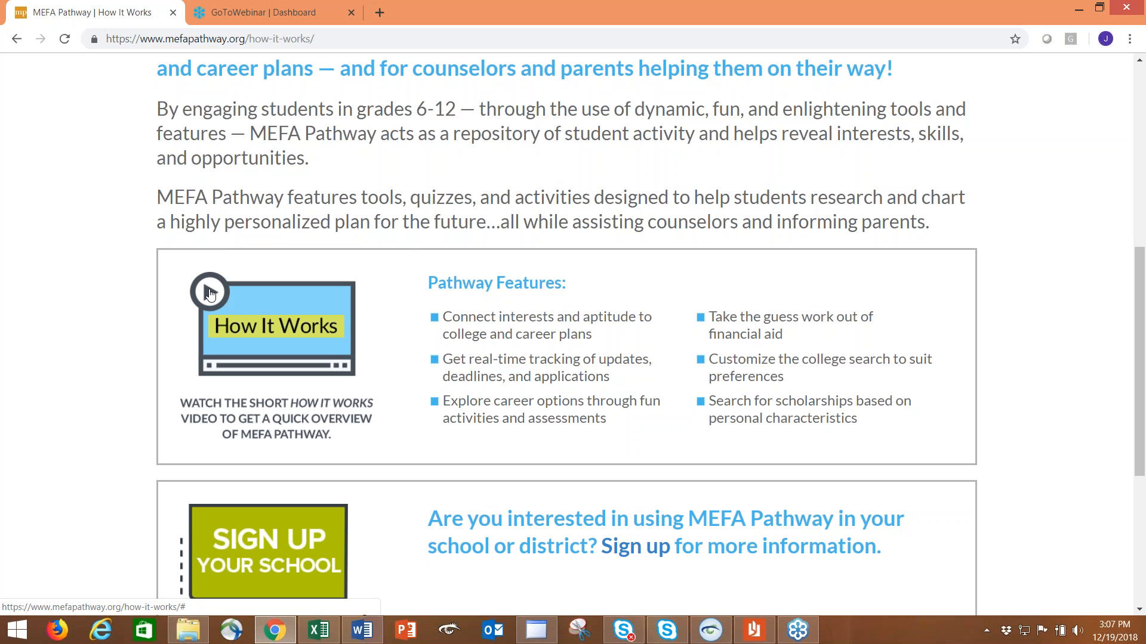
pyautogui.moveTo(388, 190)
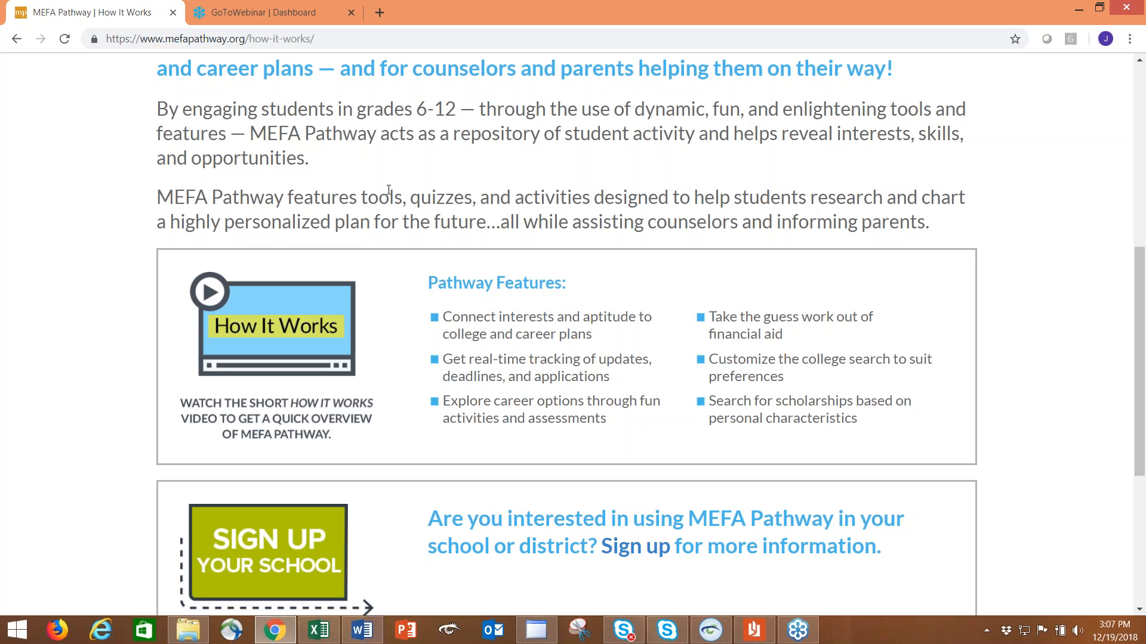
pyautogui.moveTo(250, 380)
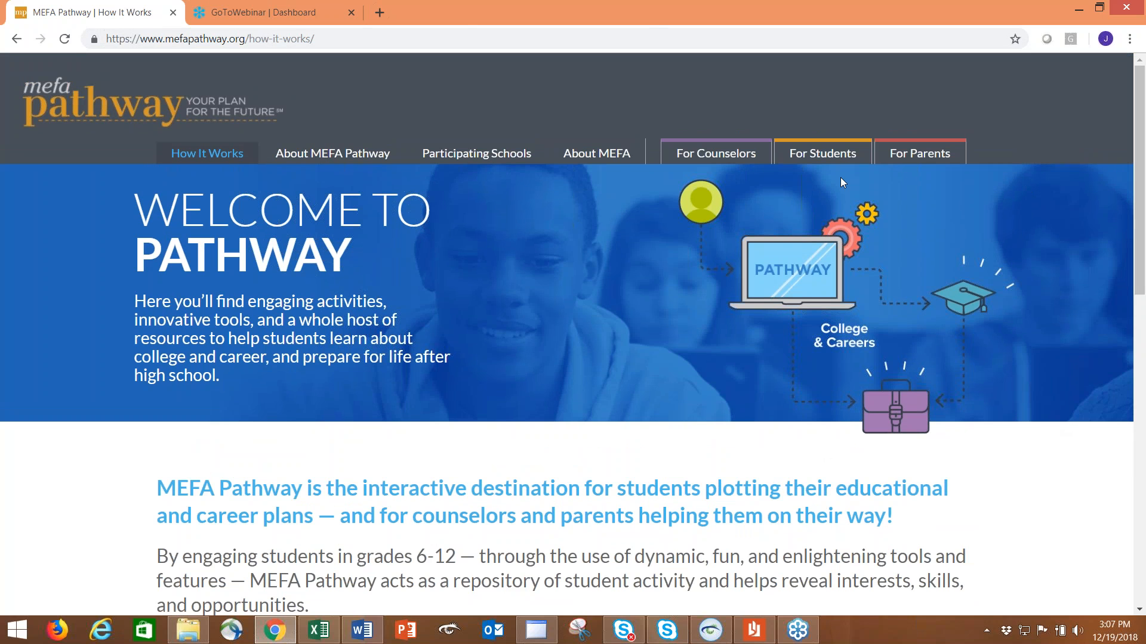
pyautogui.click(822, 153)
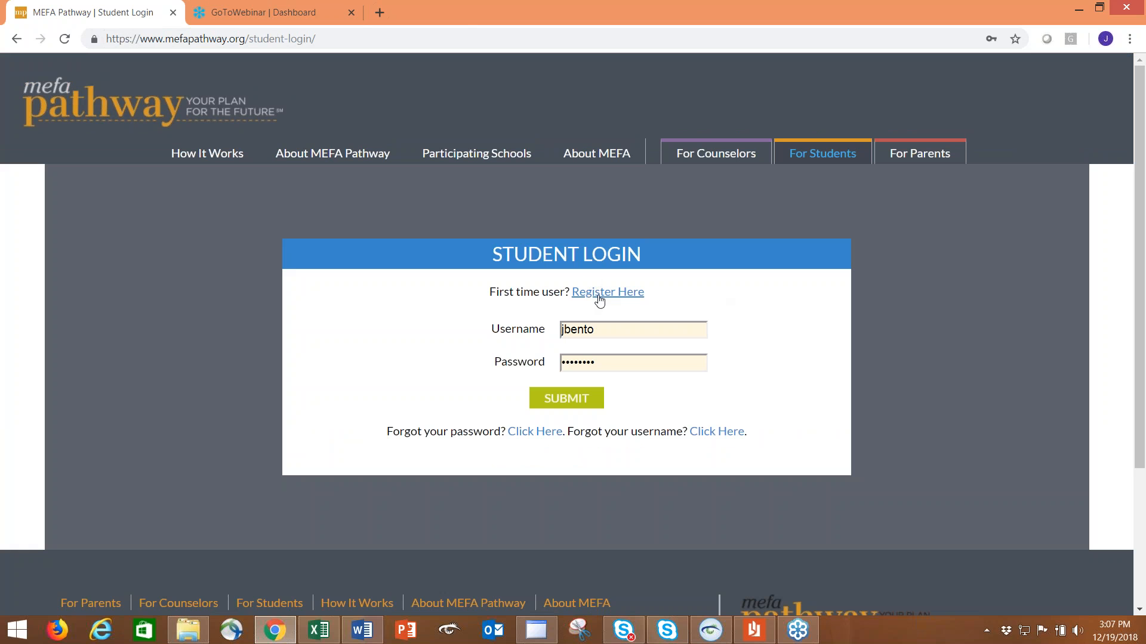
pyautogui.moveTo(607, 291)
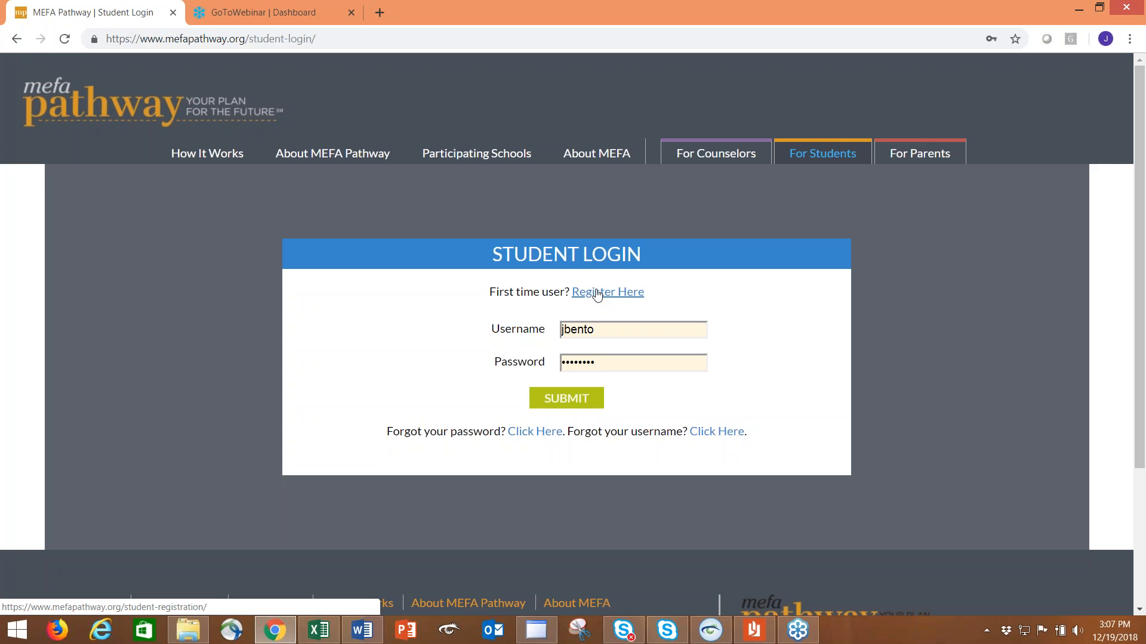
# Start student registration with Everett as the city, then switch to the members' sign-in page.
pyautogui.click(607, 292)
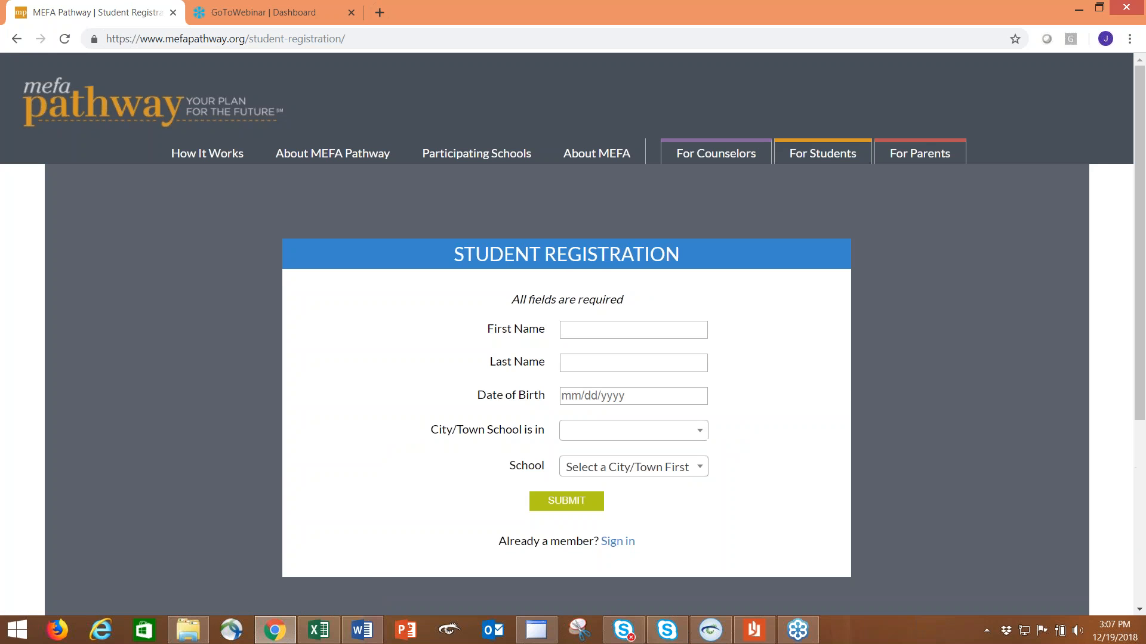
pyautogui.scroll(-3)
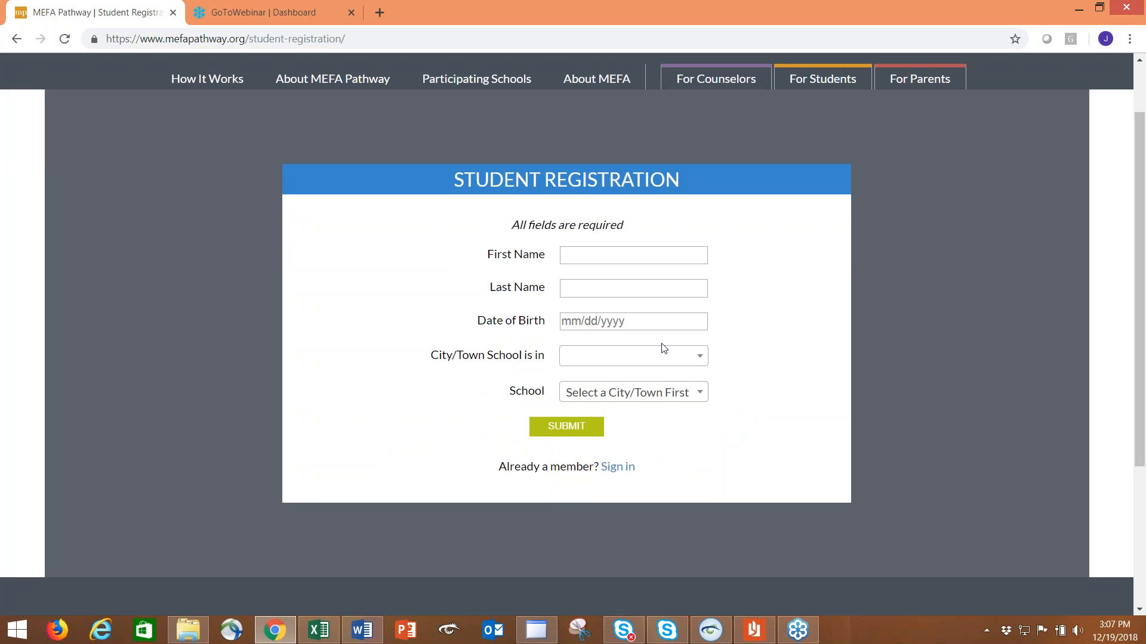
pyautogui.click(632, 356)
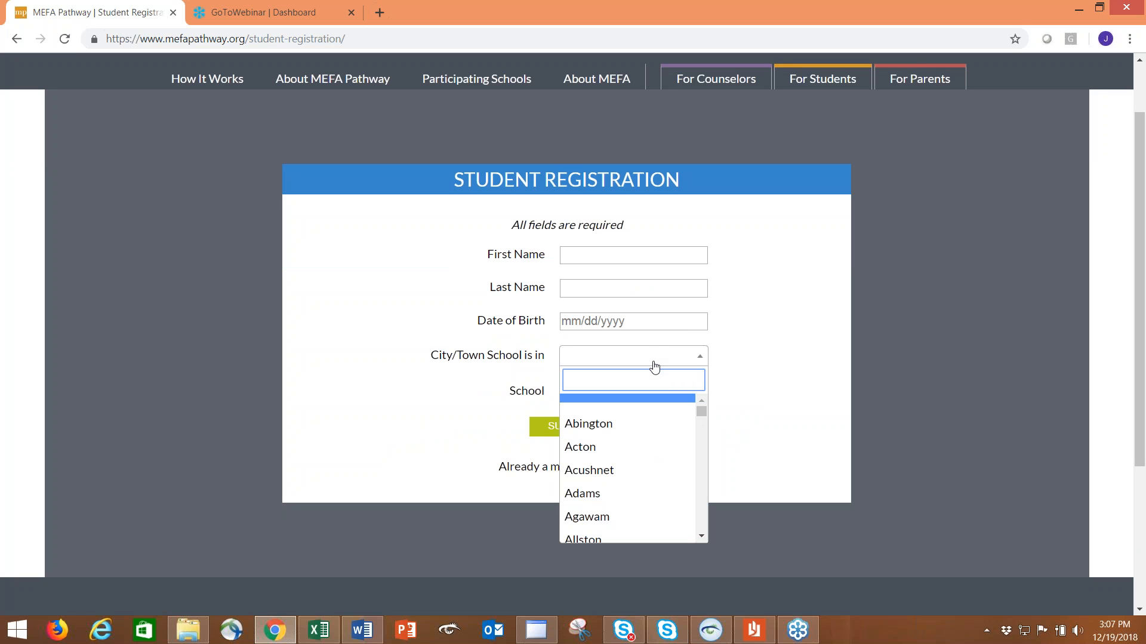
pyautogui.write('e')
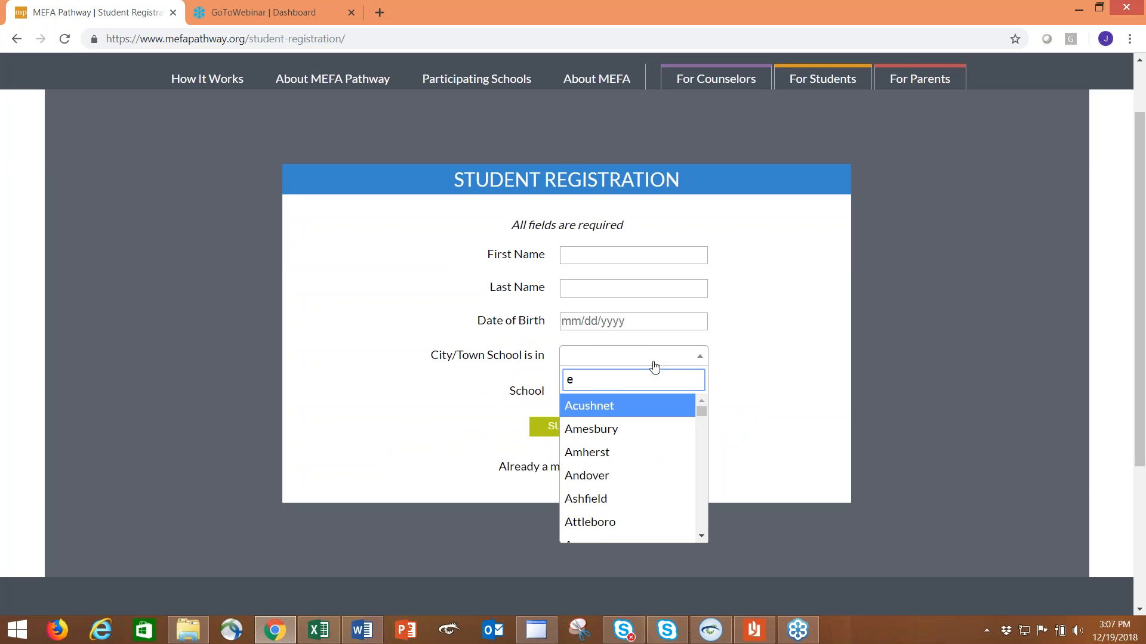
pyautogui.write('ver')
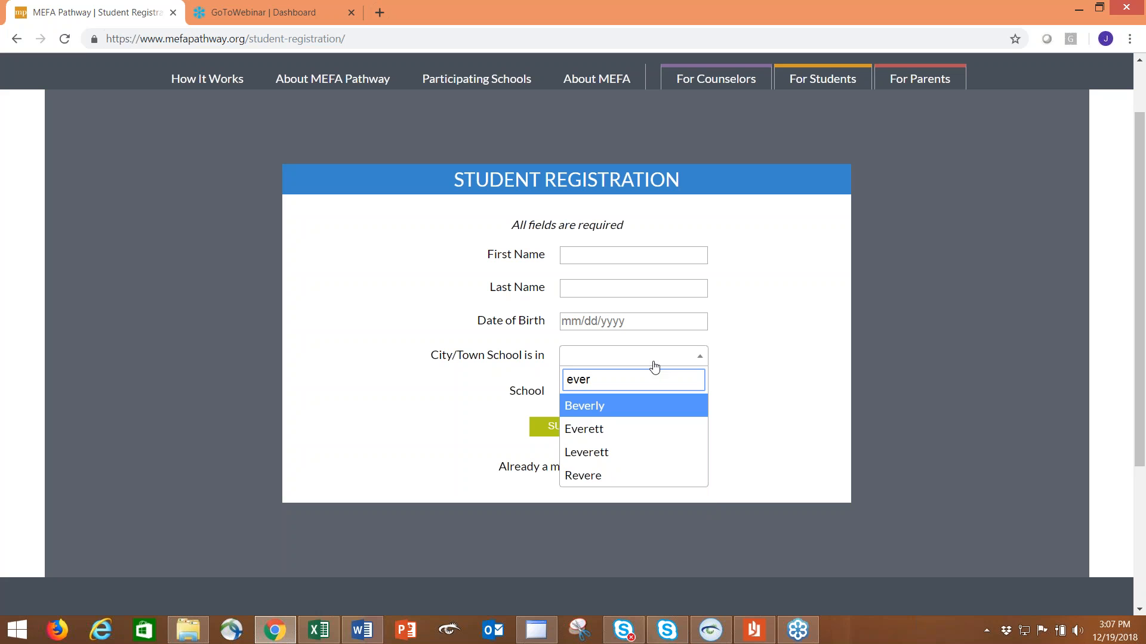
pyautogui.click(584, 429)
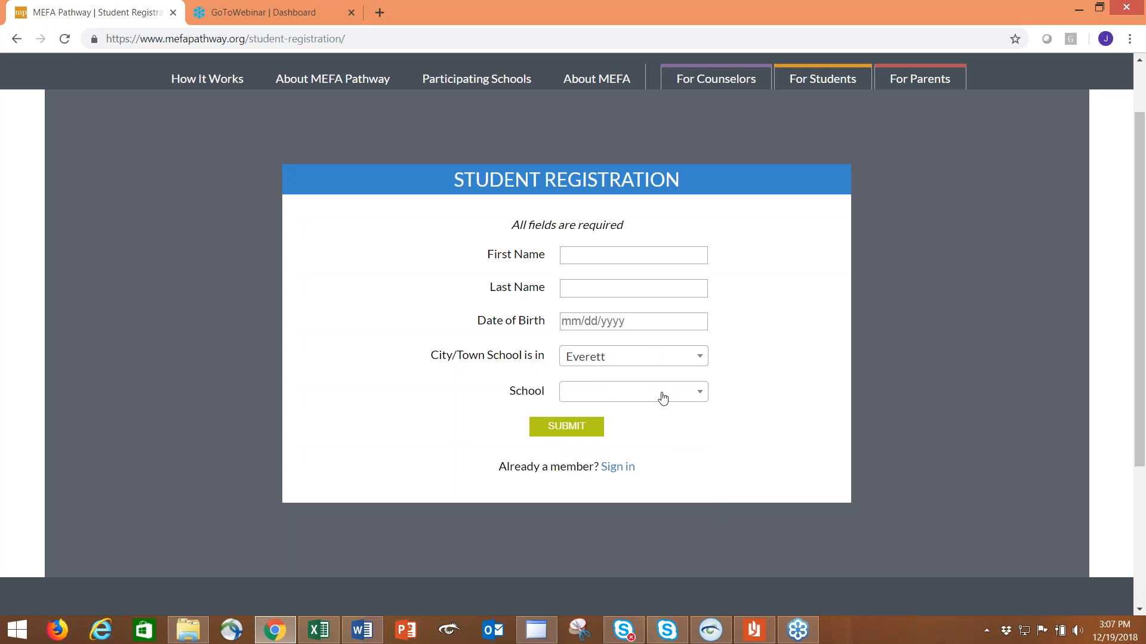
pyautogui.click(631, 391)
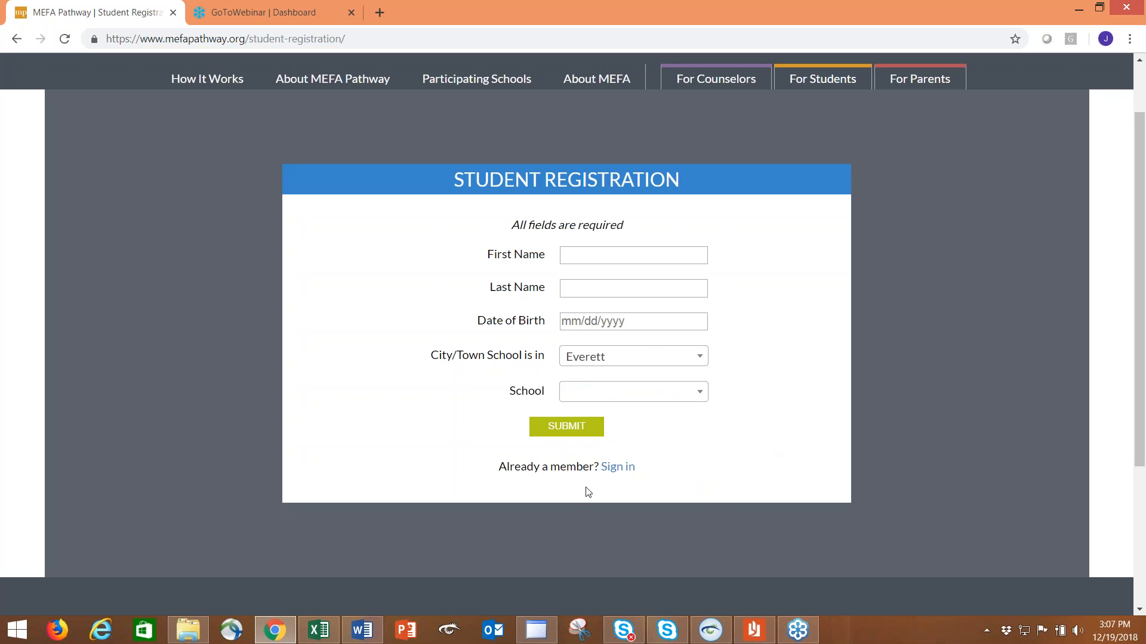
pyautogui.moveTo(783, 365)
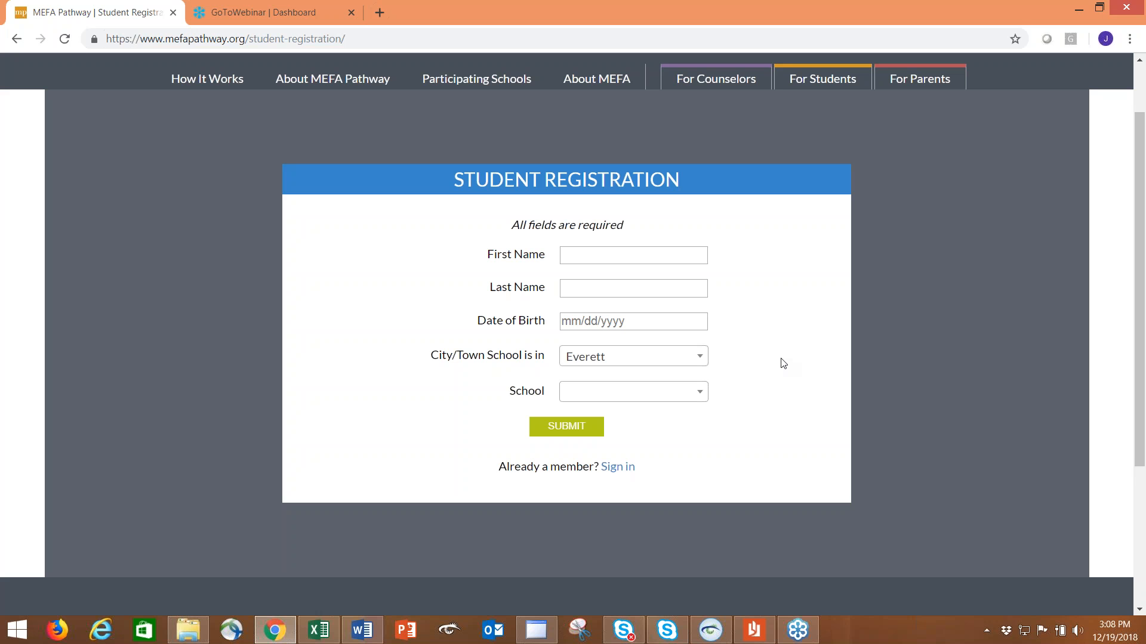
pyautogui.moveTo(1003, 331)
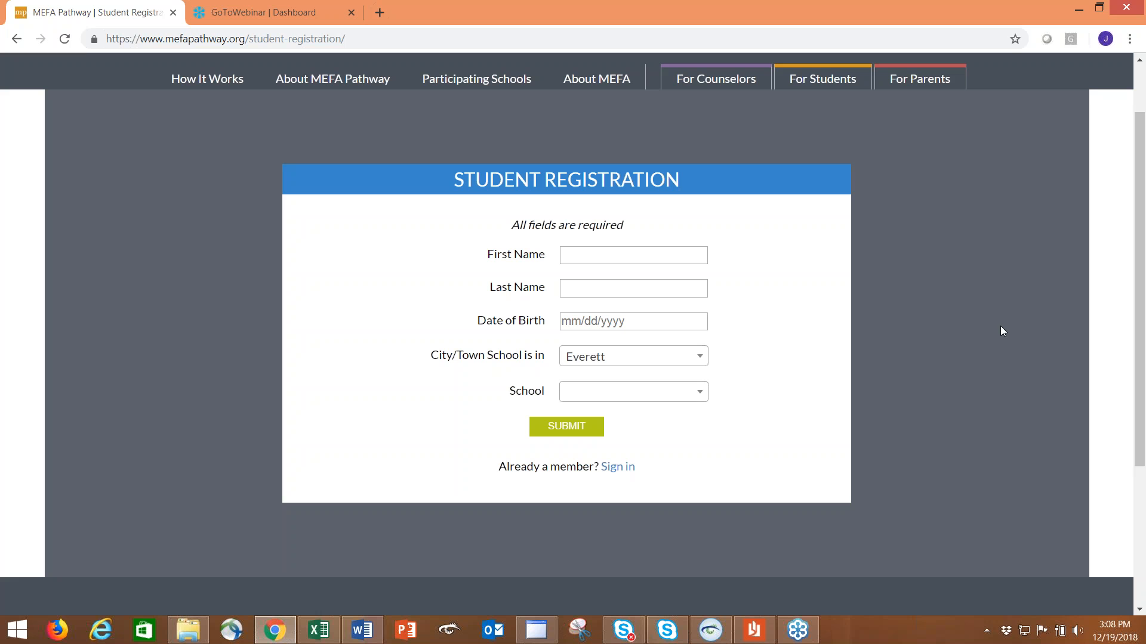
pyautogui.moveTo(608, 430)
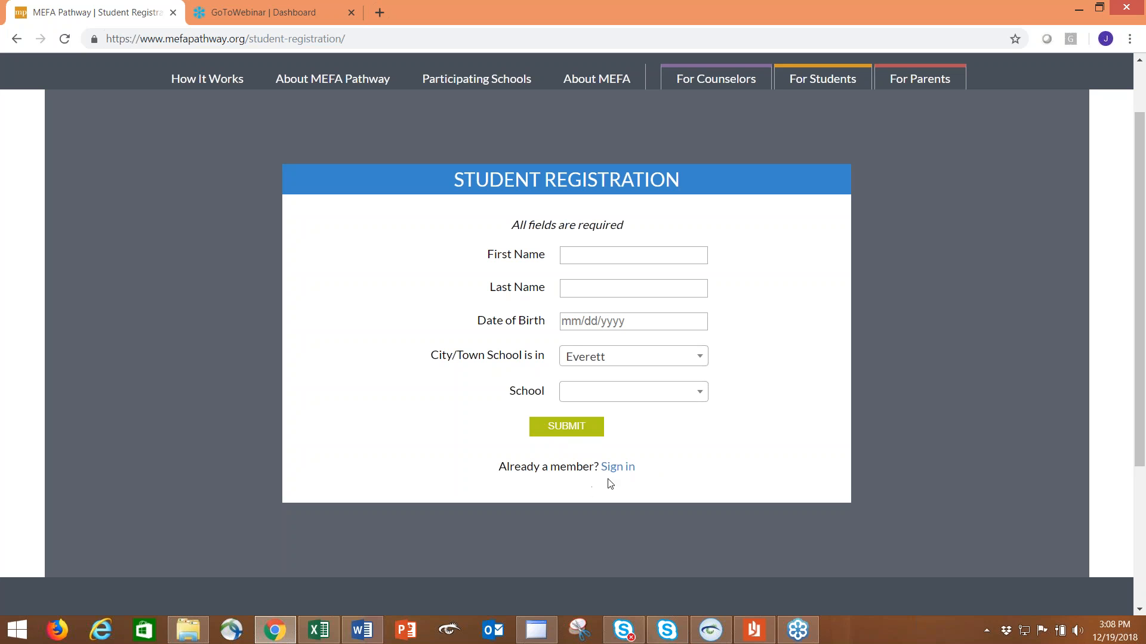
pyautogui.click(617, 466)
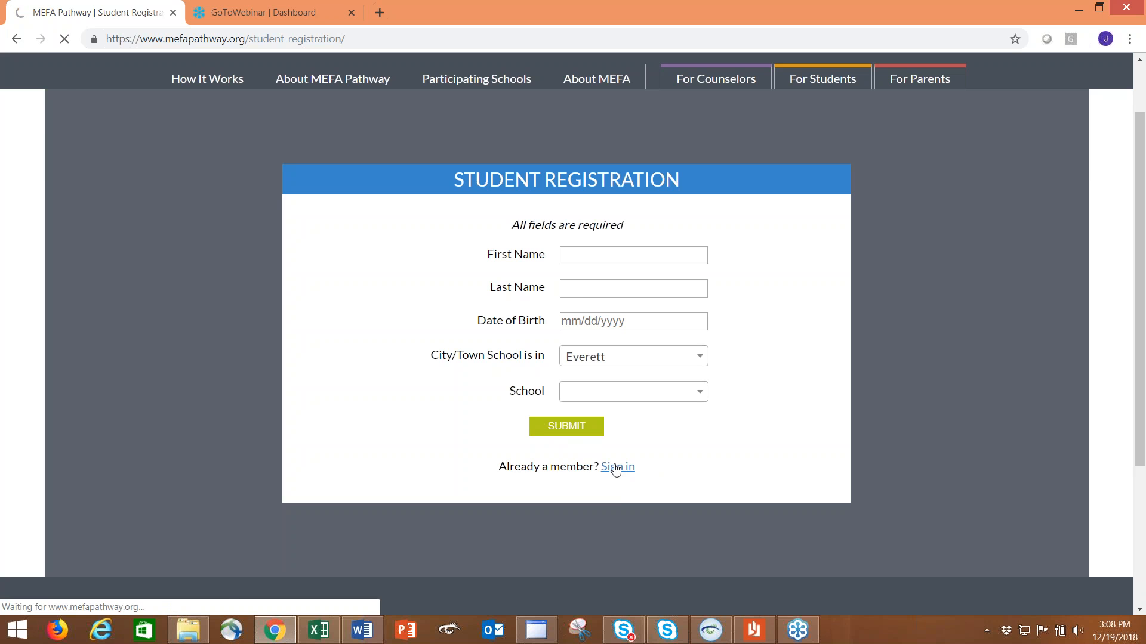
# Submit the pre-filled username and password on the Student Login page.
pyautogui.click(615, 467)
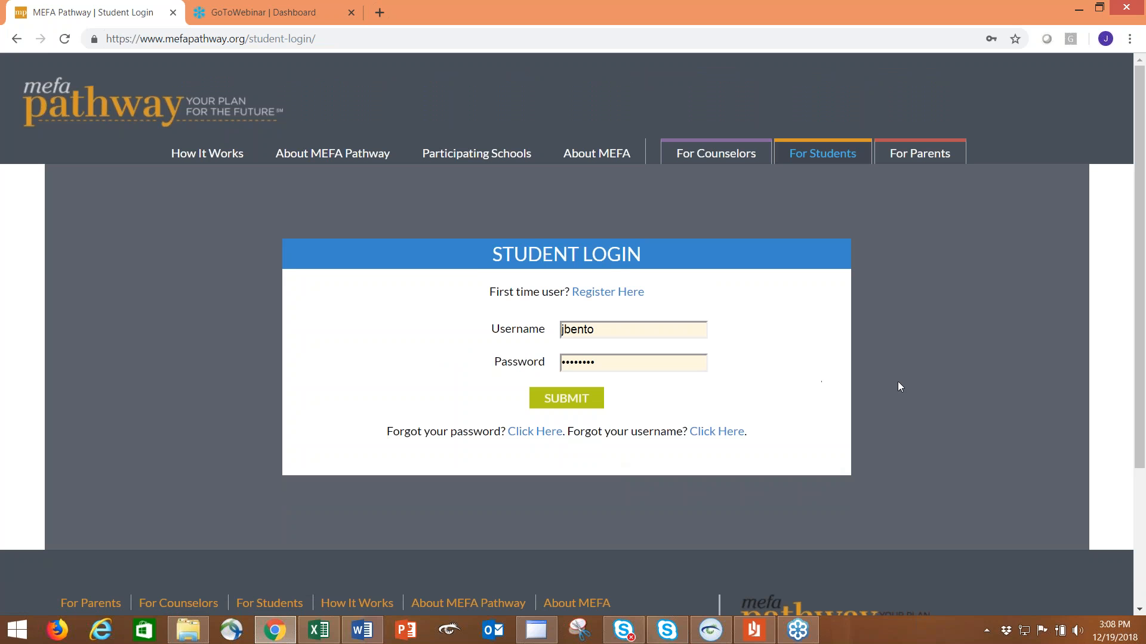
pyautogui.moveTo(800, 380)
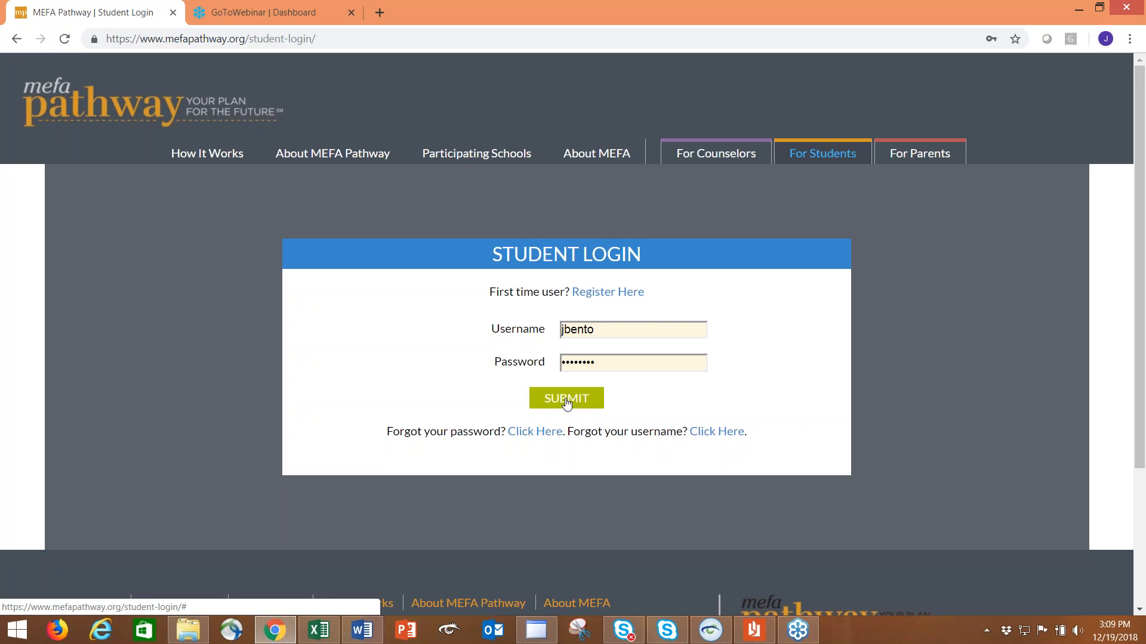
pyautogui.click(566, 398)
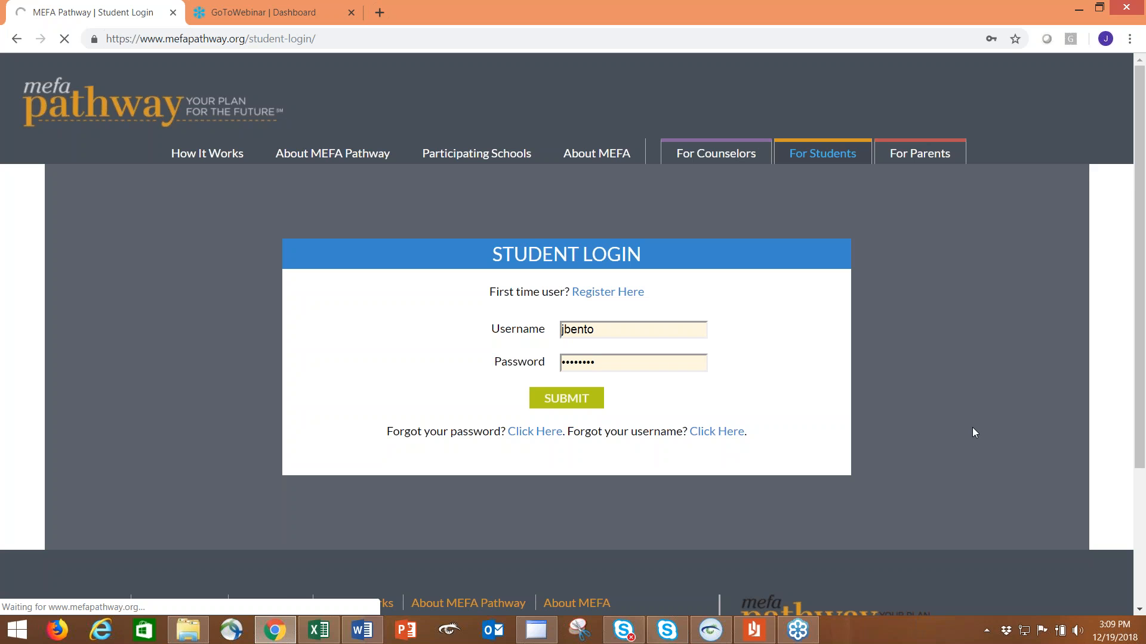
pyautogui.click(565, 398)
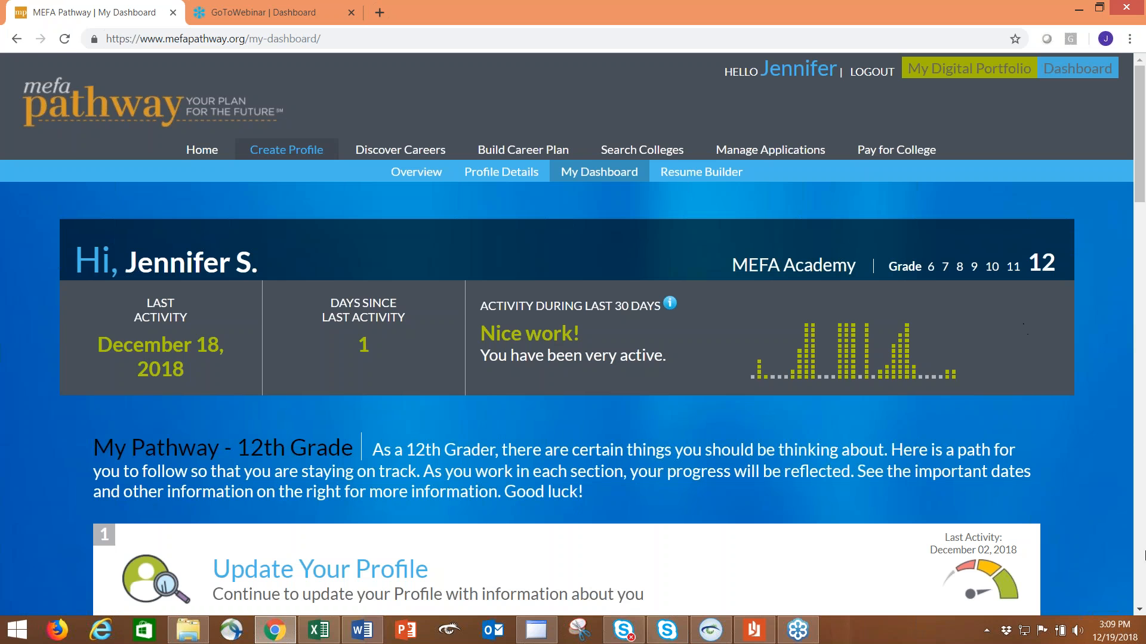
pyautogui.scroll(-3)
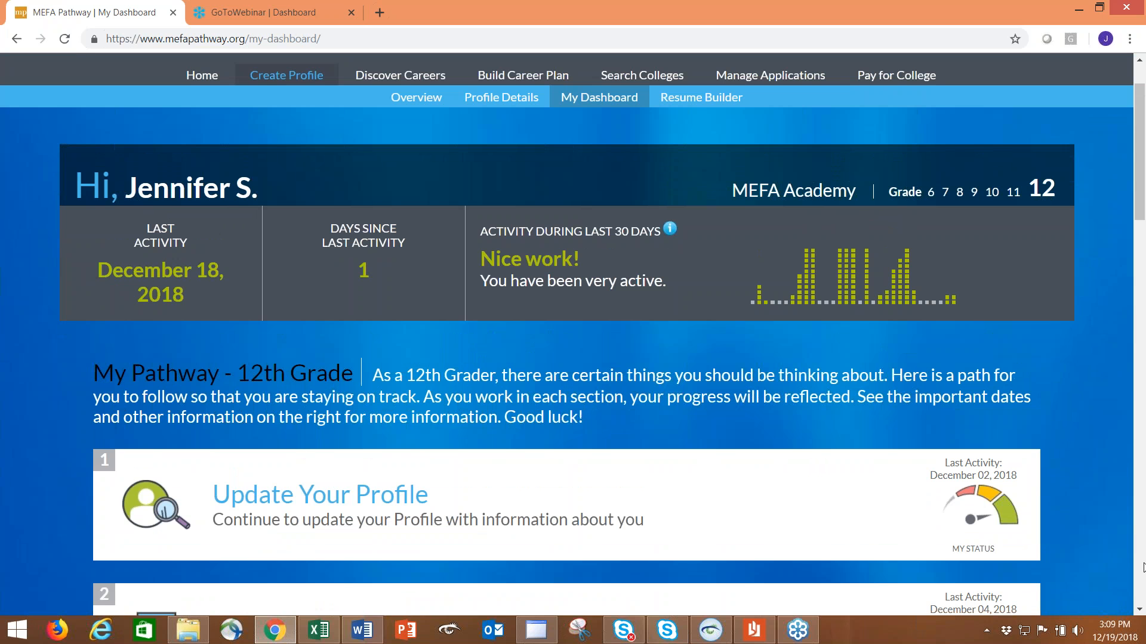
pyautogui.moveTo(1020, 441)
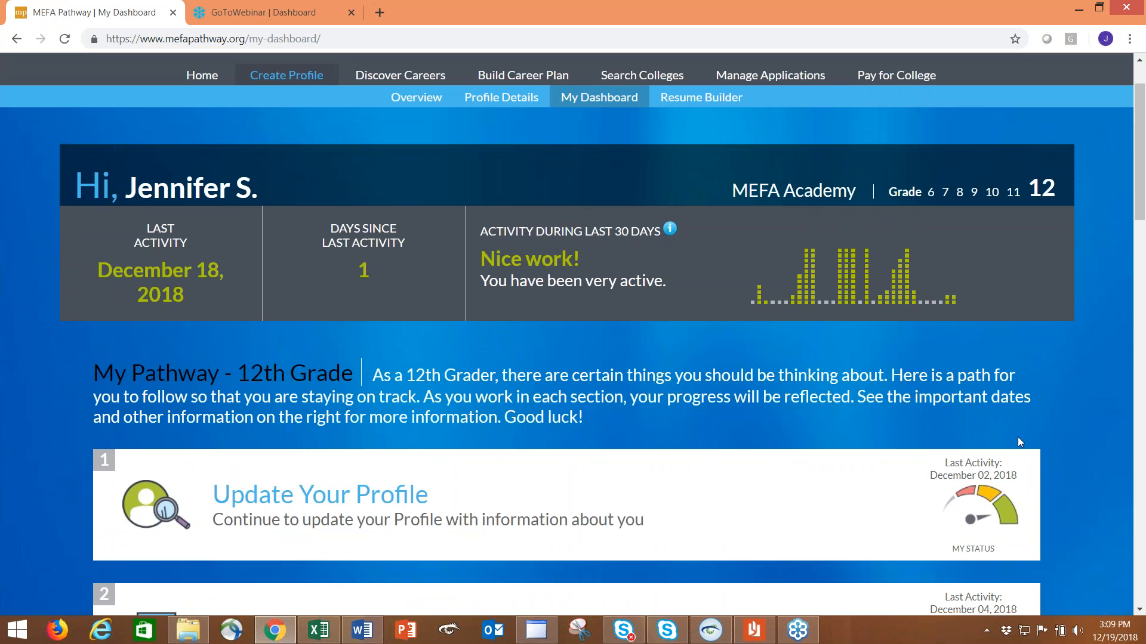
pyautogui.moveTo(1096, 473)
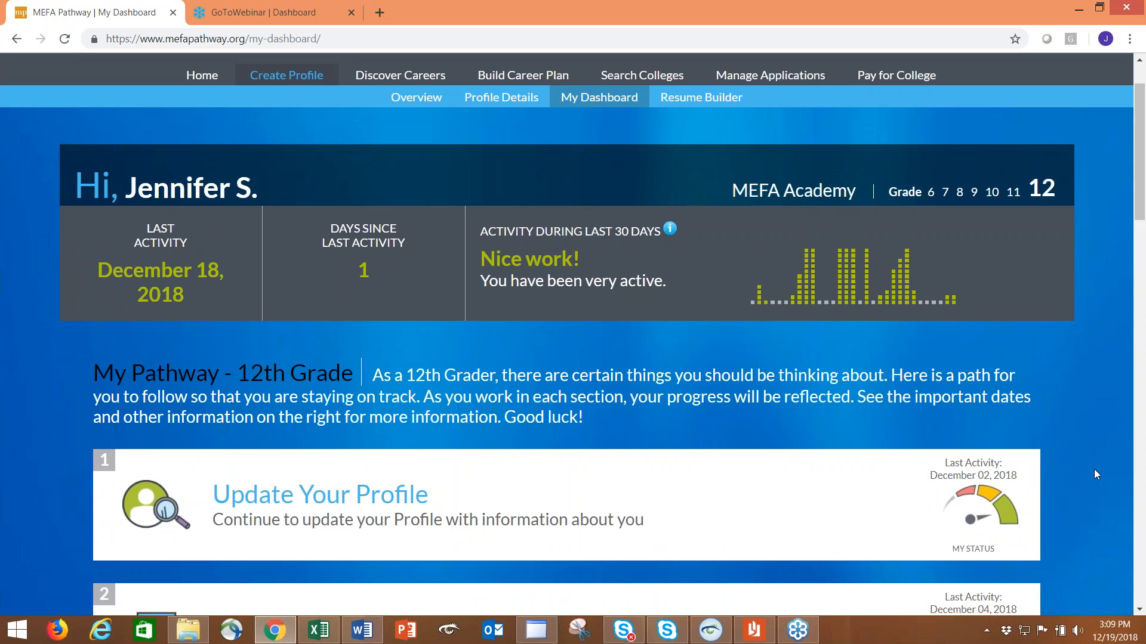
pyautogui.moveTo(1035, 220)
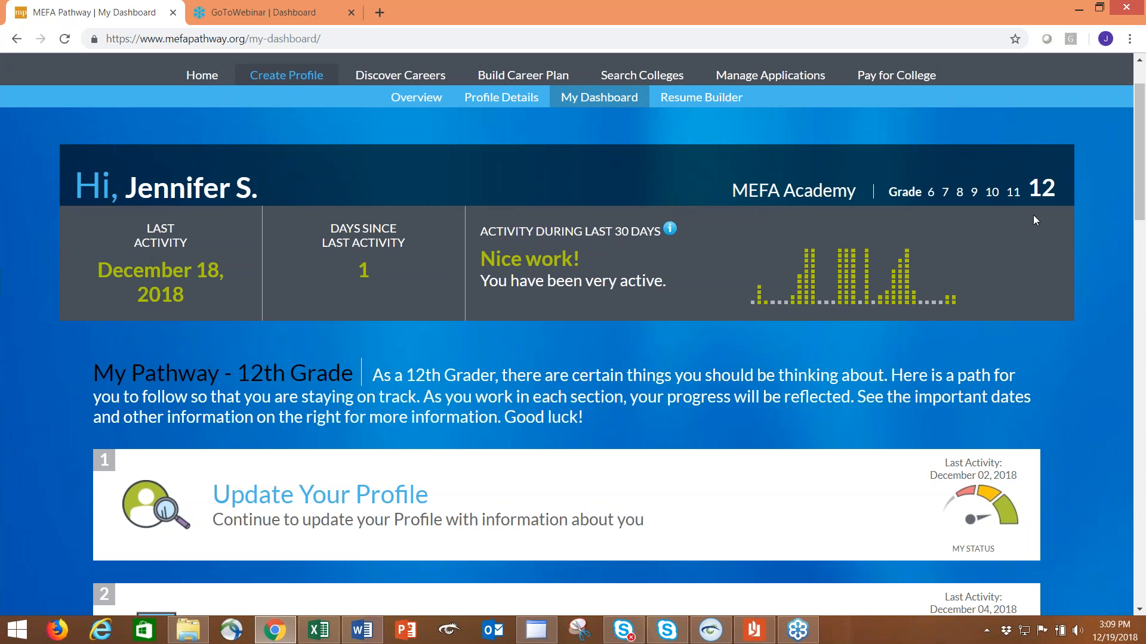
pyautogui.moveTo(931, 218)
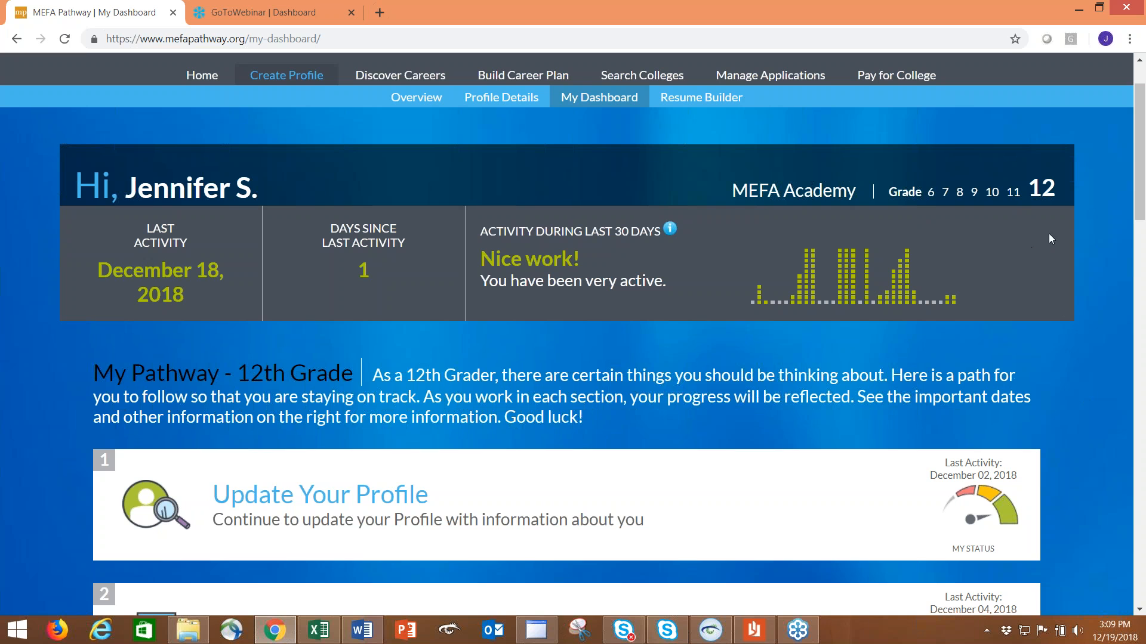
pyautogui.moveTo(934, 211)
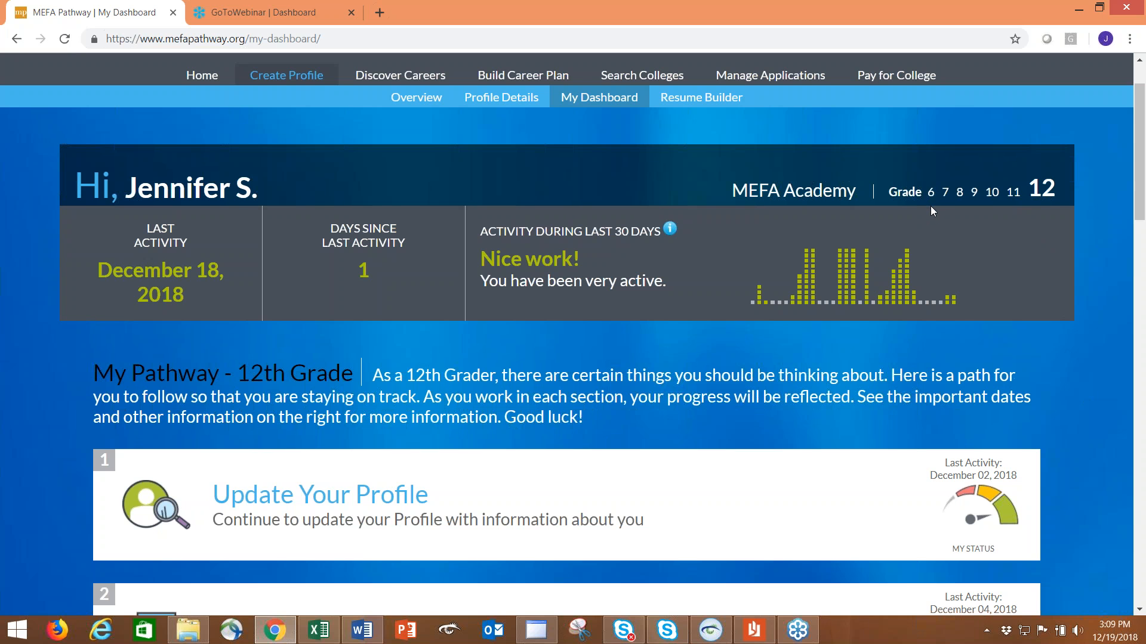
pyautogui.moveTo(957, 225)
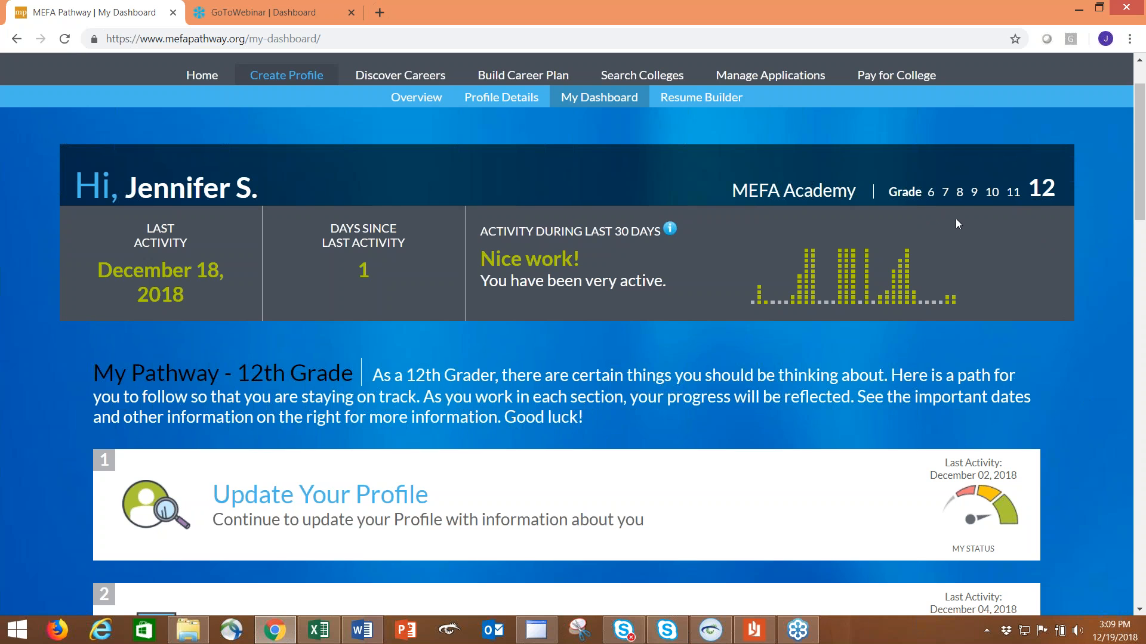
pyautogui.moveTo(961, 211)
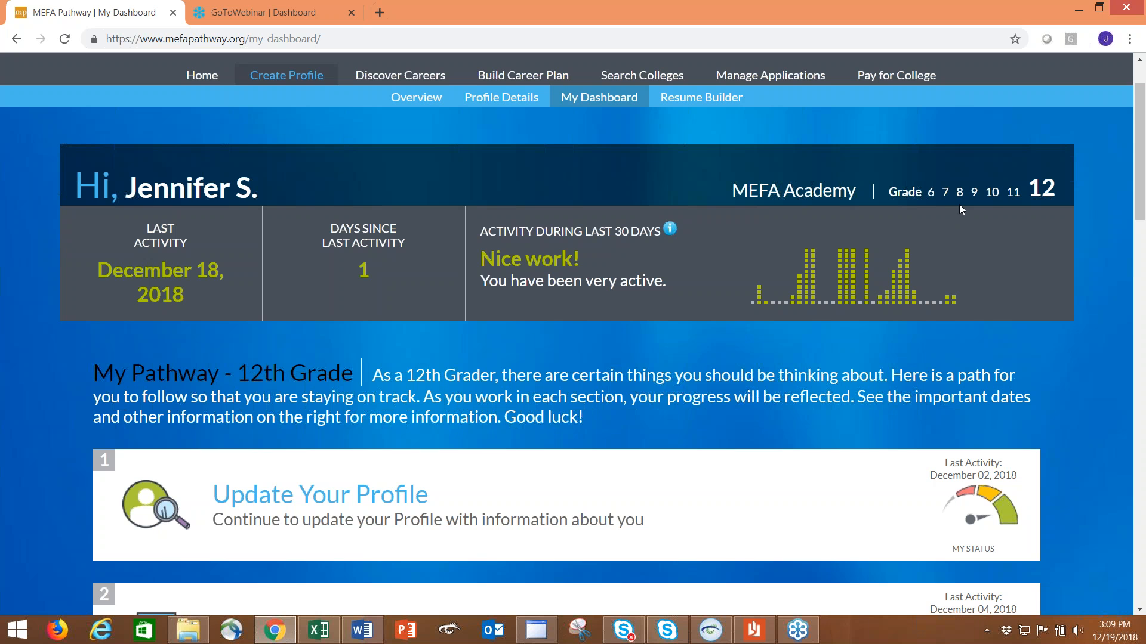
pyautogui.moveTo(1034, 218)
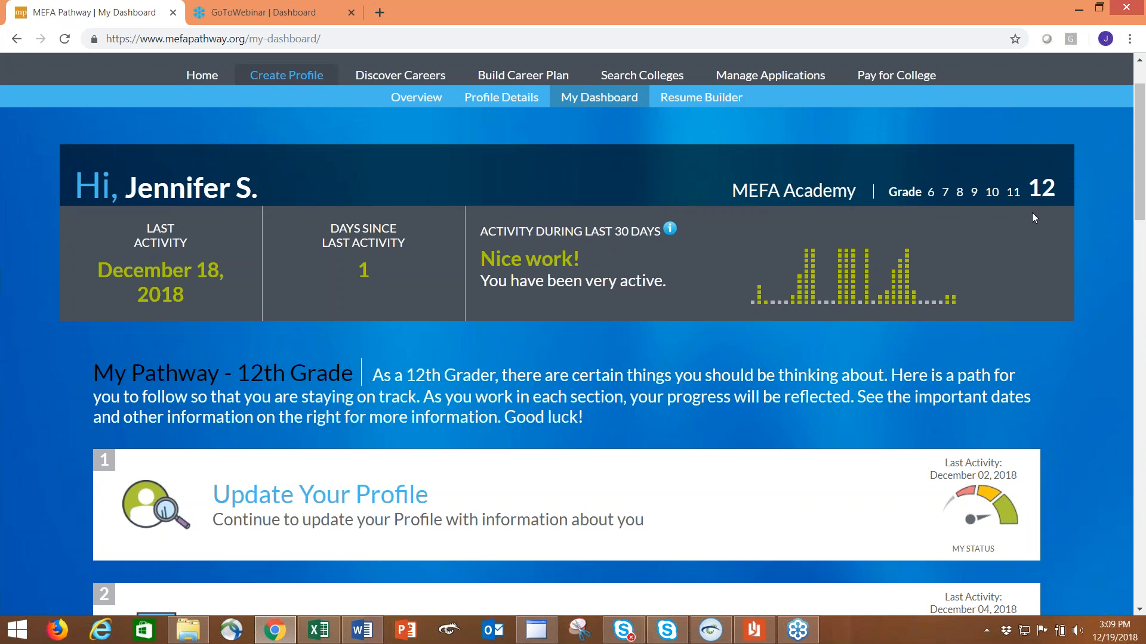
pyautogui.moveTo(1103, 254)
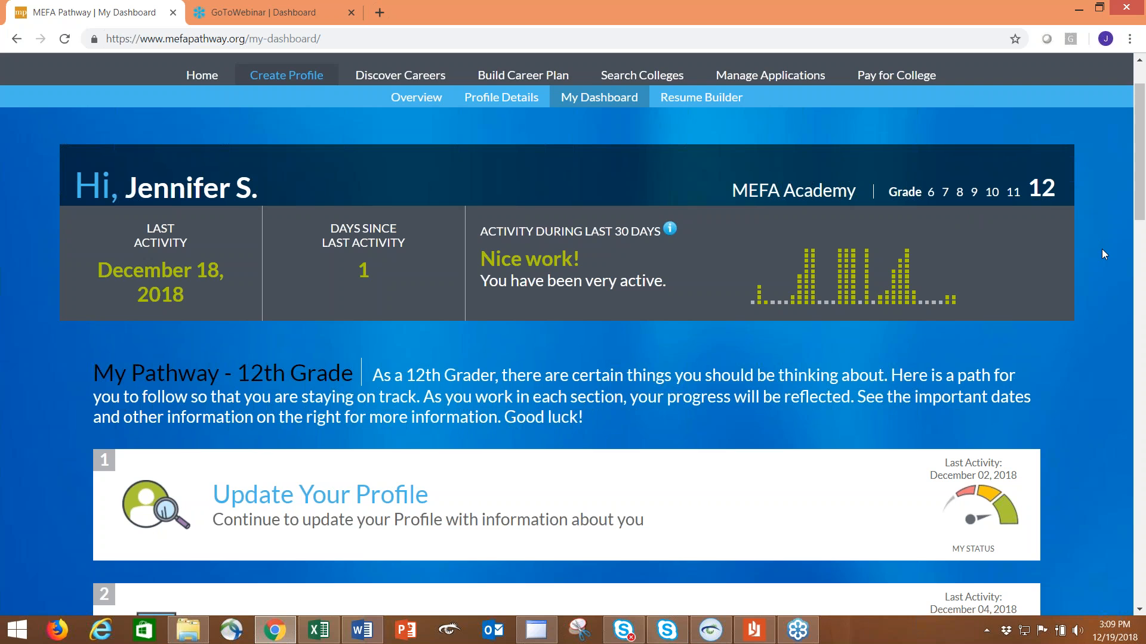
pyautogui.scroll(-3)
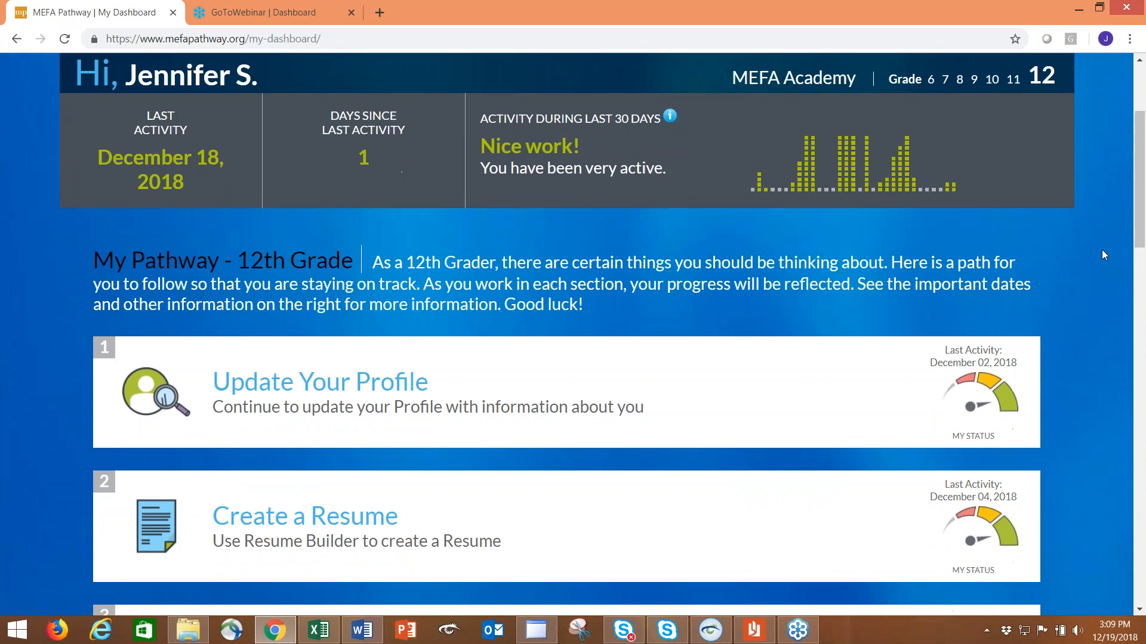
pyautogui.scroll(-3)
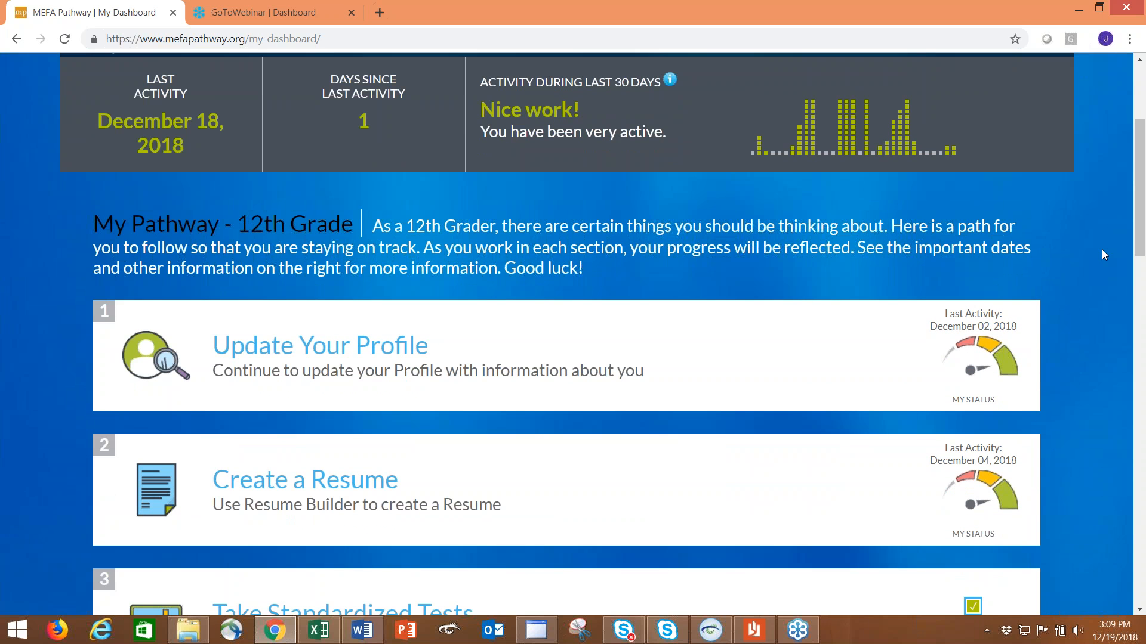
pyautogui.scroll(-3)
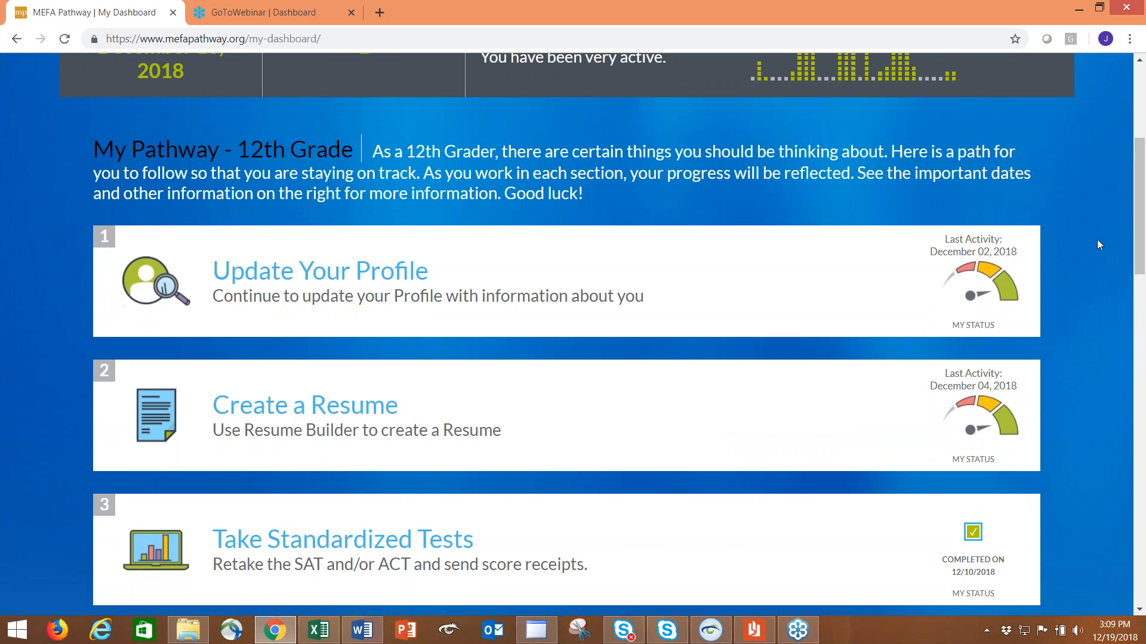
pyautogui.scroll(-3)
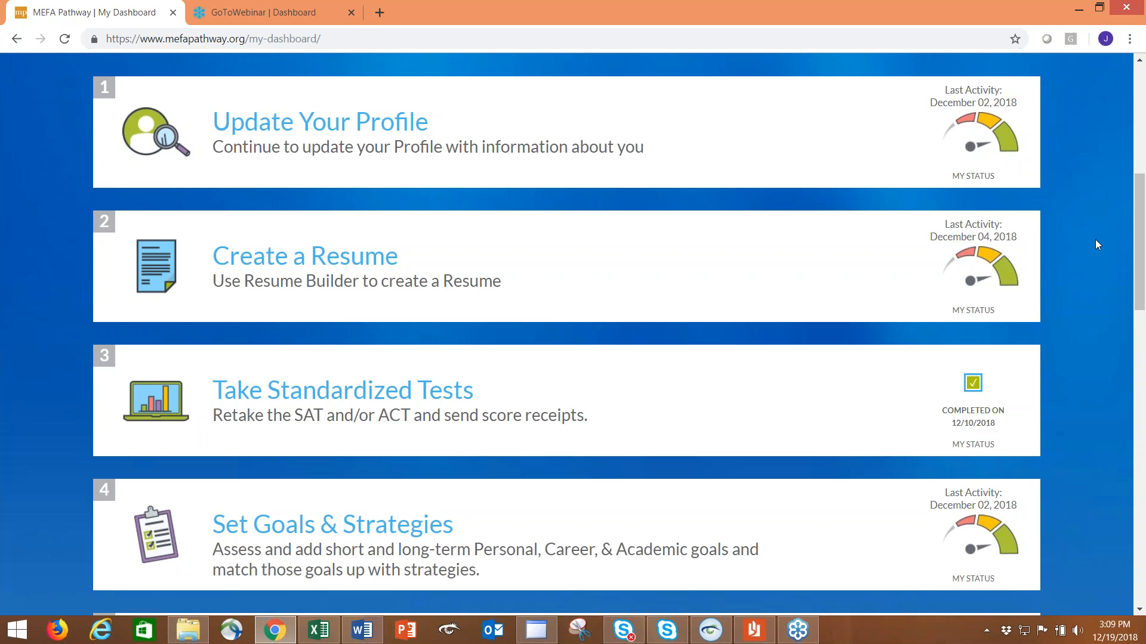
pyautogui.scroll(-3)
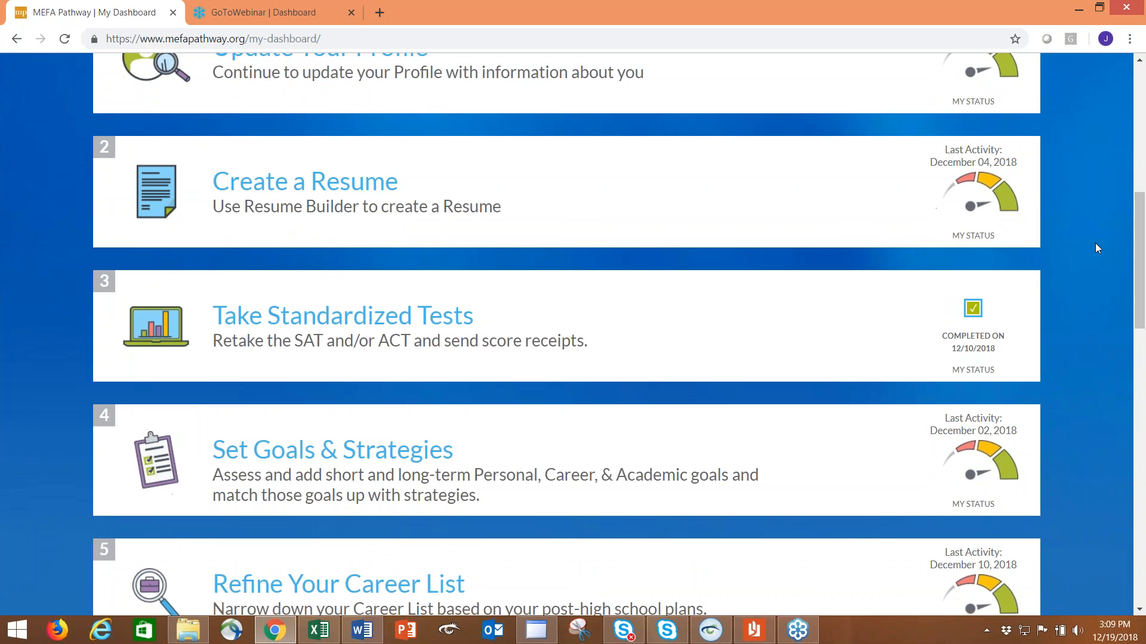
pyautogui.scroll(-3)
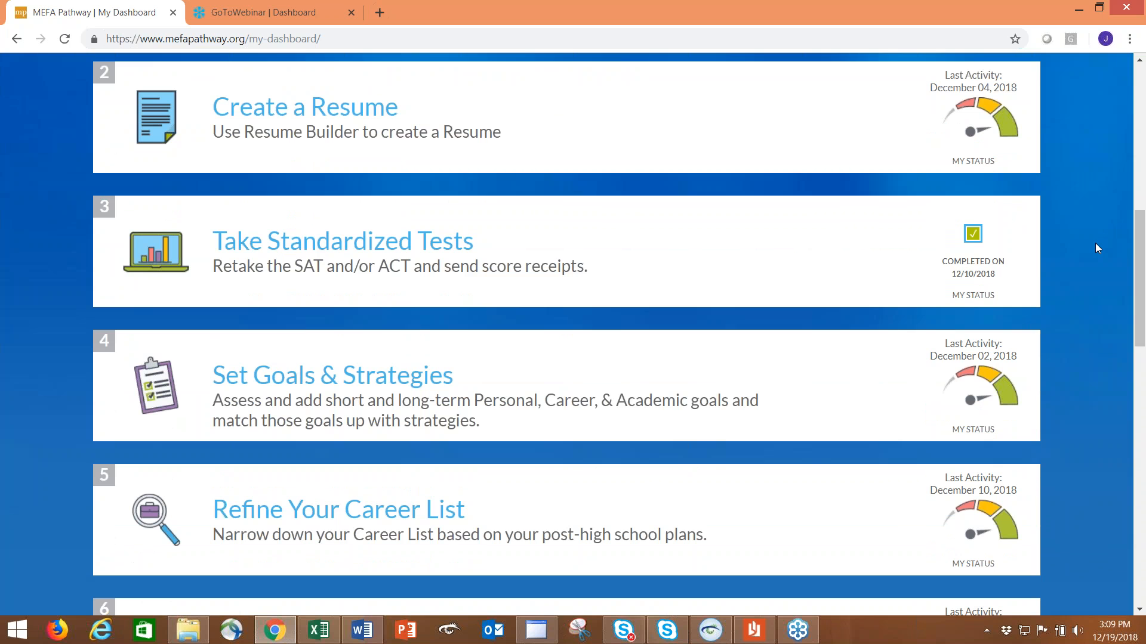
pyautogui.scroll(-3)
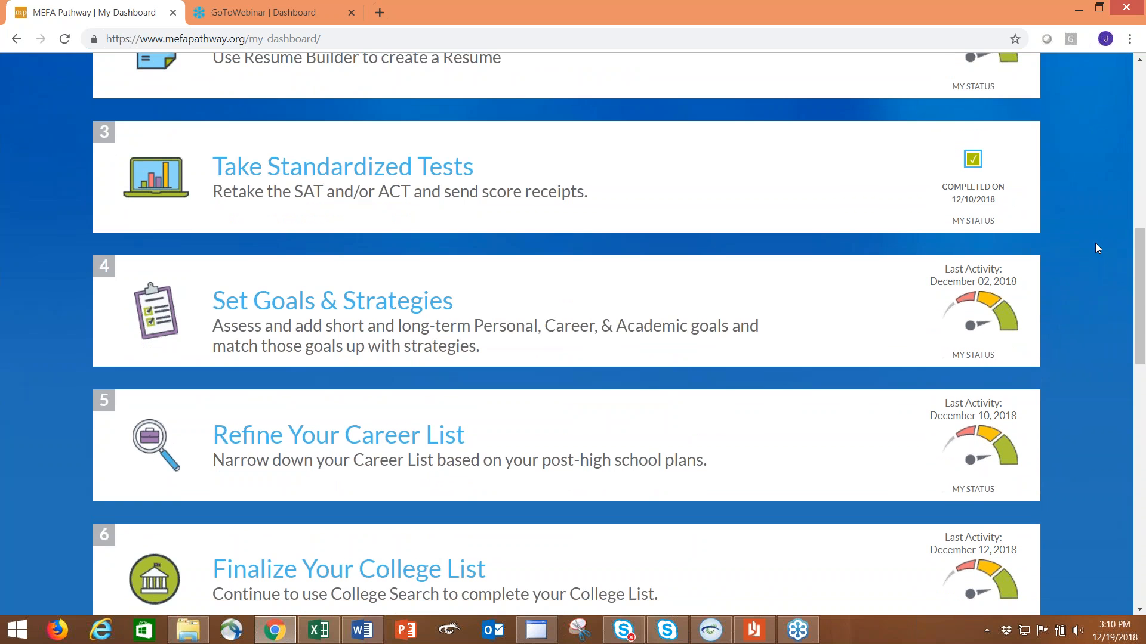
pyautogui.scroll(-3)
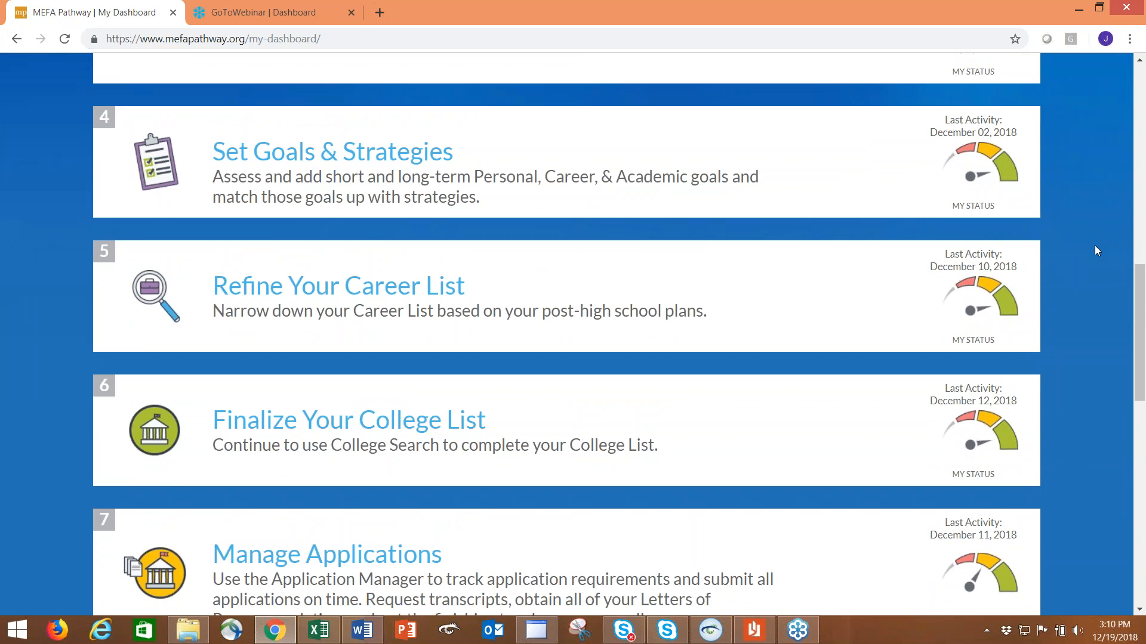
pyautogui.scroll(-3)
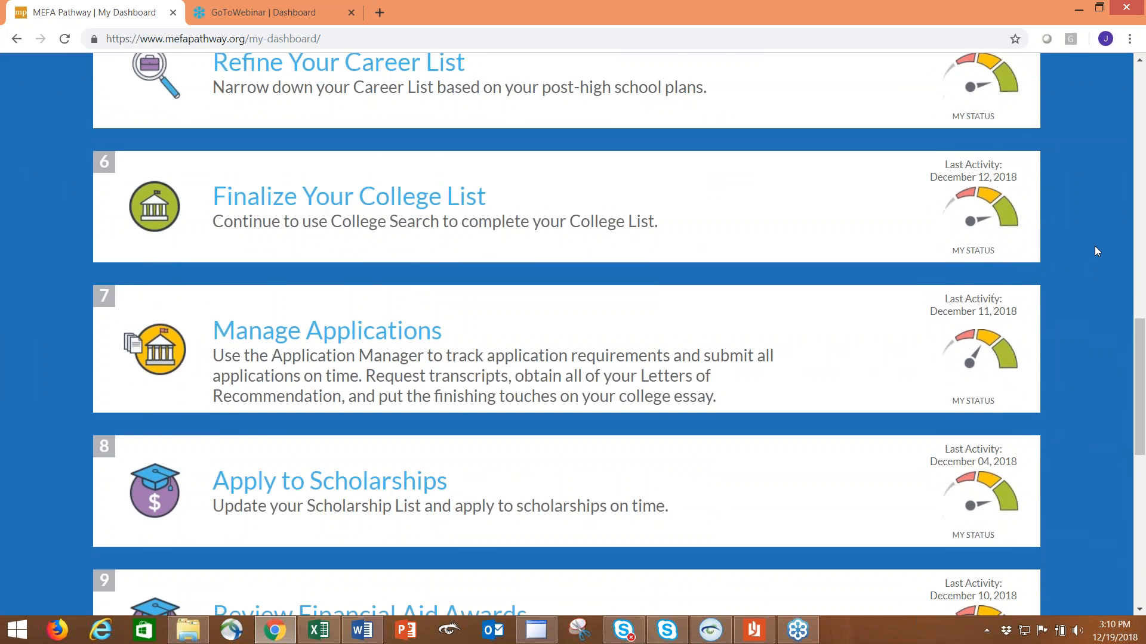
pyautogui.scroll(-3)
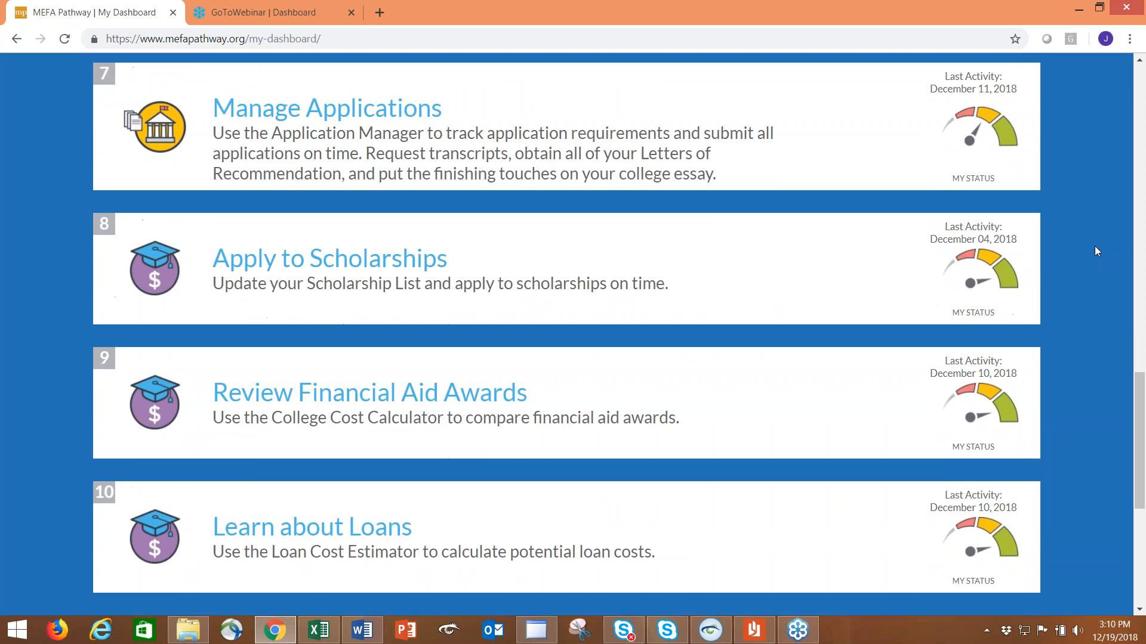
pyautogui.scroll(-3)
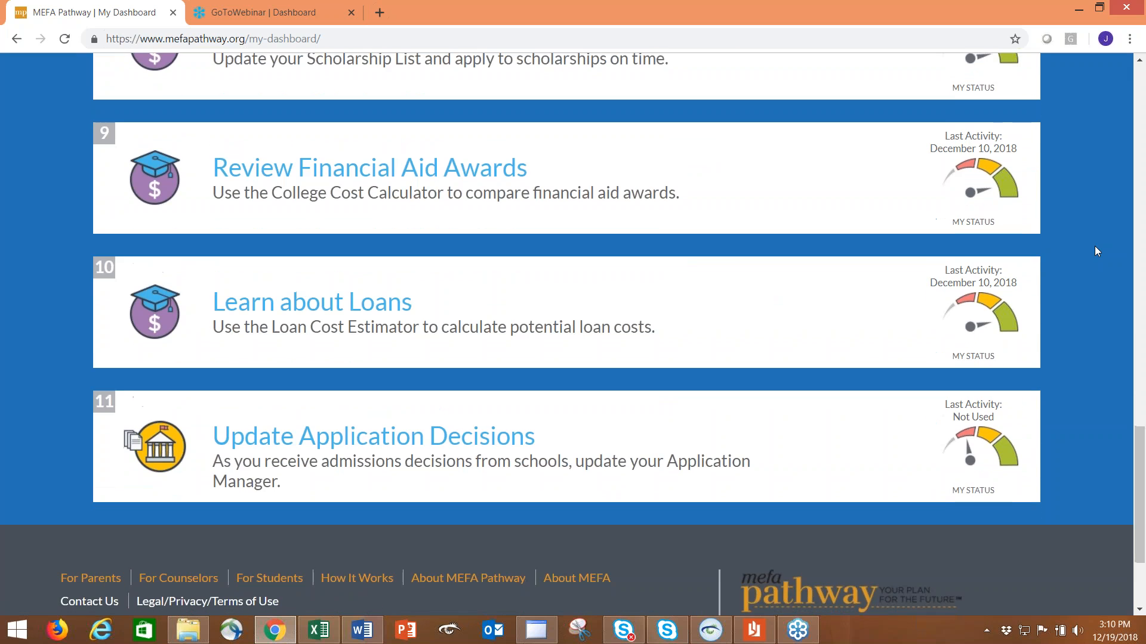
pyautogui.scroll(-3)
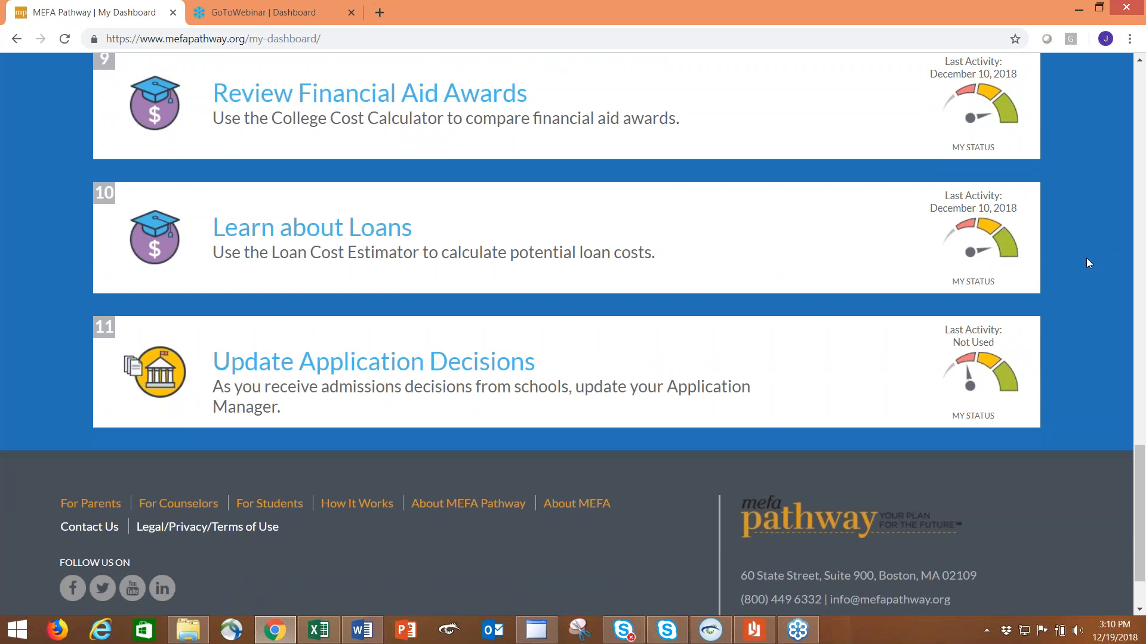
pyautogui.scroll(3)
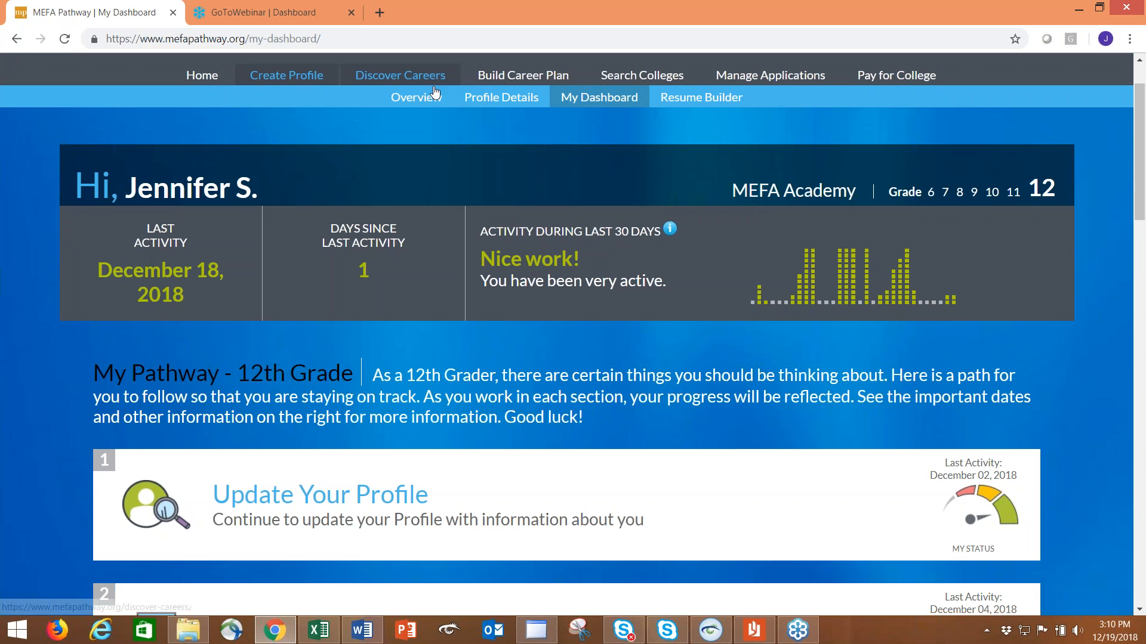
# Open Discover Careers and scroll to the Get to Know Yourself and Career Search boxes.
pyautogui.click(400, 75)
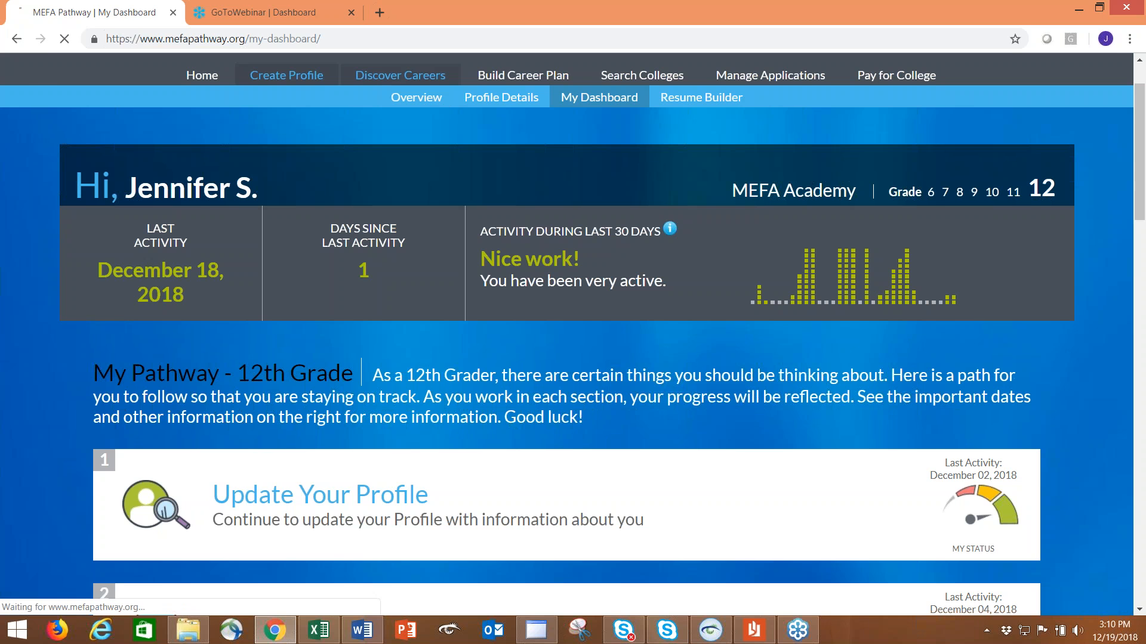
pyautogui.click(399, 75)
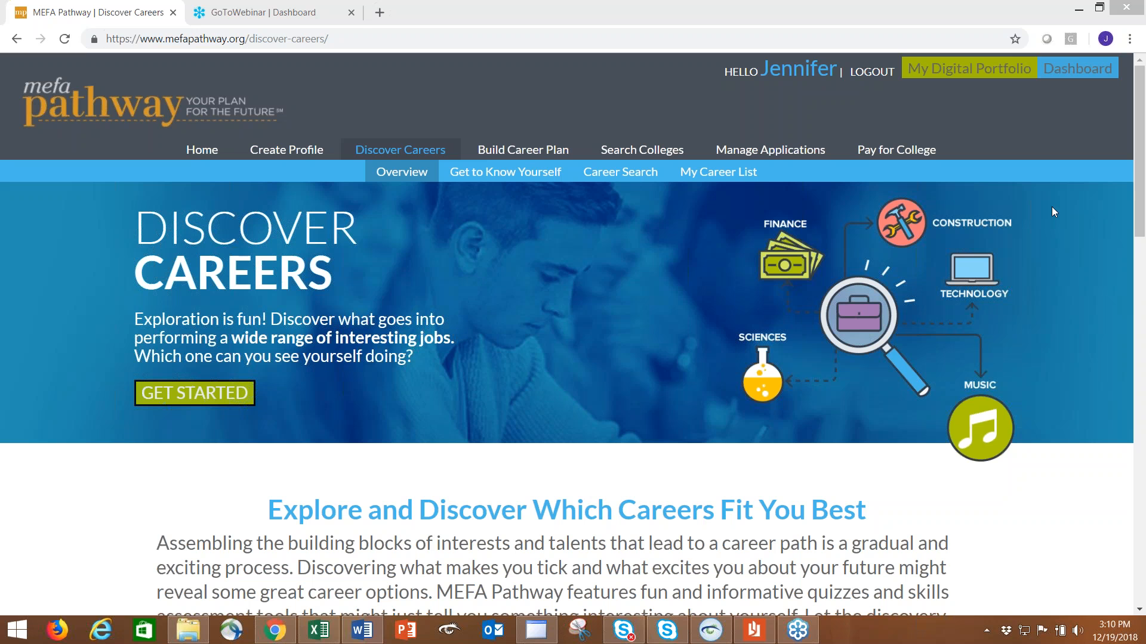
pyautogui.moveTo(1064, 240)
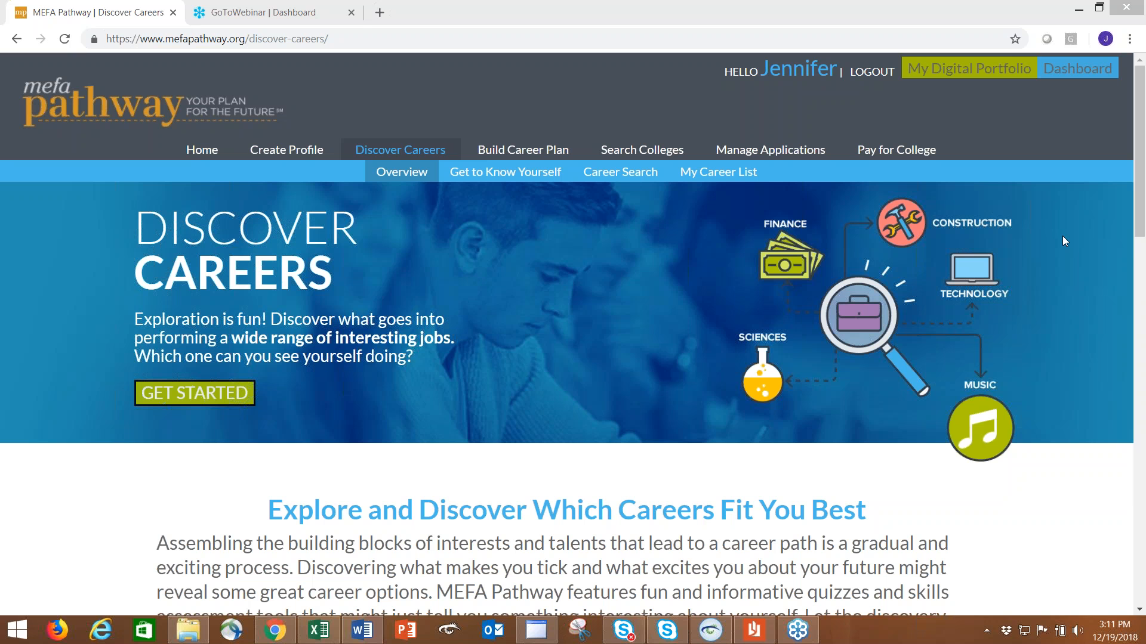
pyautogui.moveTo(504, 172)
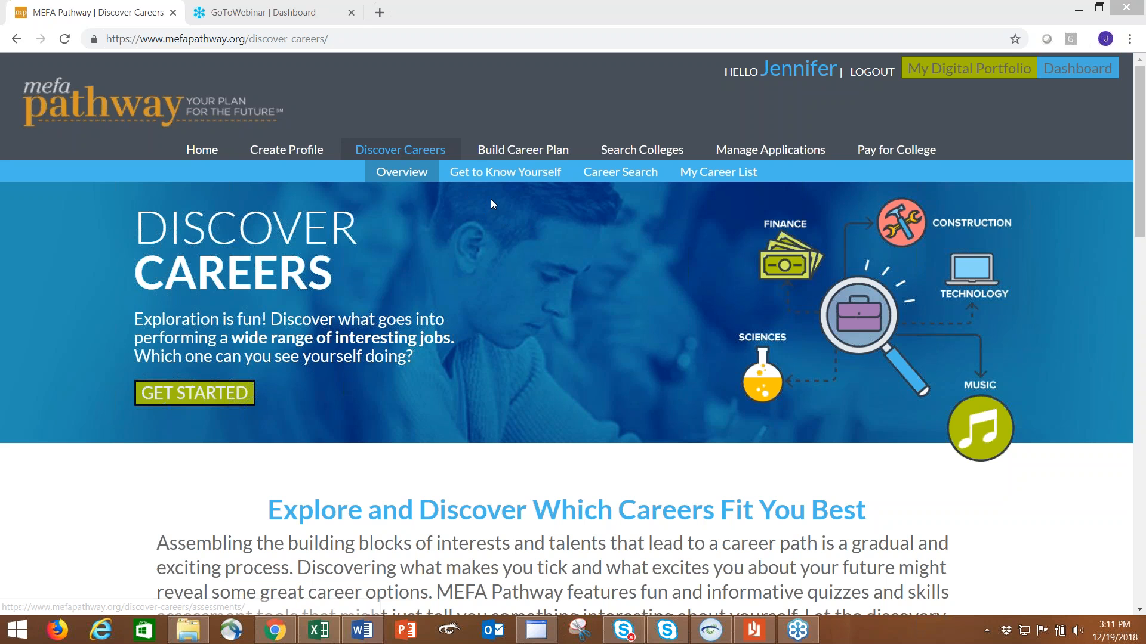
pyautogui.moveTo(1019, 378)
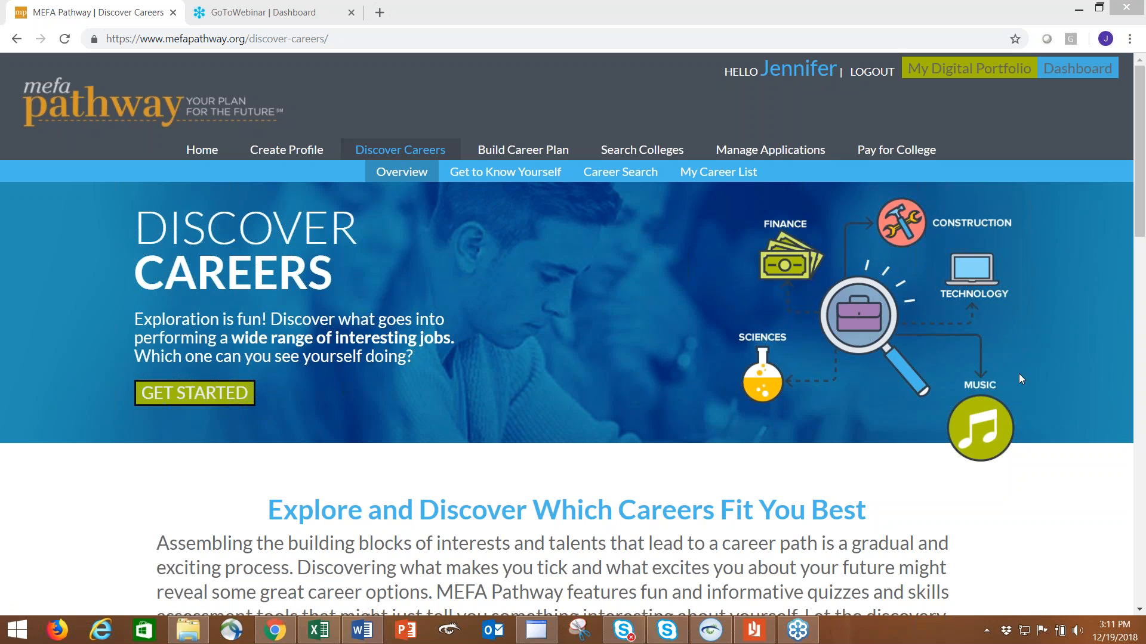
pyautogui.scroll(-3)
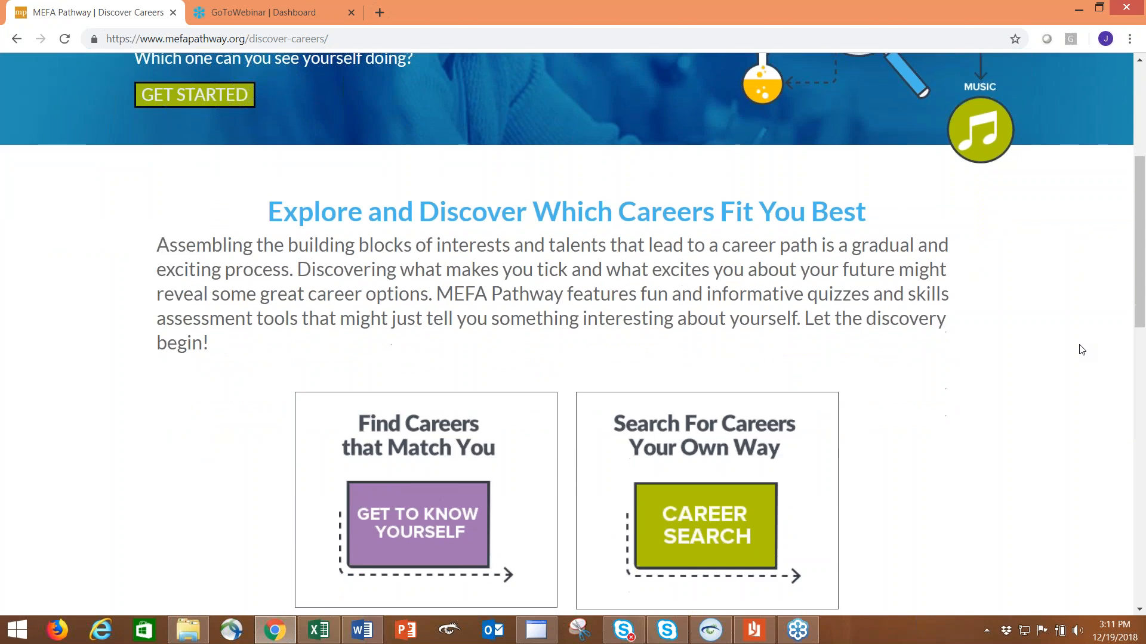
pyautogui.scroll(-3)
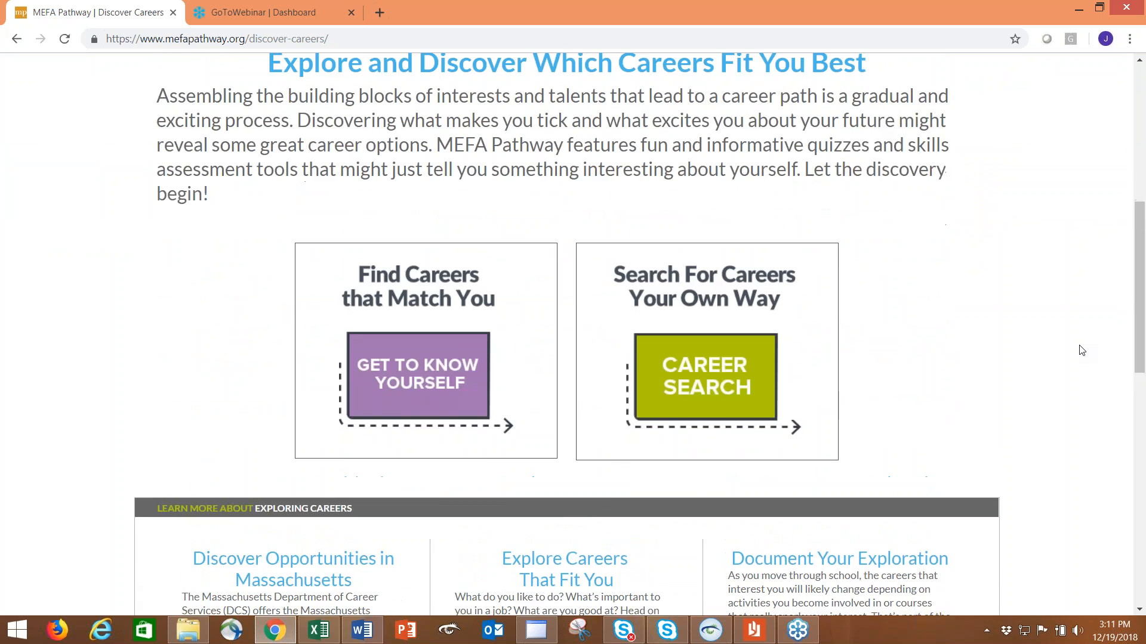
pyautogui.scroll(-3)
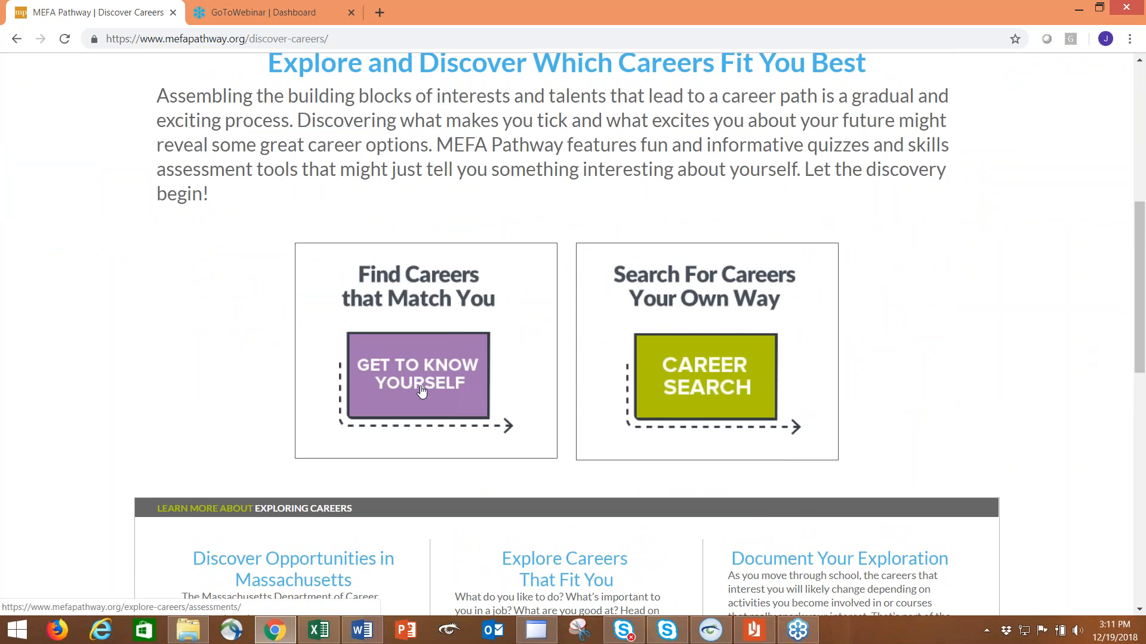
# Open Get to Know Yourself and scroll to the Interests and Work Values quizzes.
pyautogui.click(417, 377)
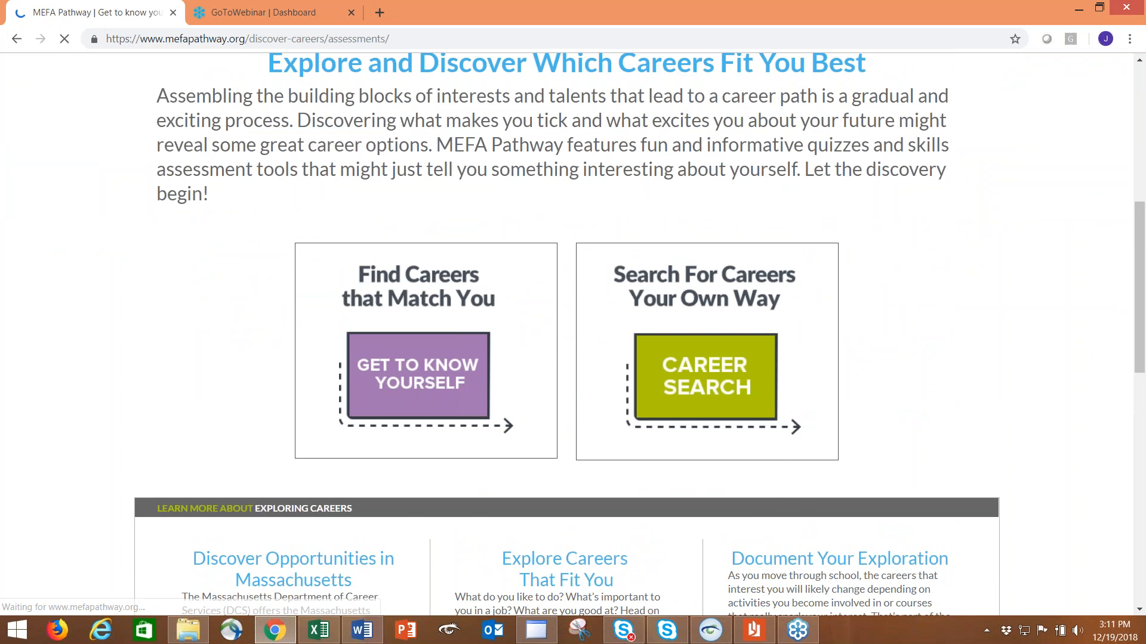
pyautogui.click(417, 377)
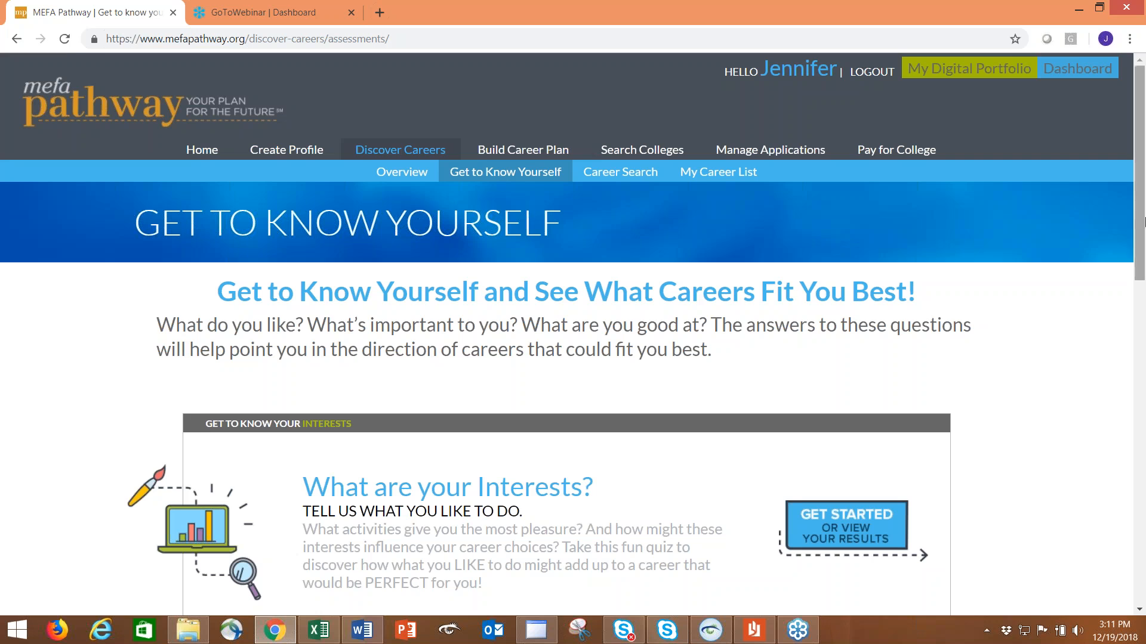
pyautogui.scroll(-3)
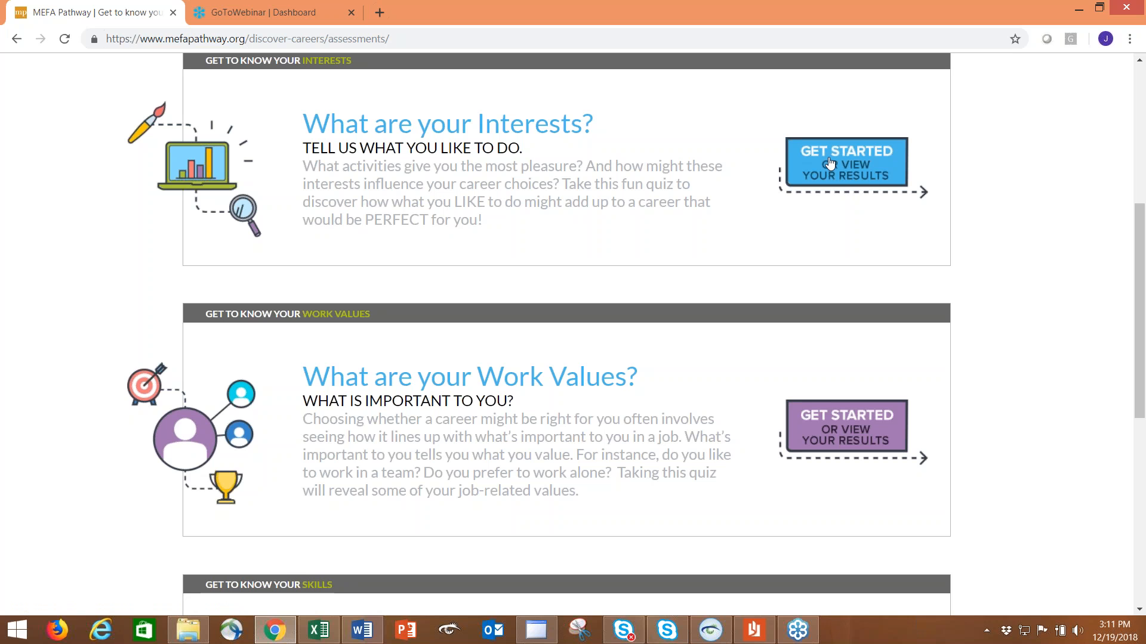
pyautogui.click(845, 162)
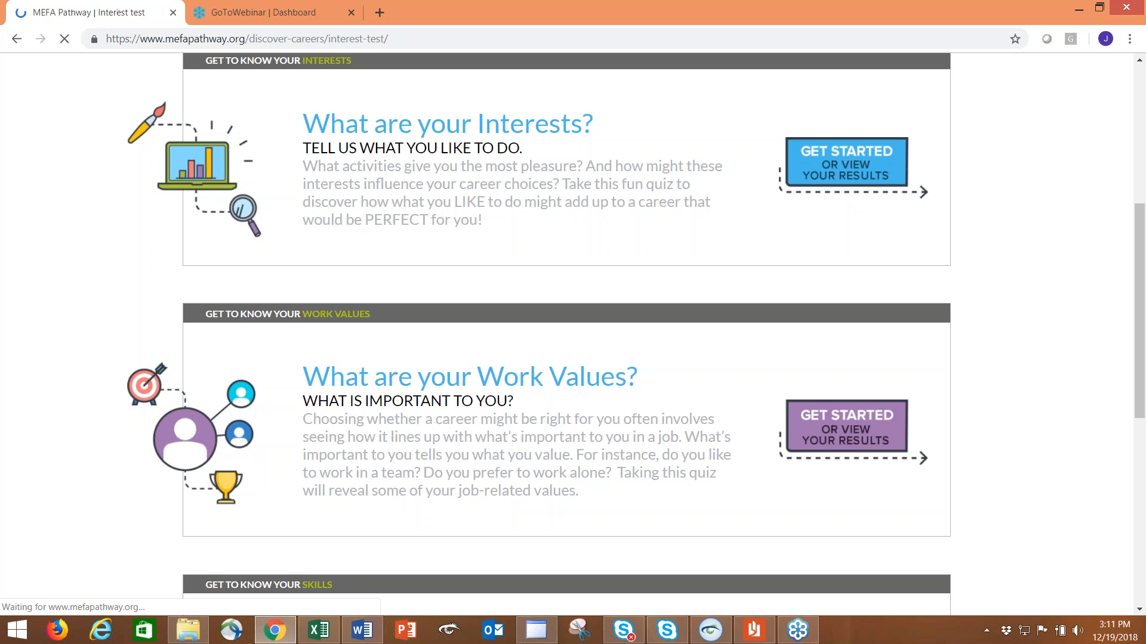
pyautogui.click(845, 162)
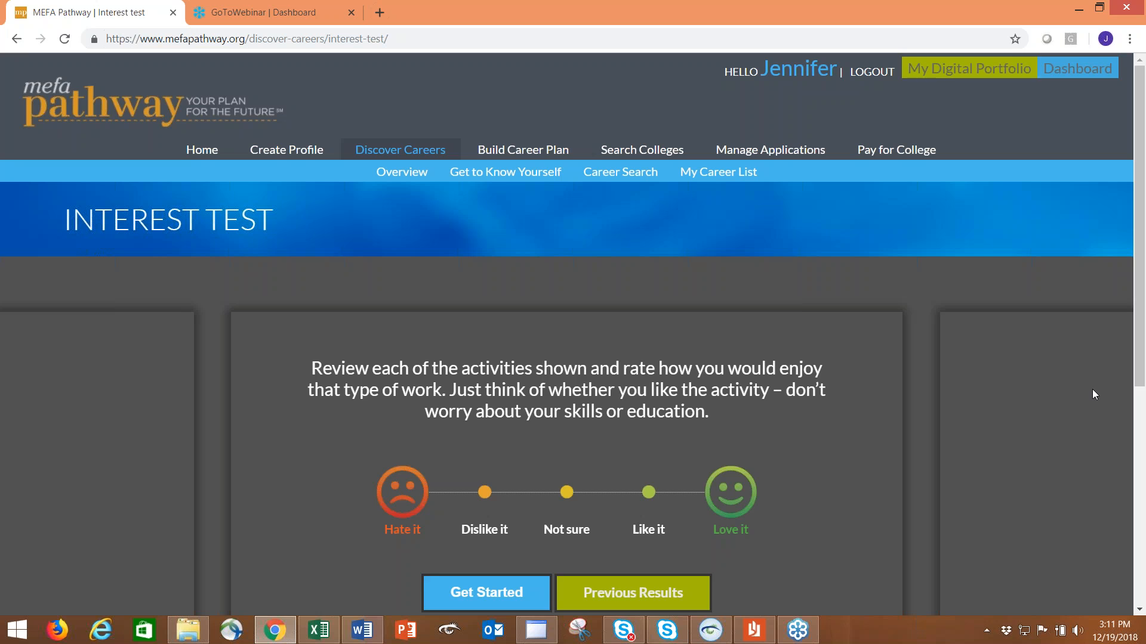
pyautogui.scroll(-3)
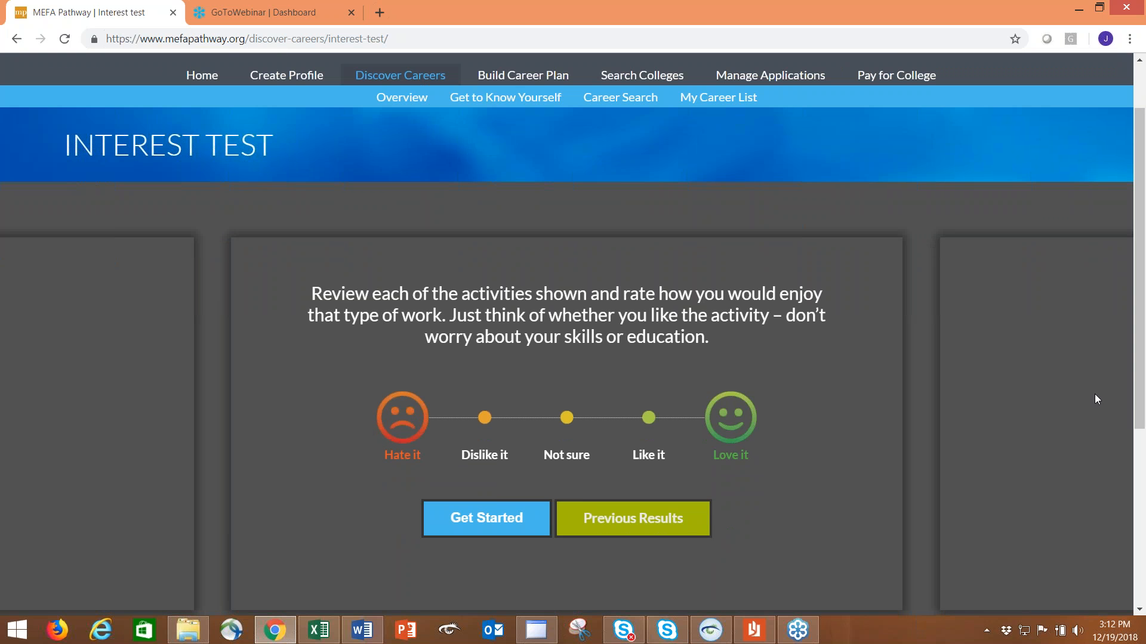
pyautogui.scroll(-3)
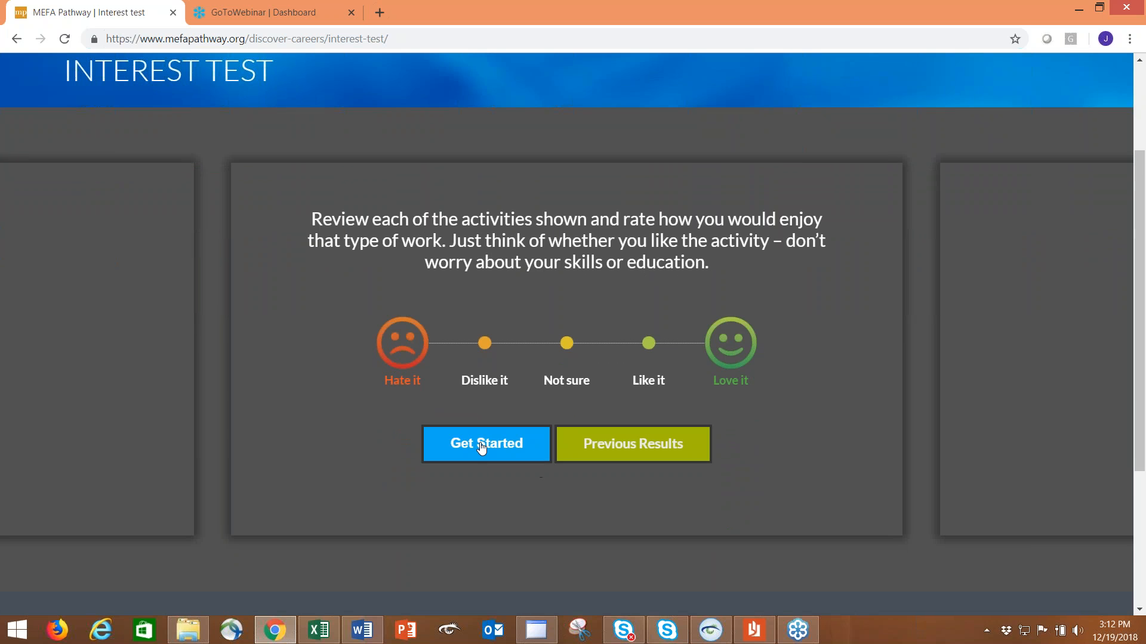
pyautogui.click(486, 443)
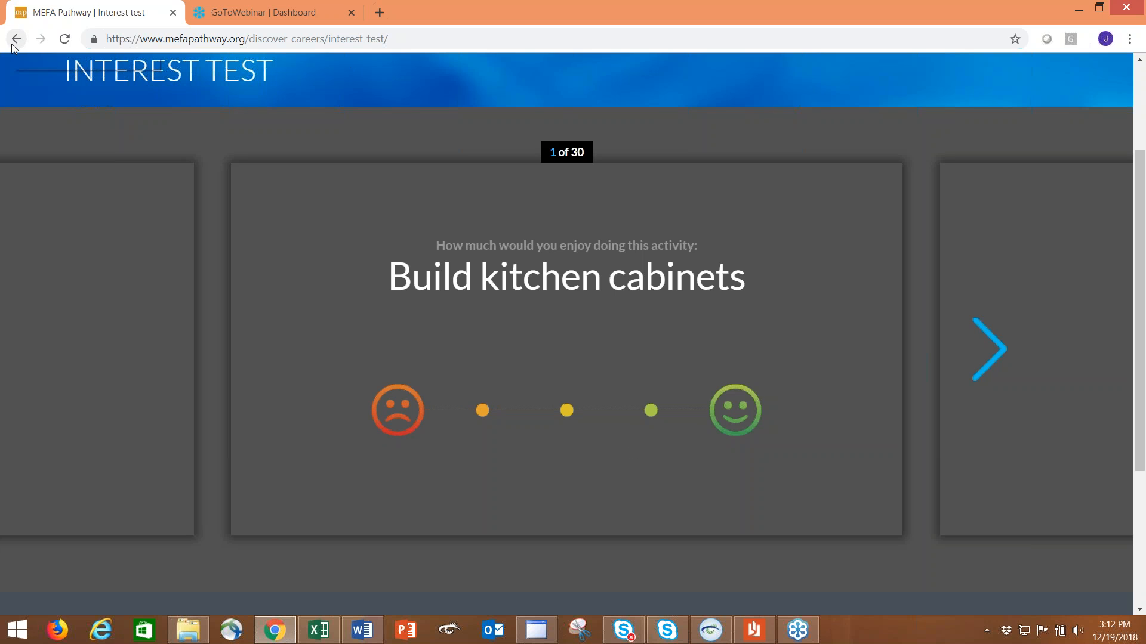
pyautogui.click(16, 39)
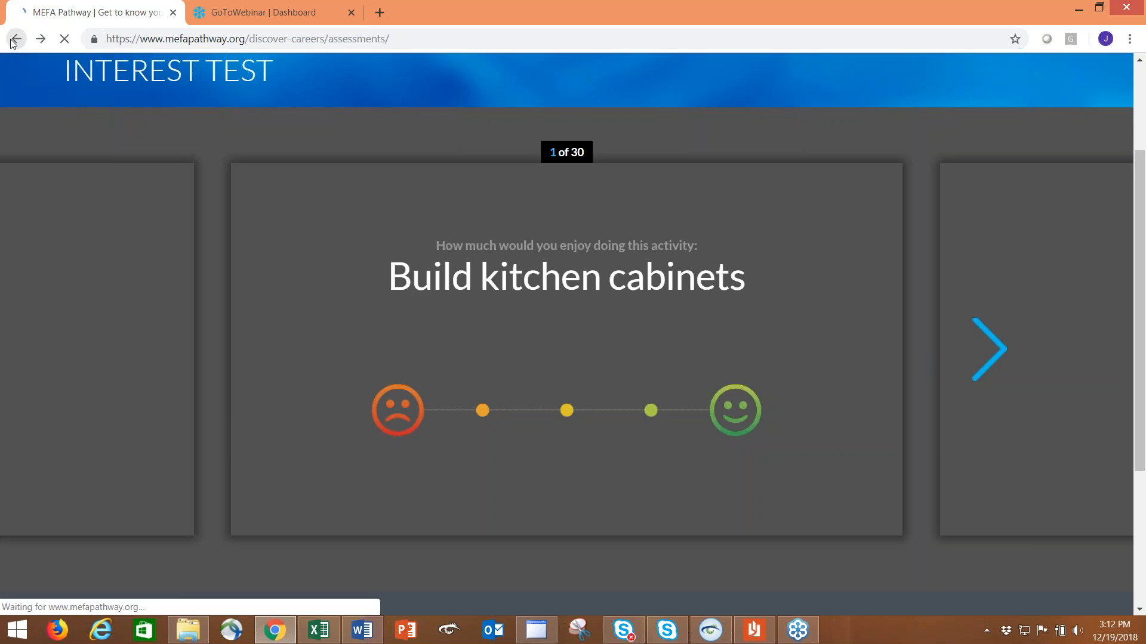
pyautogui.click(17, 38)
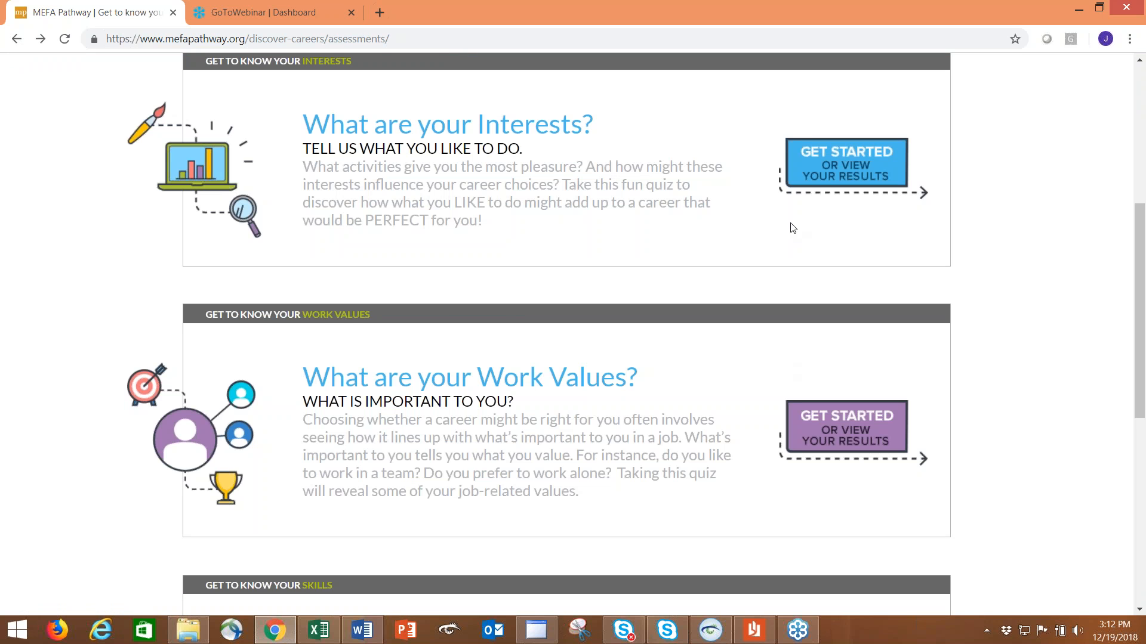
pyautogui.click(844, 164)
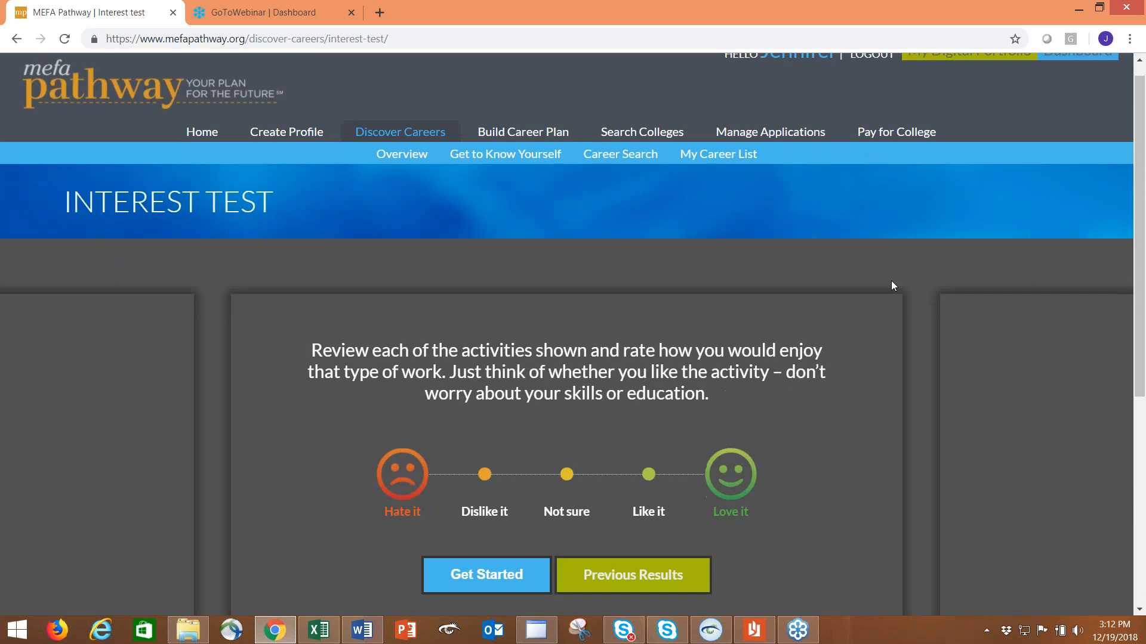
pyautogui.scroll(-3)
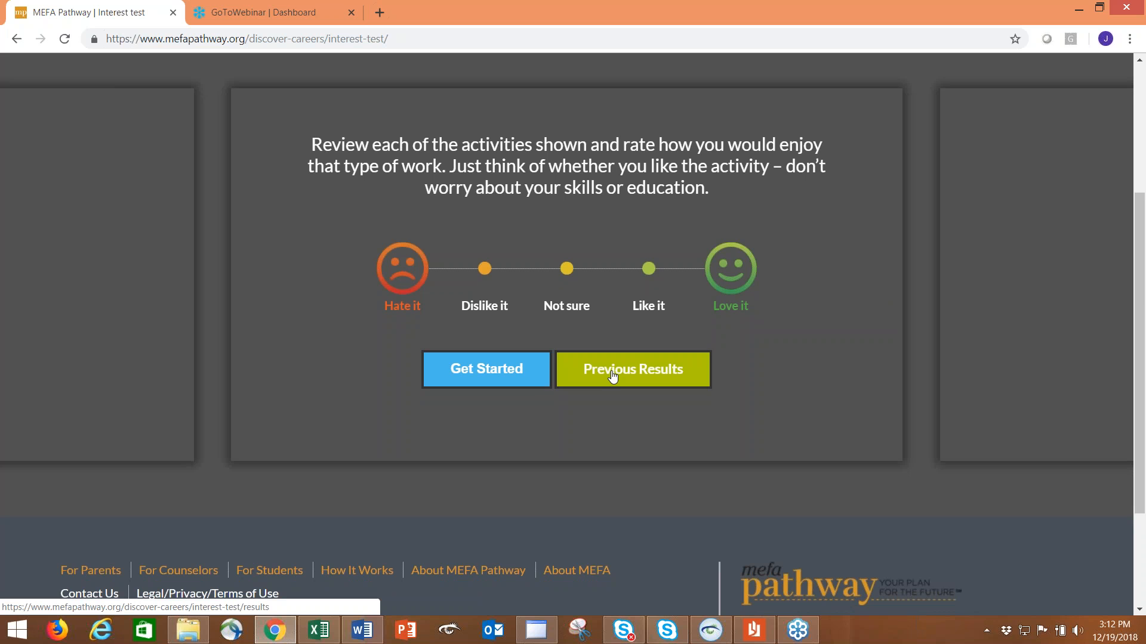
# Open Previous Results and review the Social, Investigative and Enterprising interest descriptions.
pyautogui.click(632, 369)
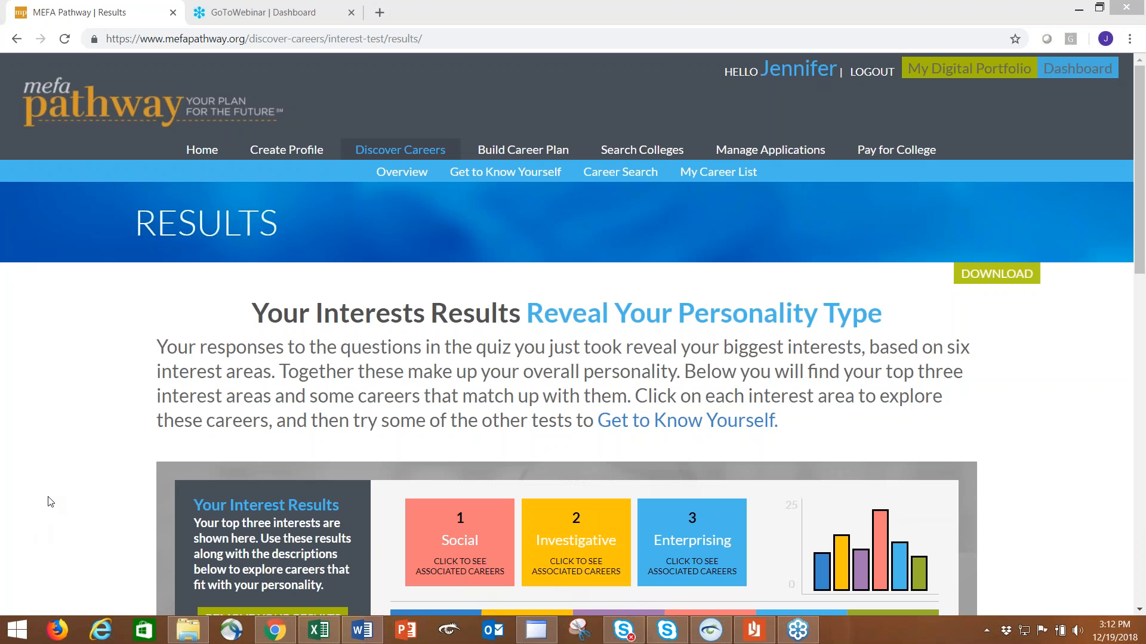
pyautogui.moveTo(1111, 392)
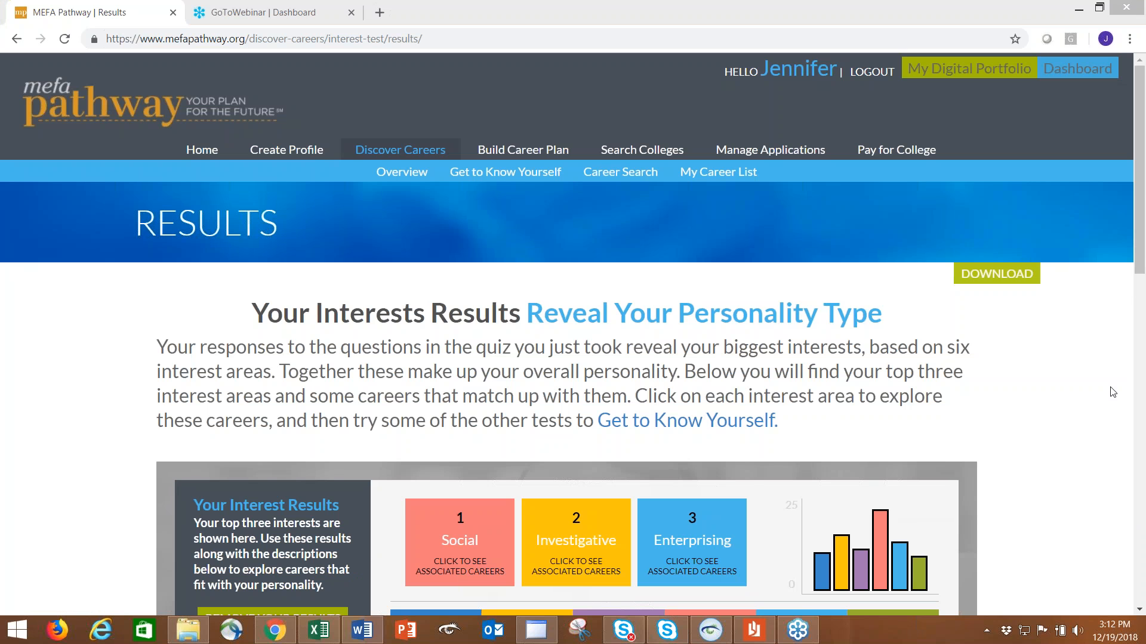
pyautogui.scroll(-3)
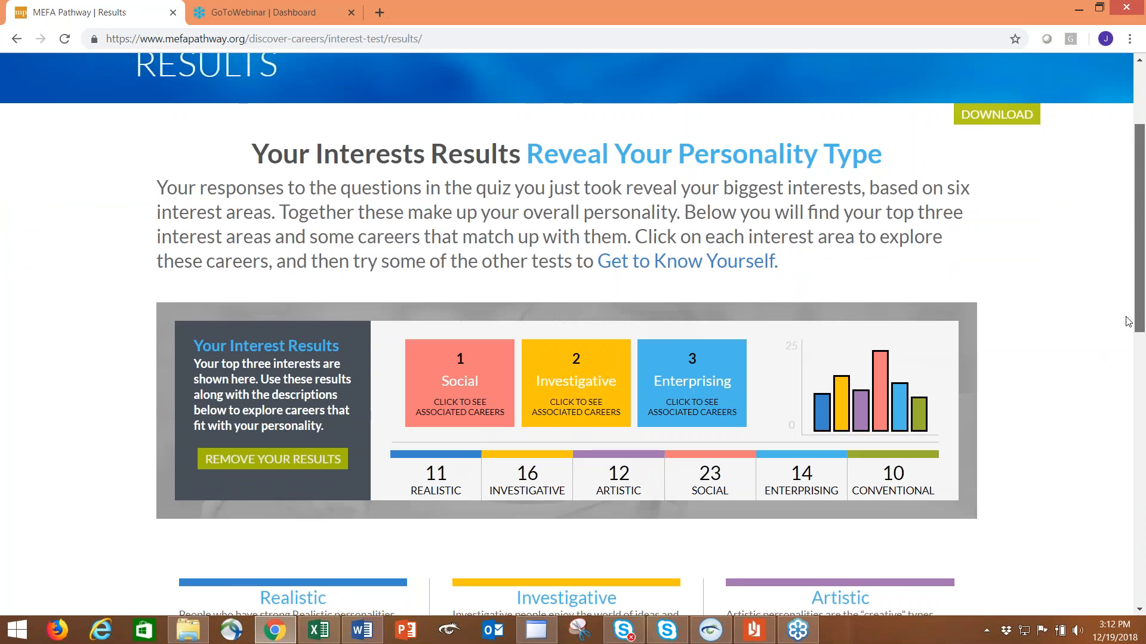
pyautogui.scroll(-3)
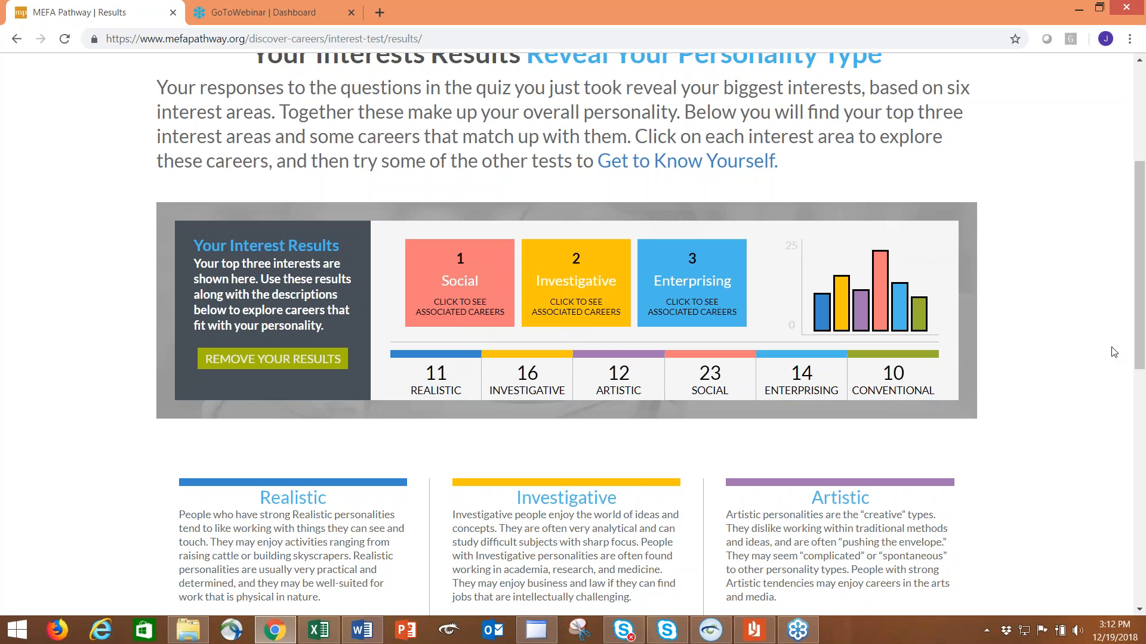
pyautogui.moveTo(1109, 341)
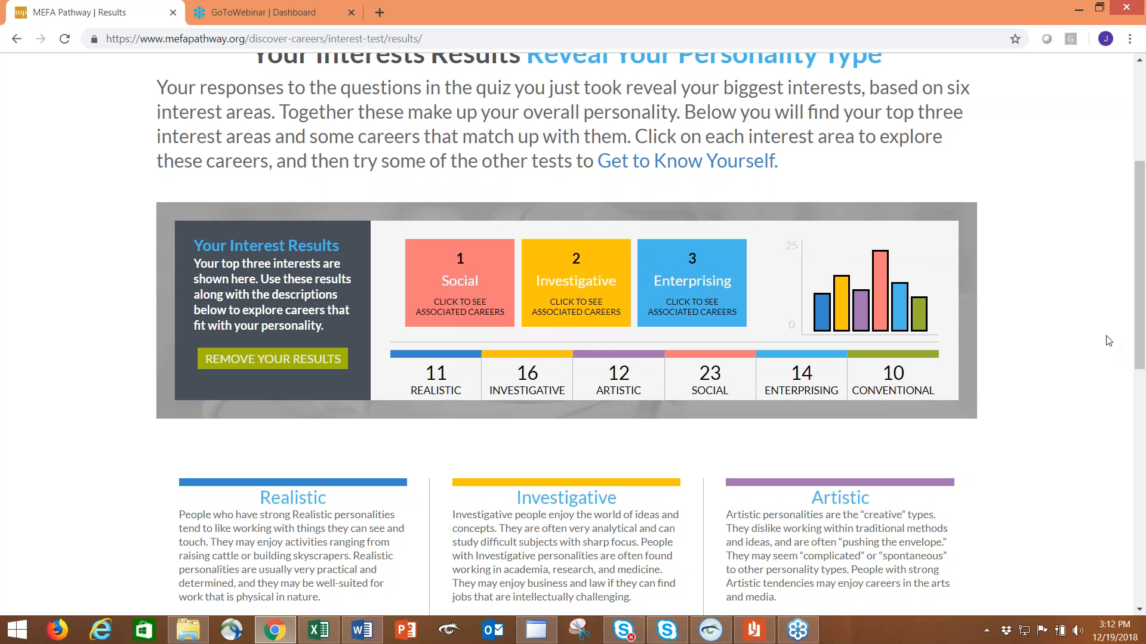
pyautogui.moveTo(658, 369)
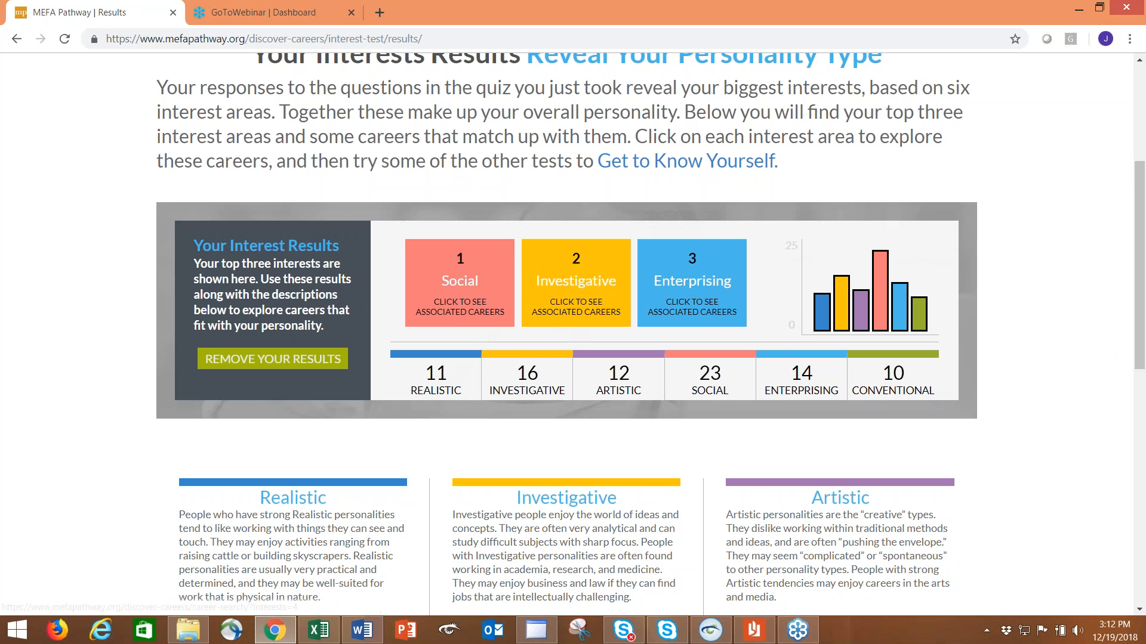
pyautogui.scroll(-3)
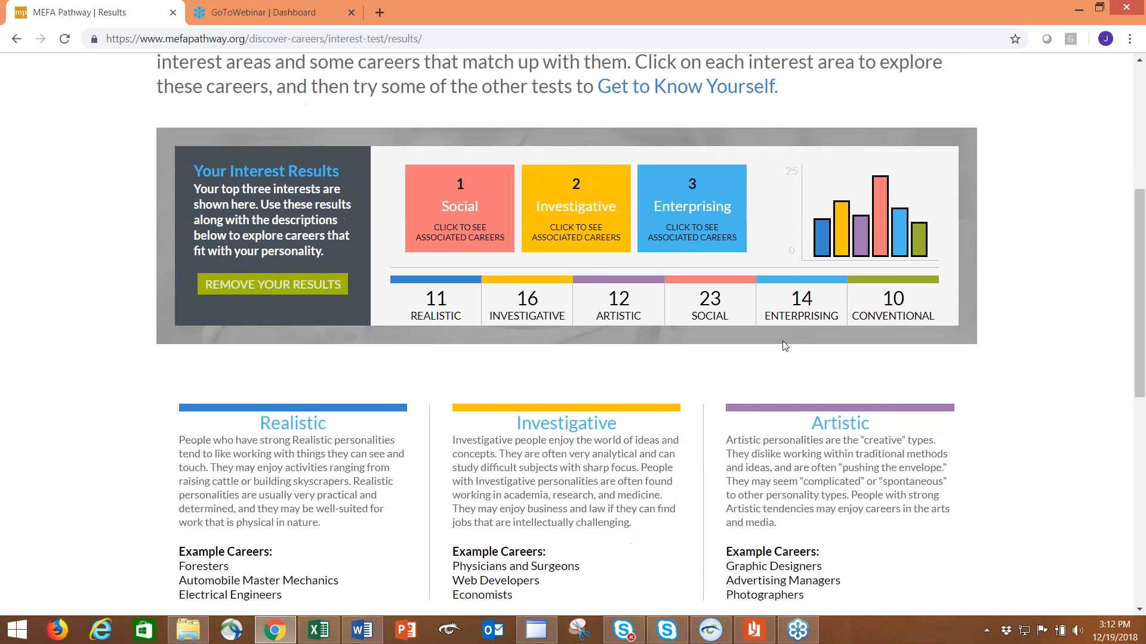
pyautogui.scroll(-3)
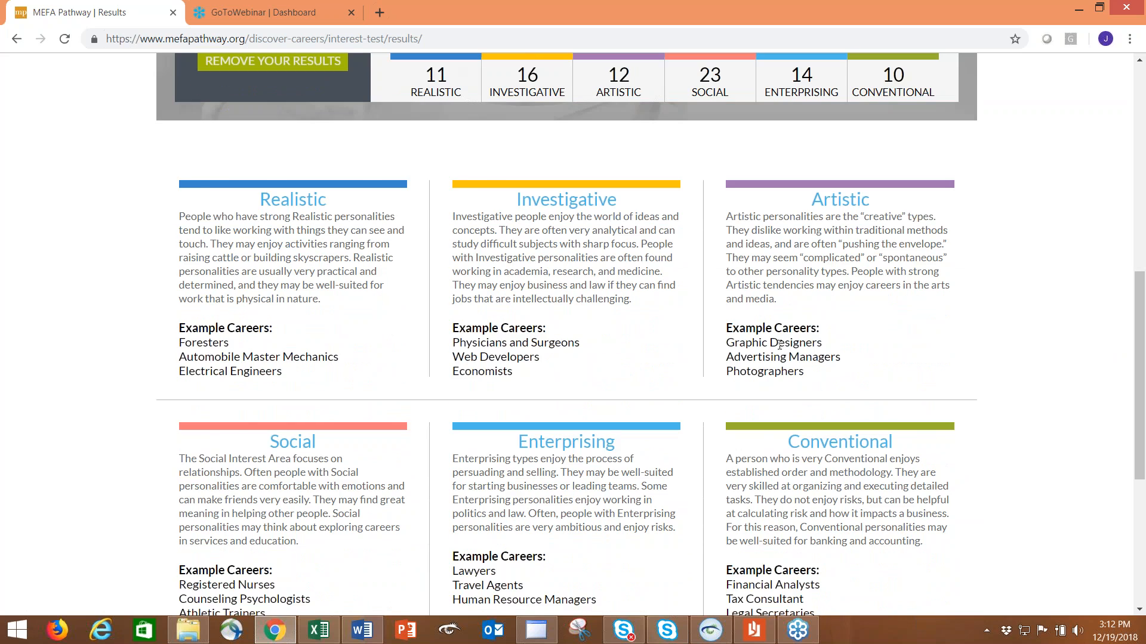
pyautogui.scroll(3)
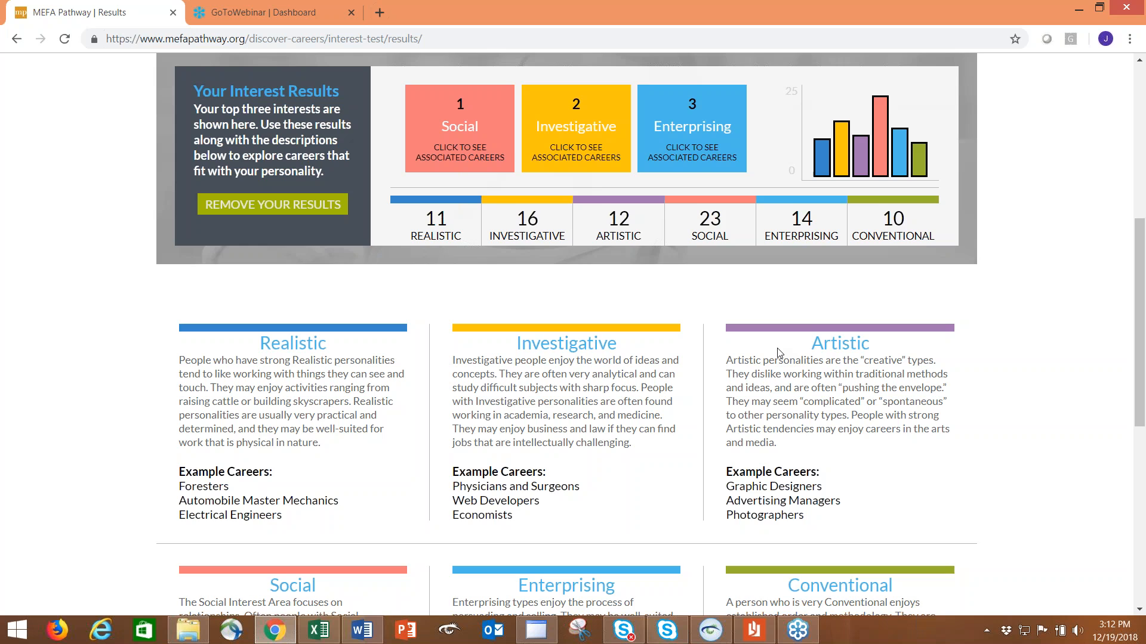
pyautogui.scroll(3)
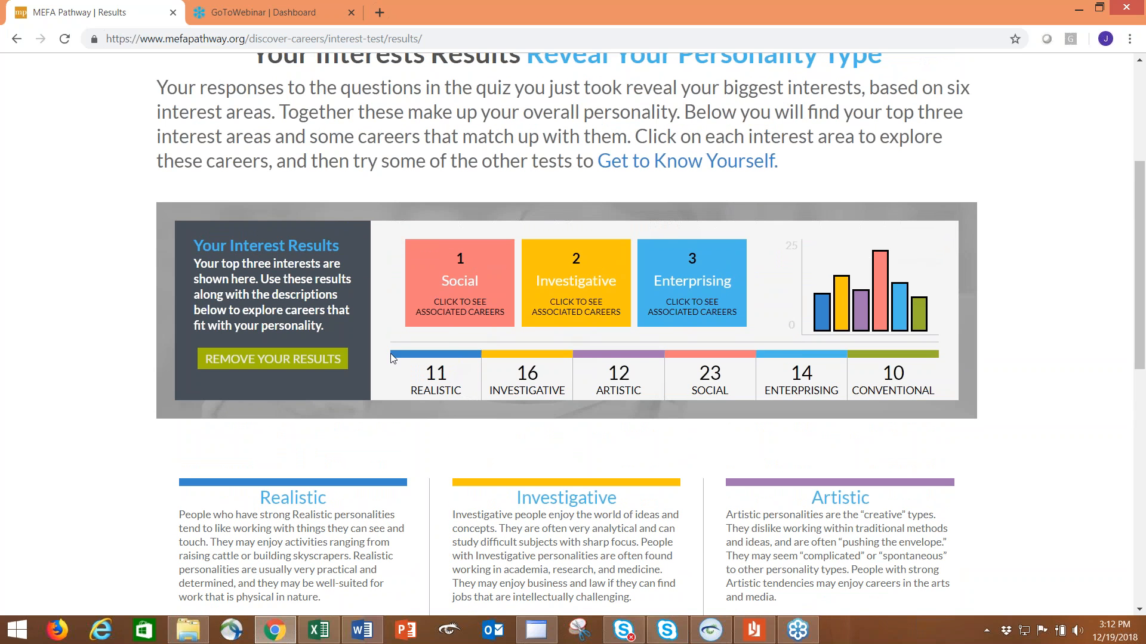
pyautogui.moveTo(472, 339)
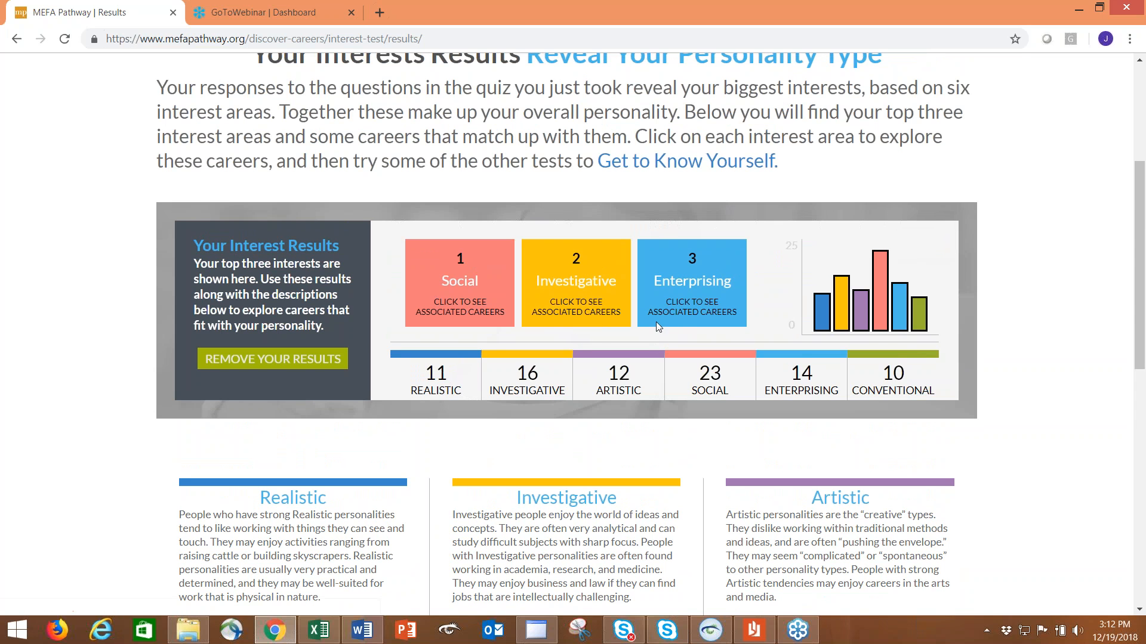
pyautogui.moveTo(691, 306)
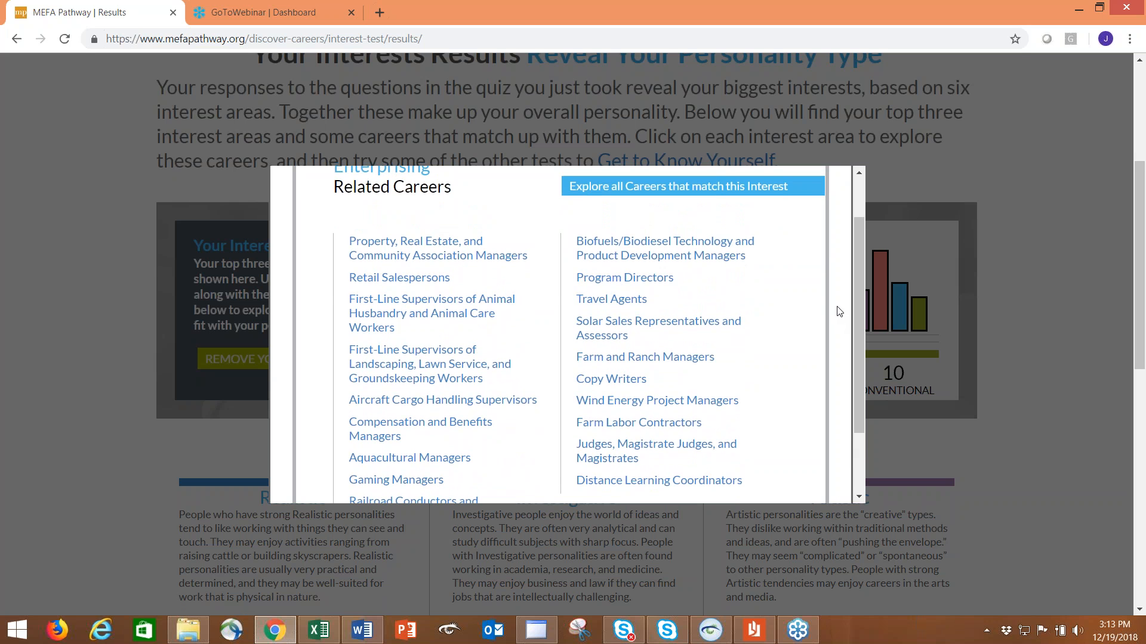
pyautogui.moveTo(461, 495)
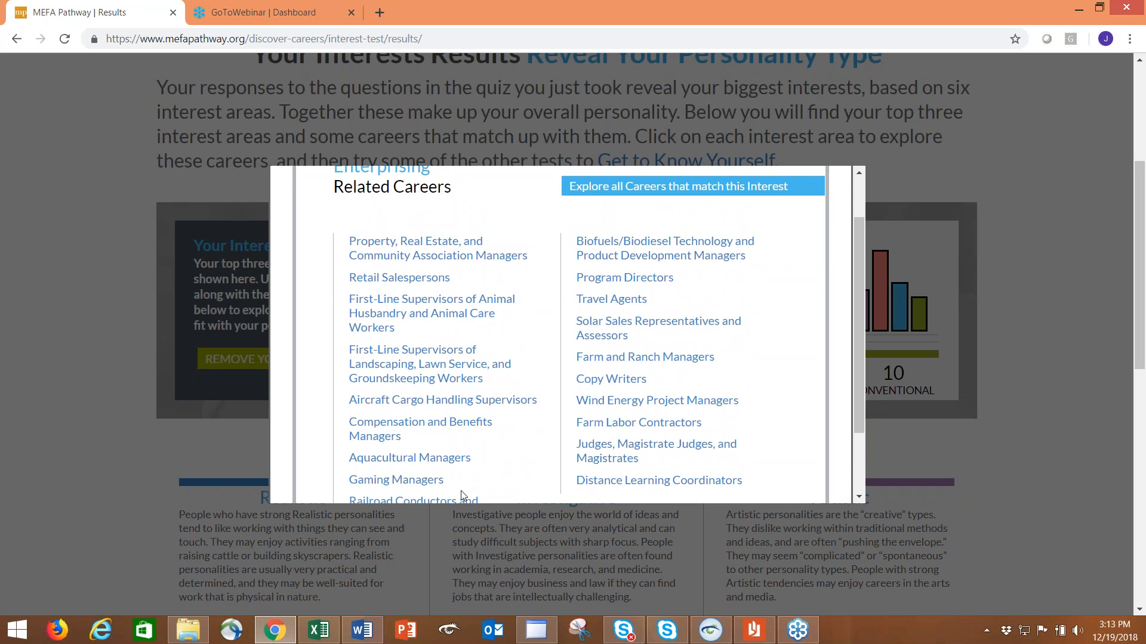
pyautogui.moveTo(410, 458)
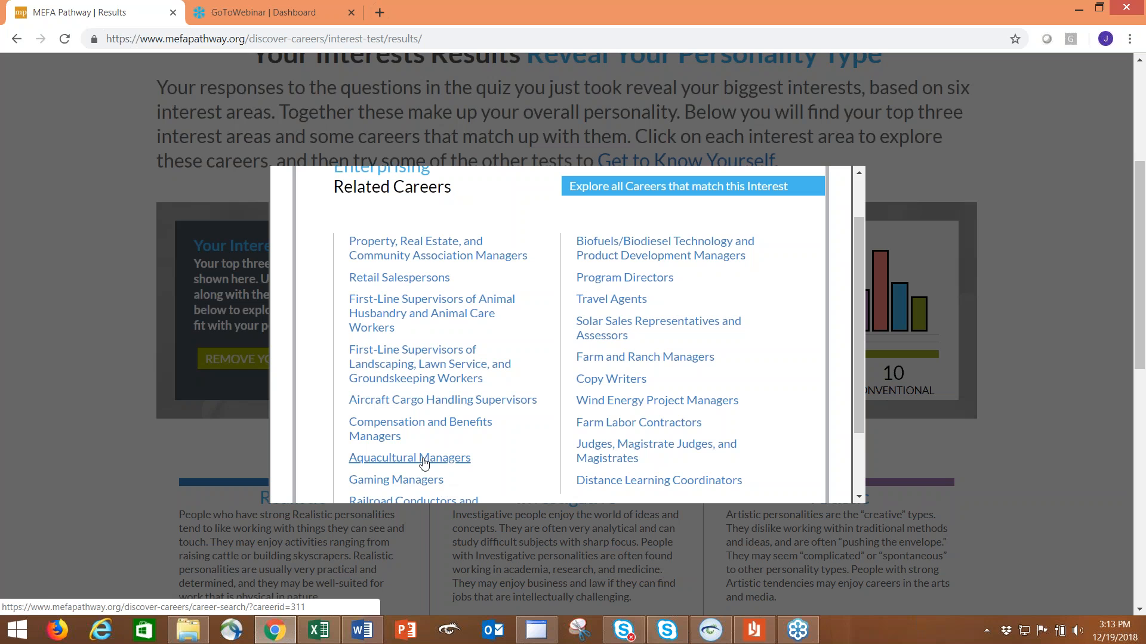
# Open Aquacultural Managers from the Enterprising Related Careers pop-up.
pyautogui.click(409, 457)
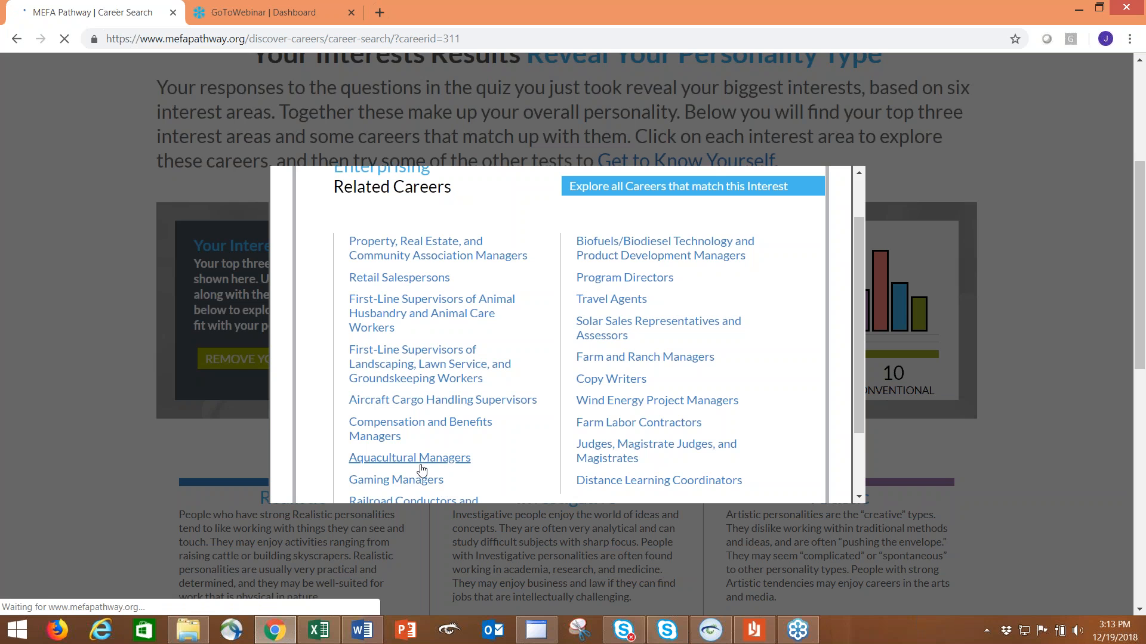
pyautogui.click(409, 457)
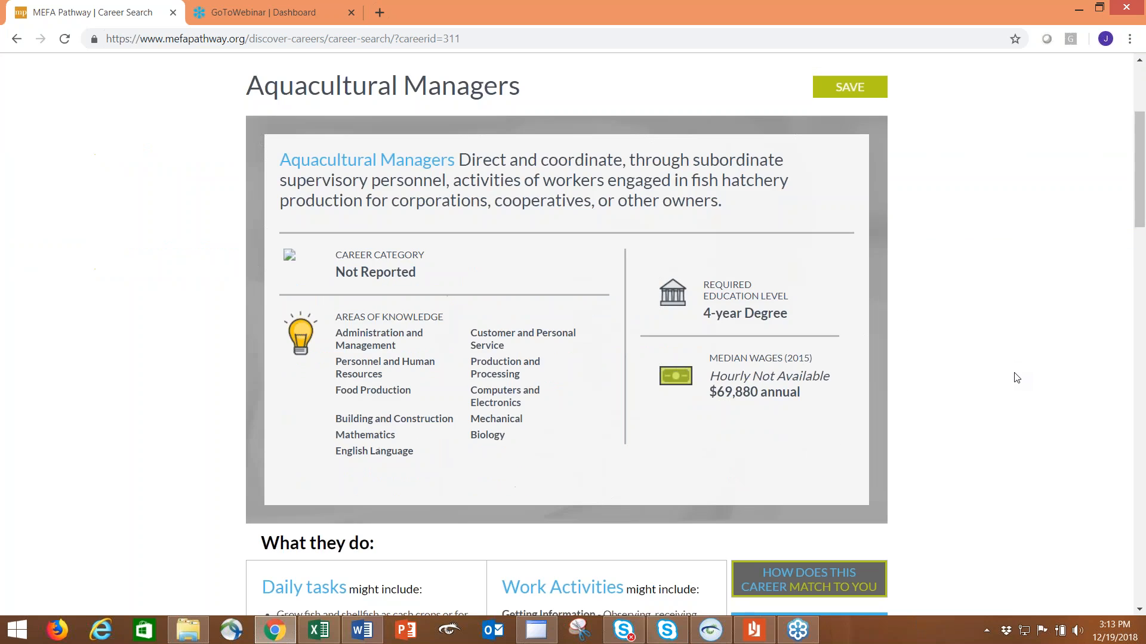
pyautogui.moveTo(1005, 341)
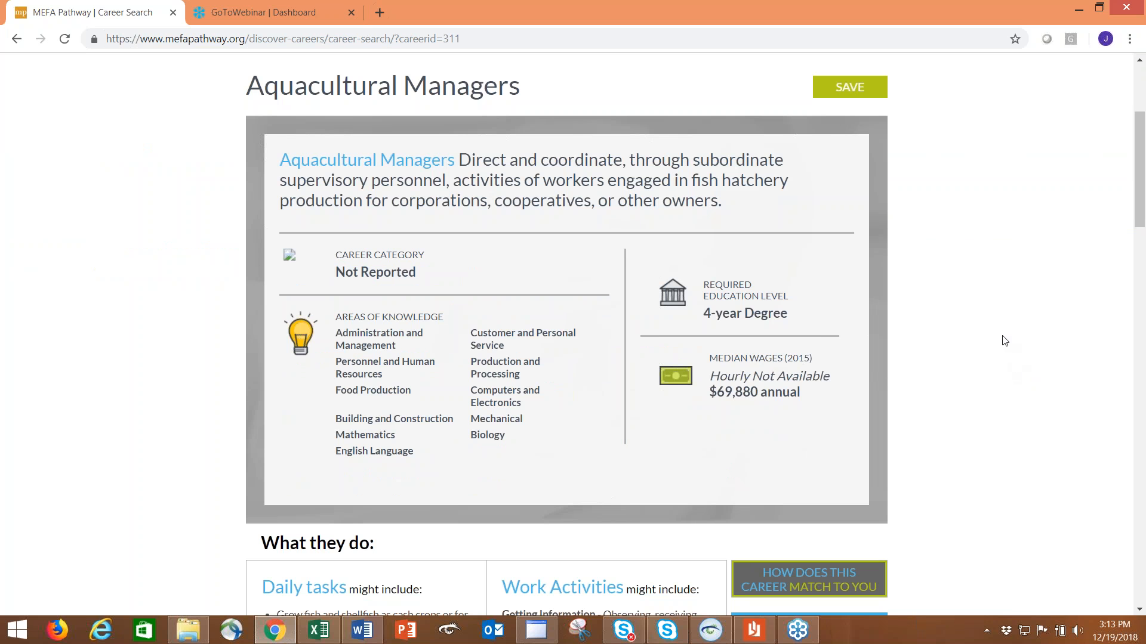
pyautogui.moveTo(999, 333)
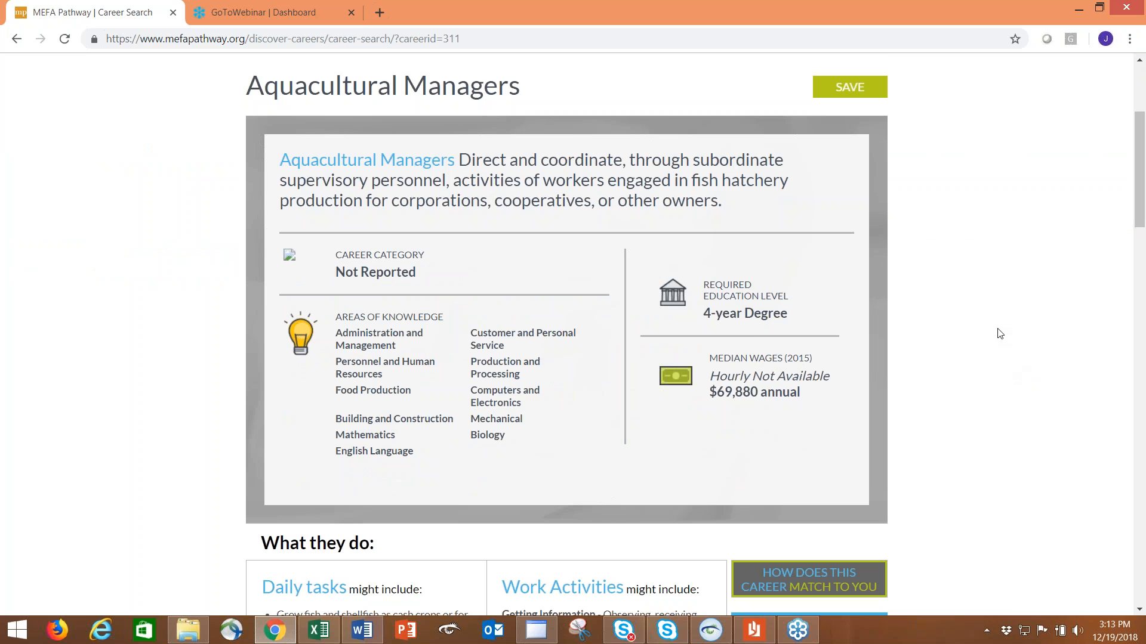
pyautogui.scroll(-3)
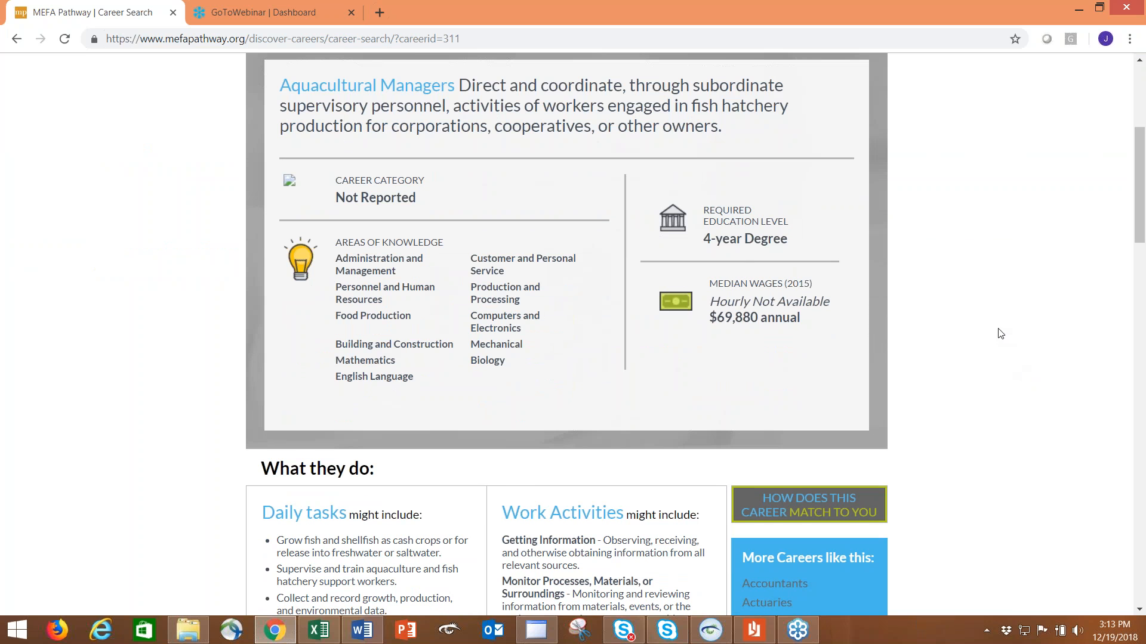
pyautogui.scroll(-3)
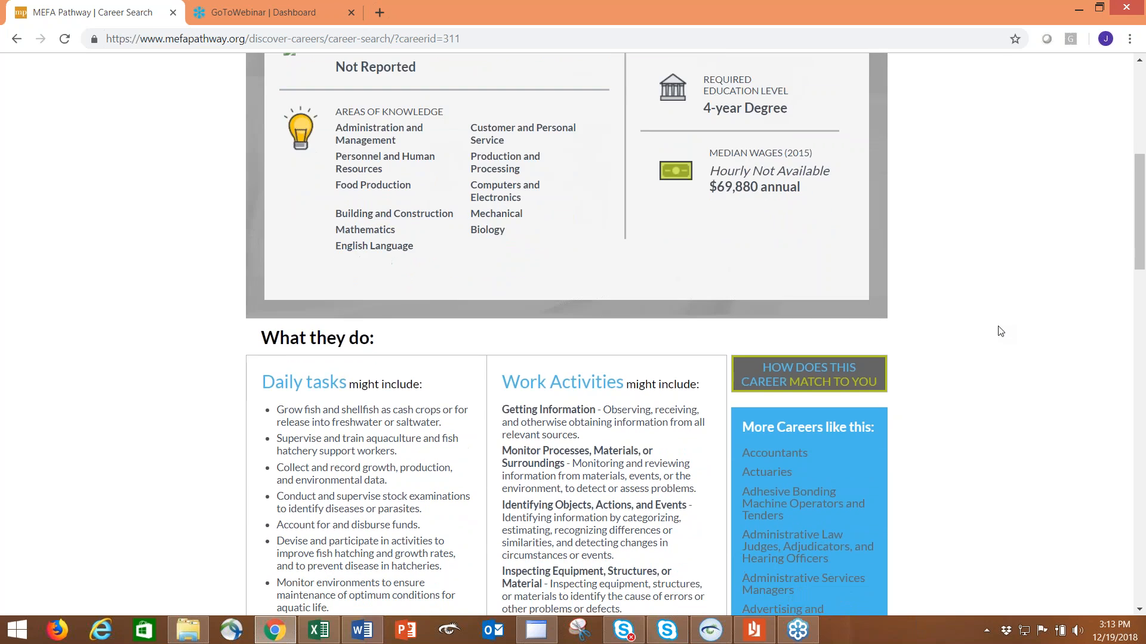
pyautogui.scroll(-3)
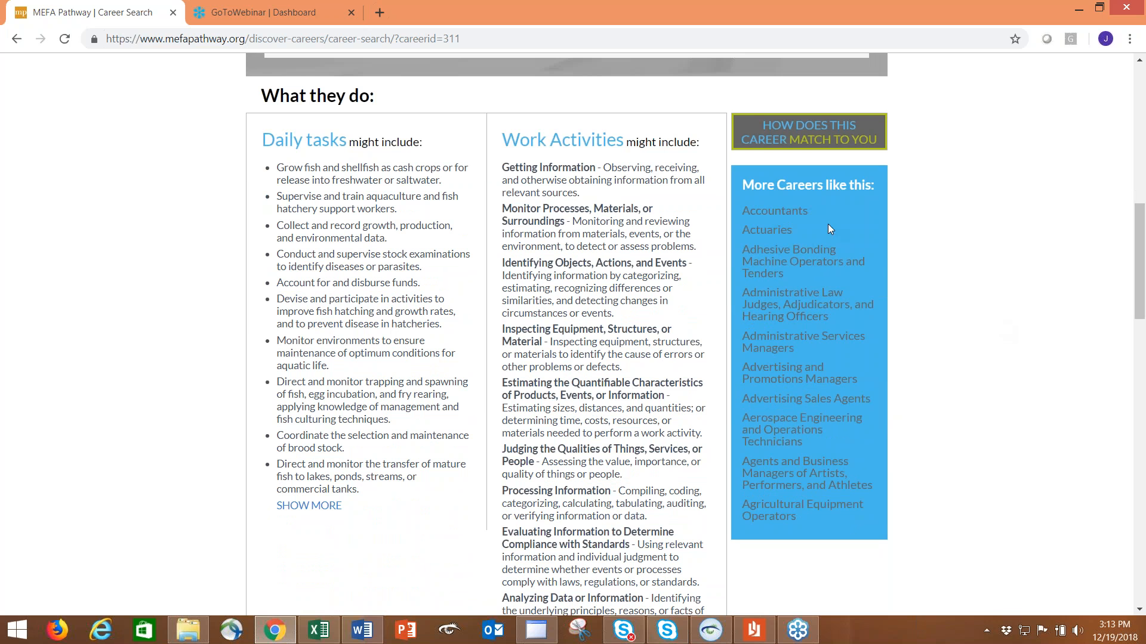
pyautogui.moveTo(806, 398)
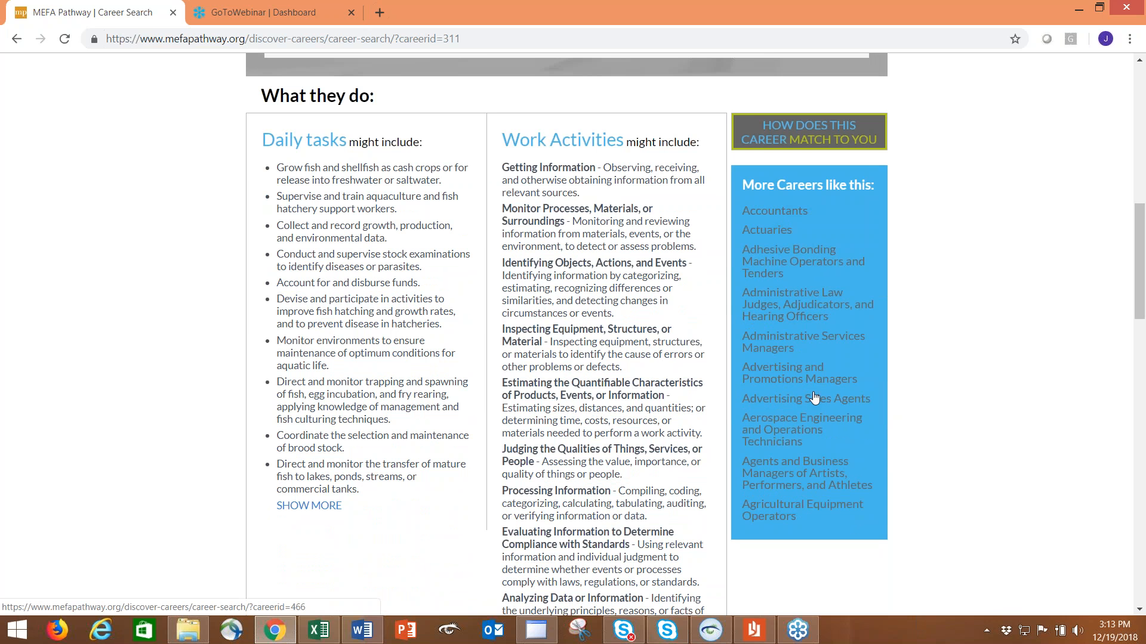
pyautogui.scroll(-3)
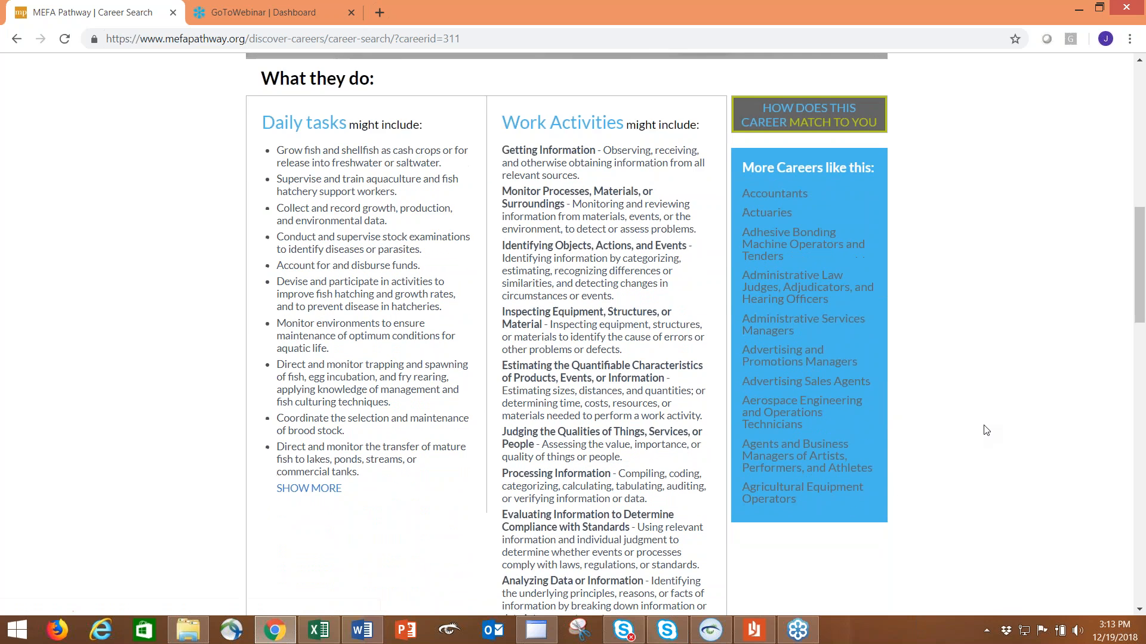
pyautogui.scroll(-3)
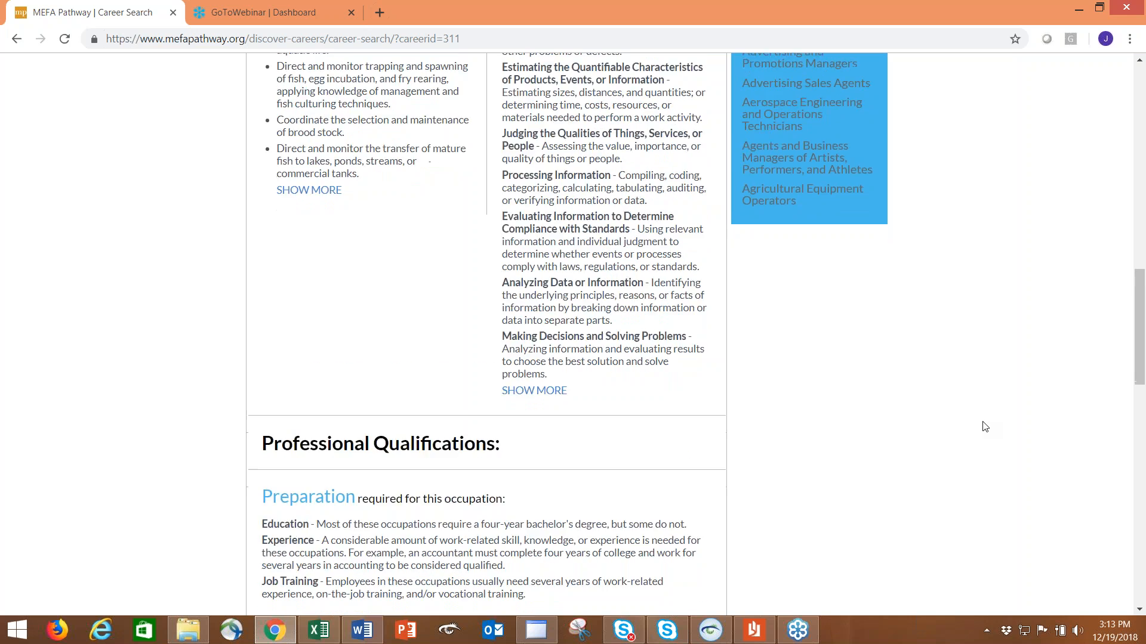
pyautogui.scroll(-3)
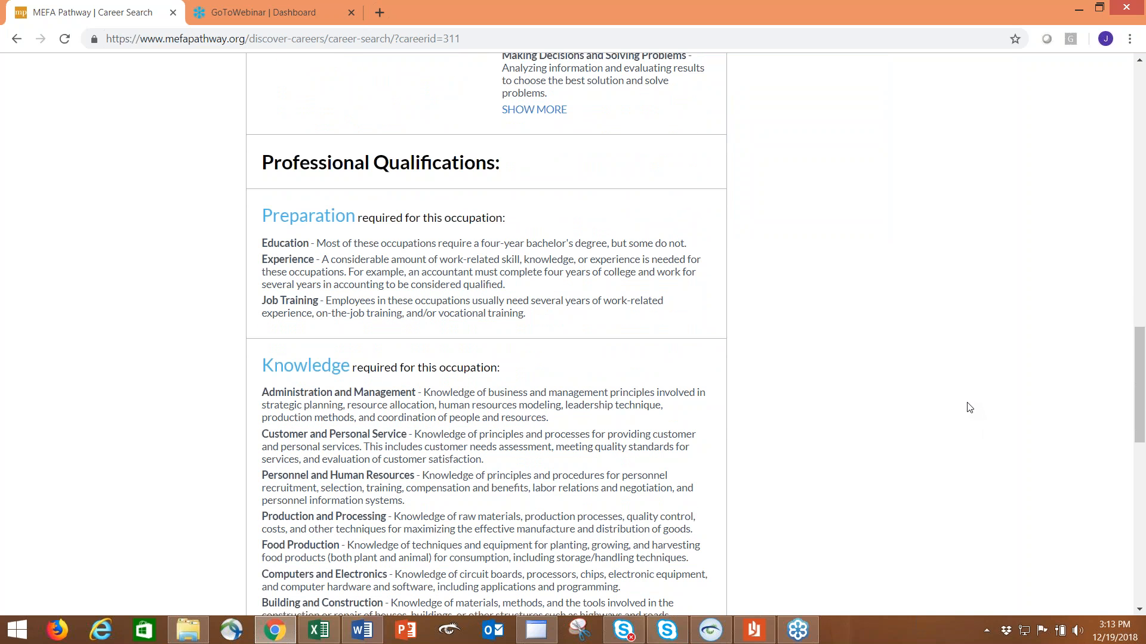
pyautogui.scroll(-3)
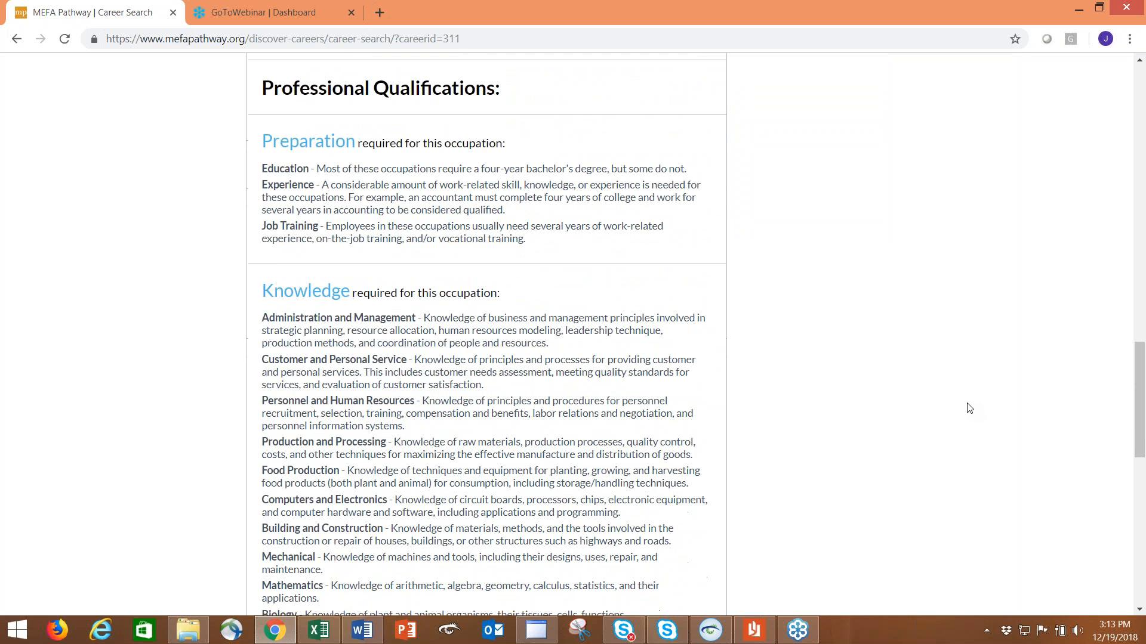
pyautogui.scroll(-3)
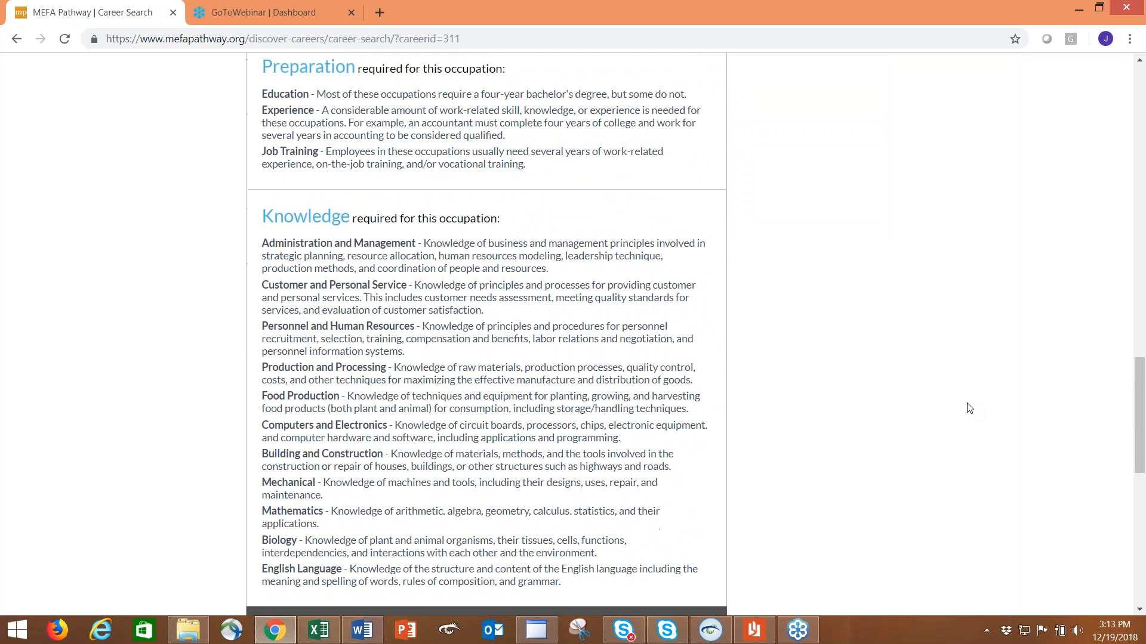
pyautogui.scroll(-3)
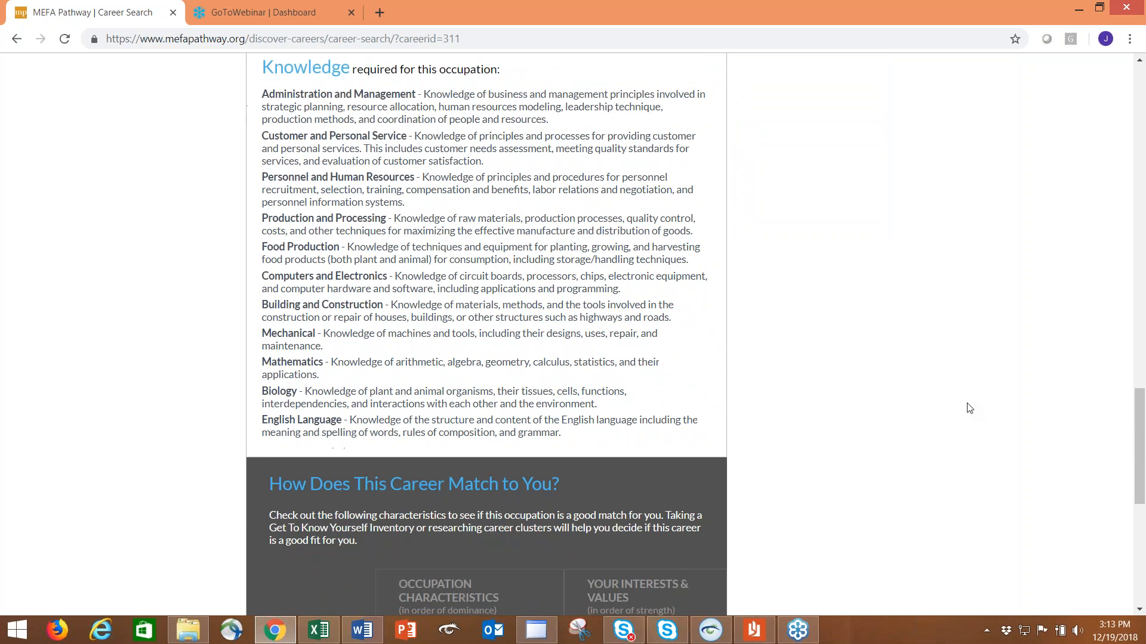
pyautogui.scroll(-3)
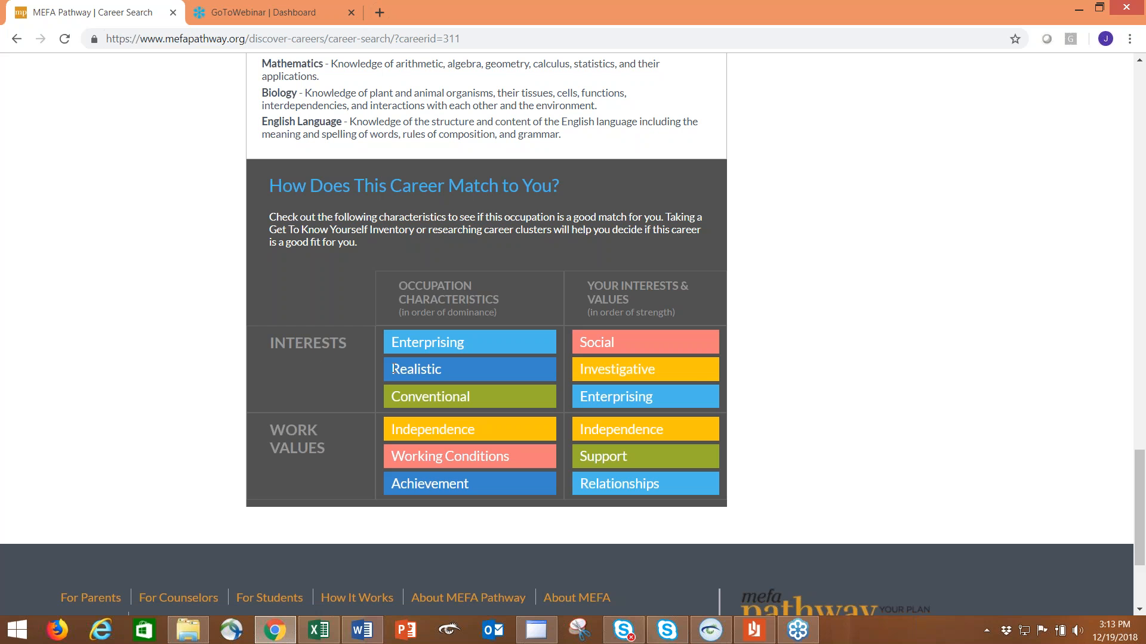
pyautogui.moveTo(719, 352)
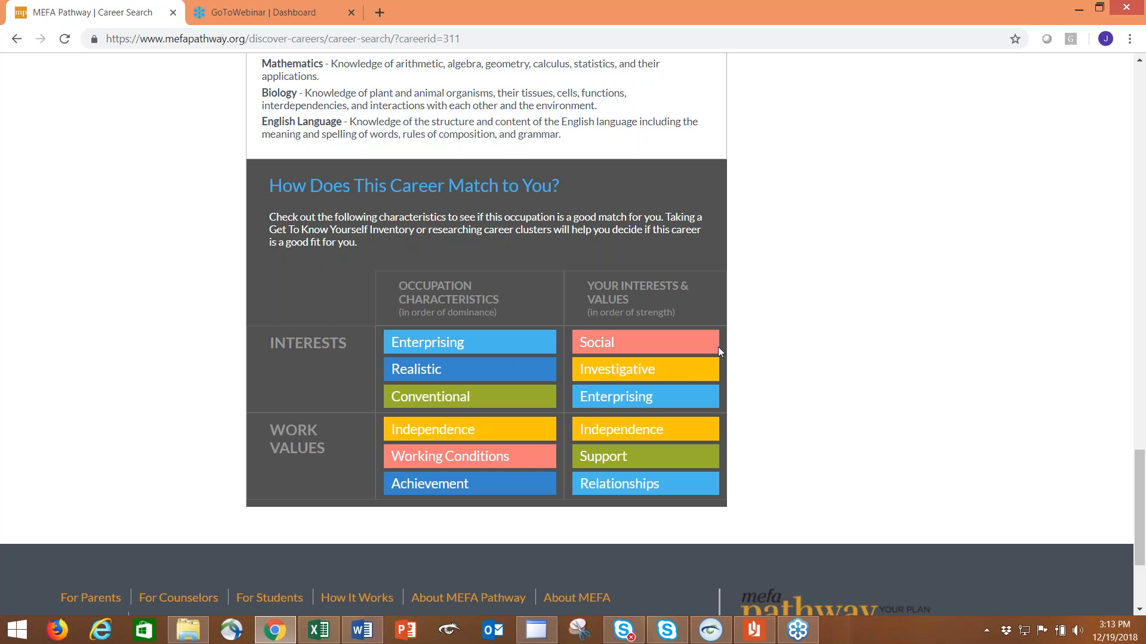
pyautogui.moveTo(685, 381)
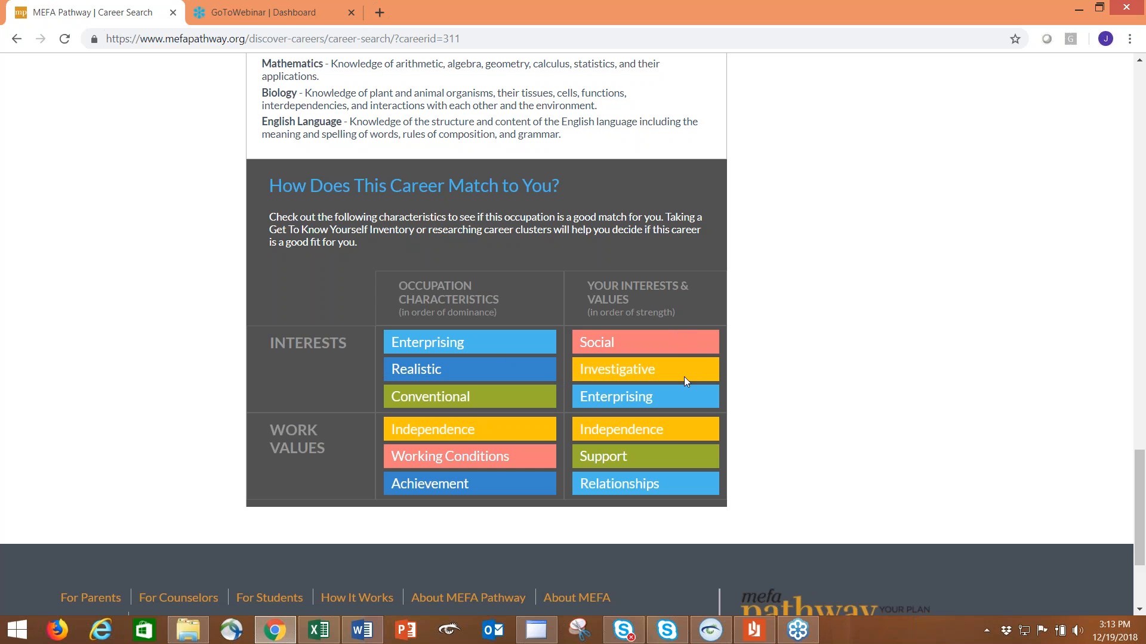
pyautogui.moveTo(530, 430)
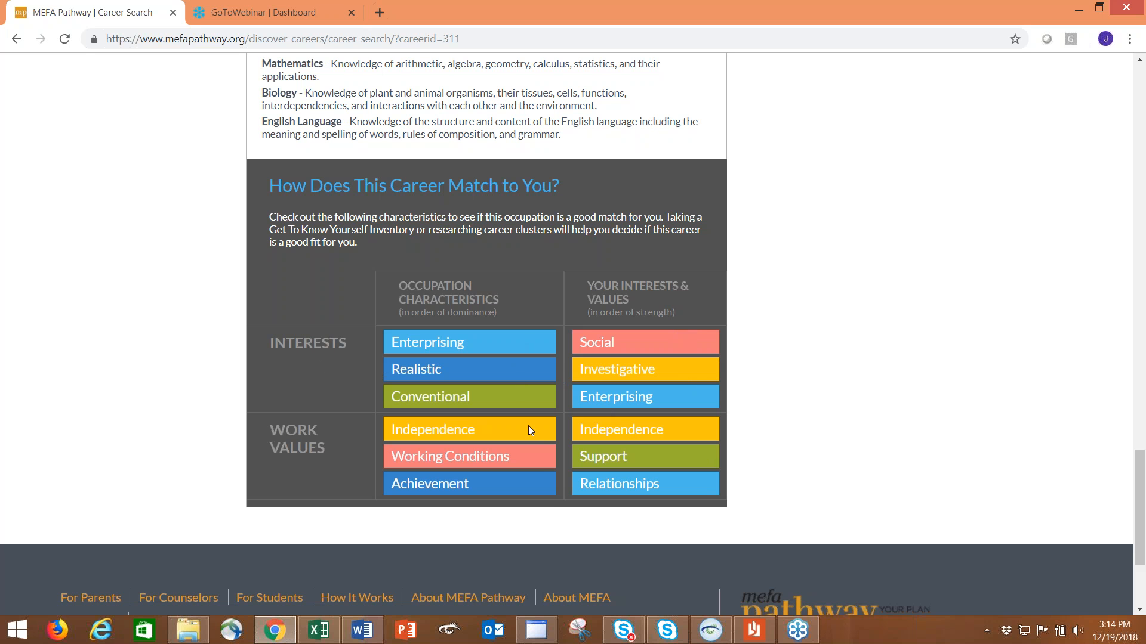
pyautogui.moveTo(553, 476)
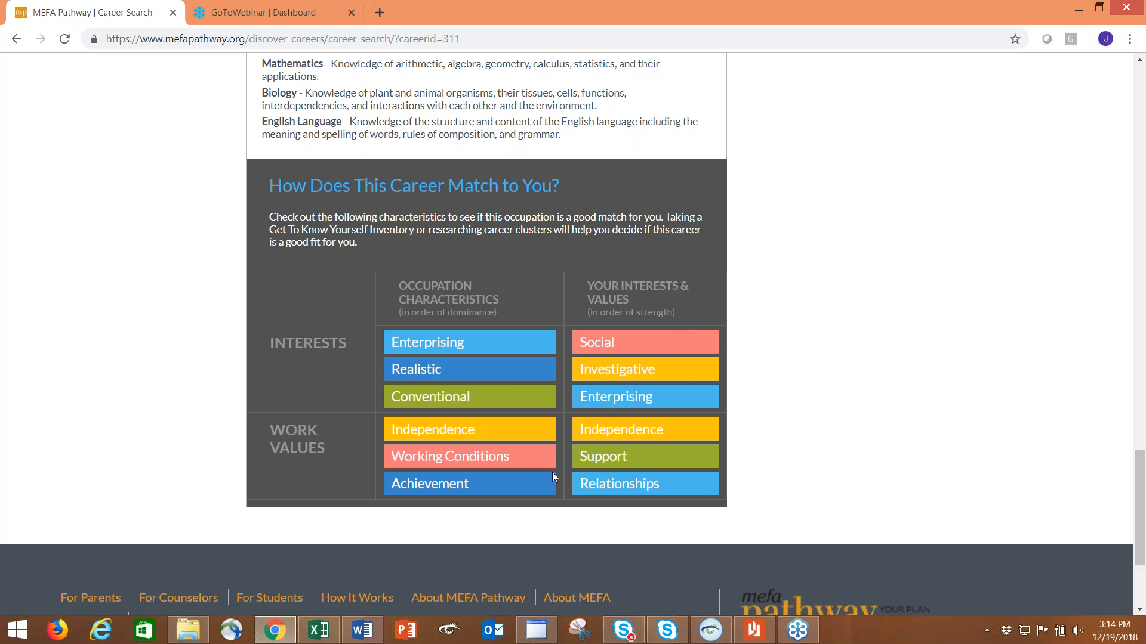
pyautogui.moveTo(576, 402)
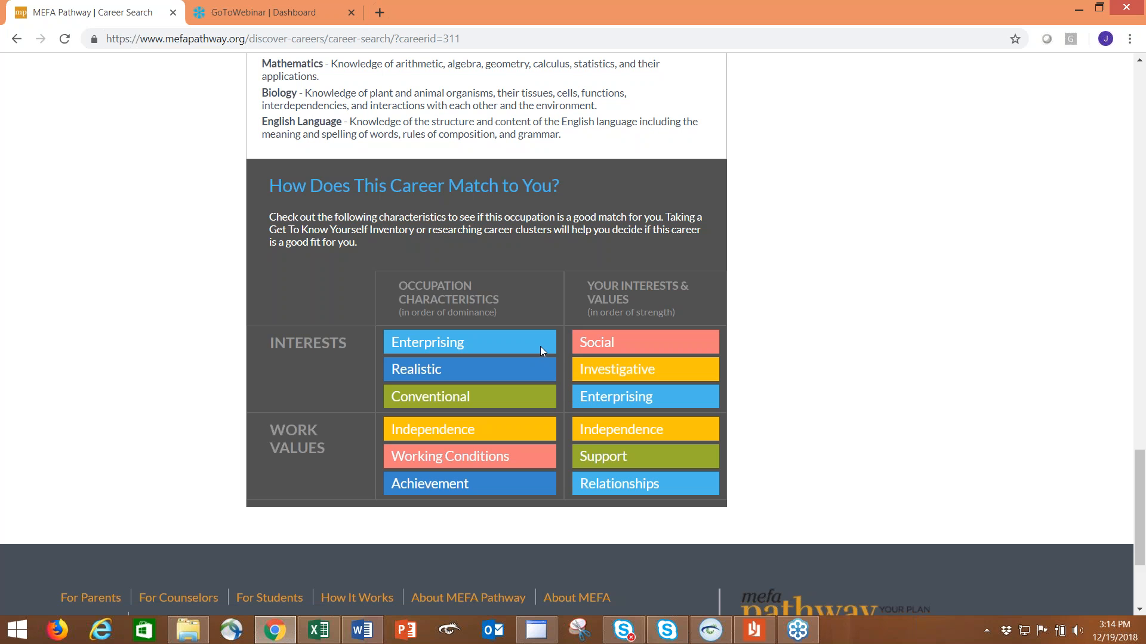
pyautogui.moveTo(596, 425)
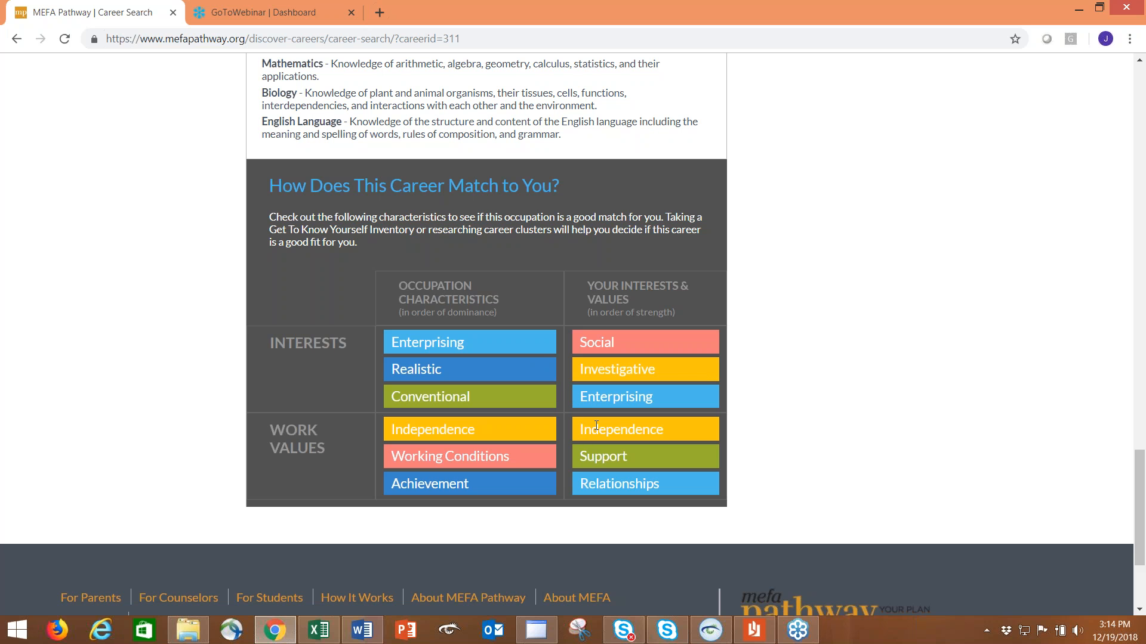
pyautogui.moveTo(890, 430)
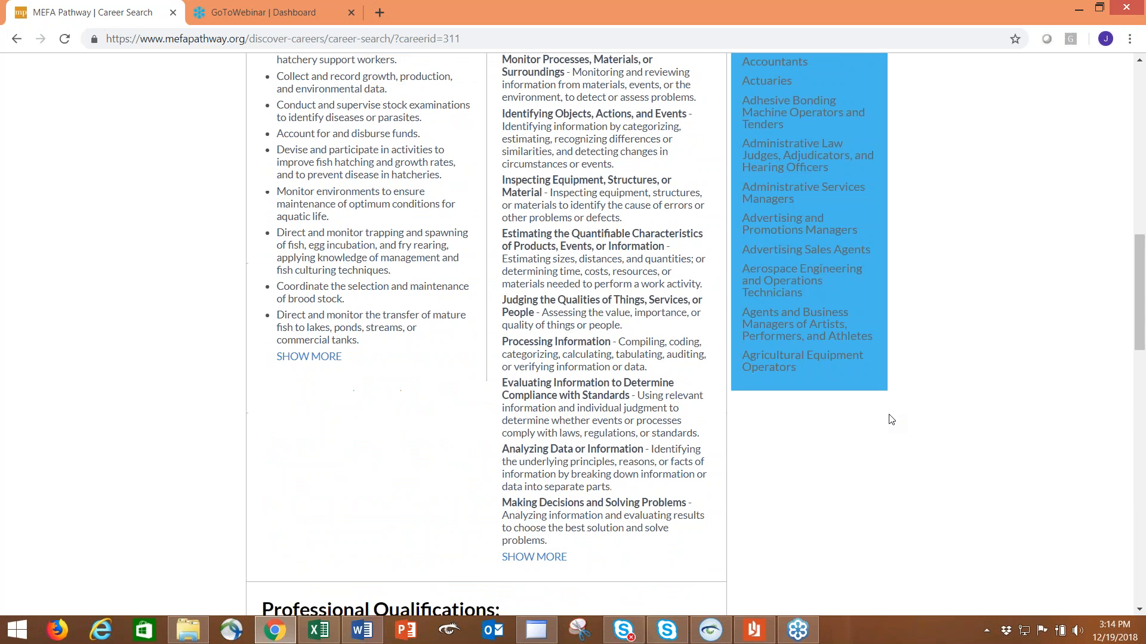
# Save Aquacultural Managers and open My Career List.
pyautogui.scroll(3)
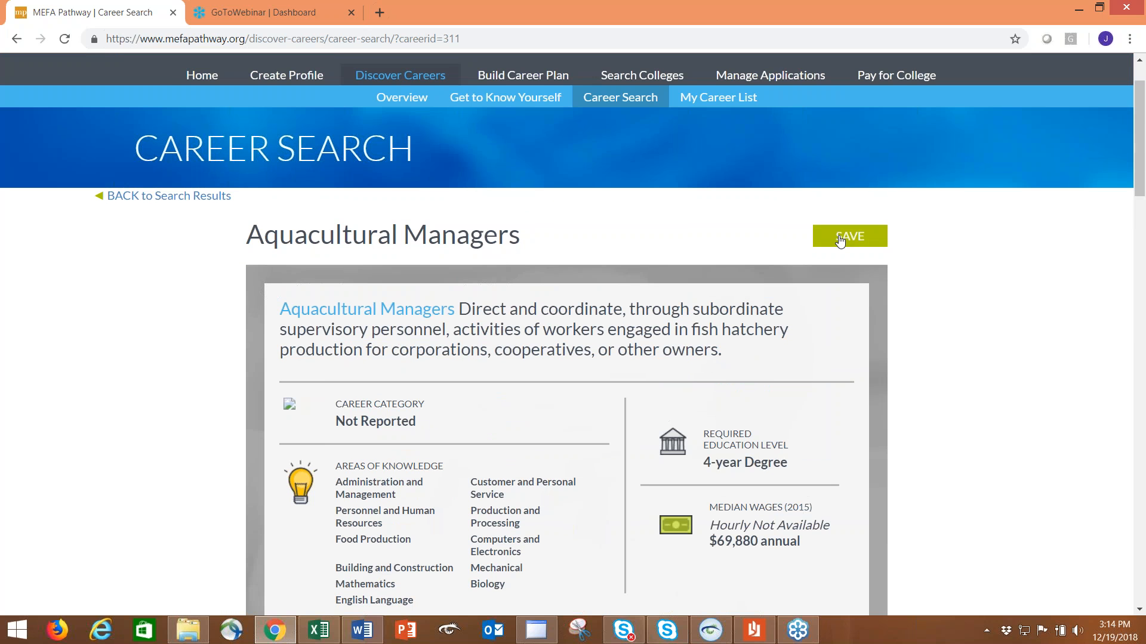
pyautogui.click(850, 237)
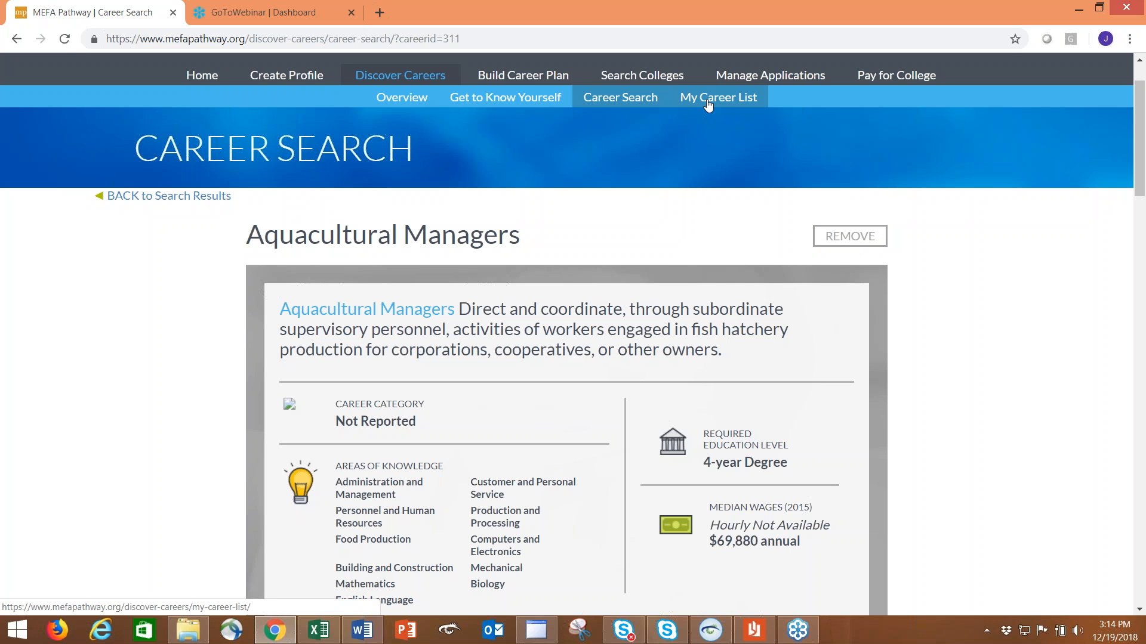
pyautogui.click(718, 97)
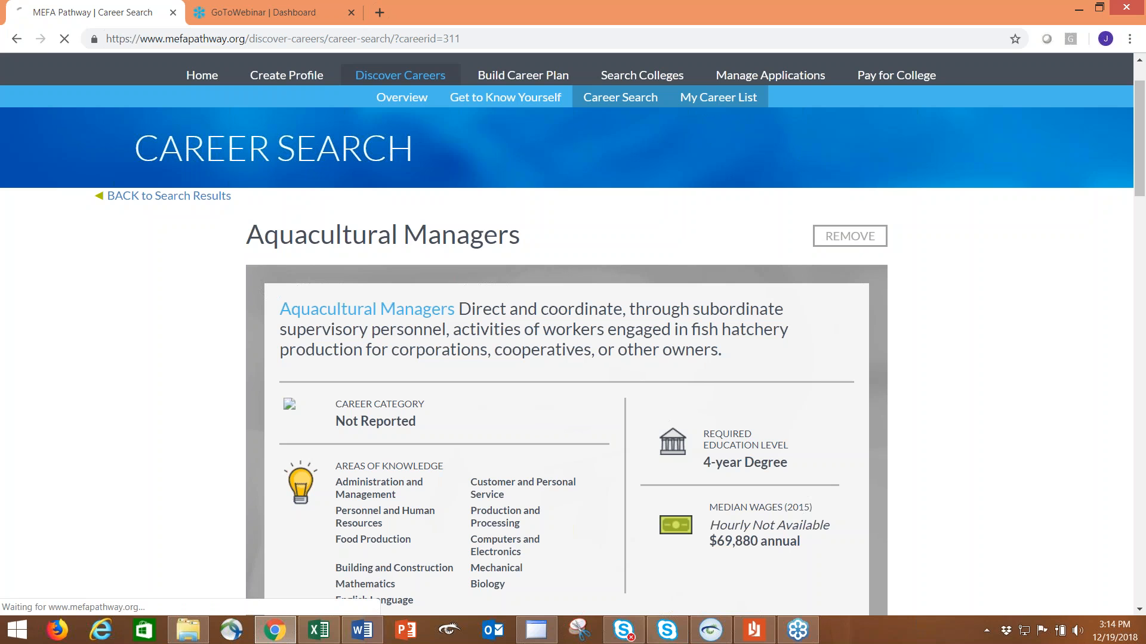
pyautogui.click(719, 97)
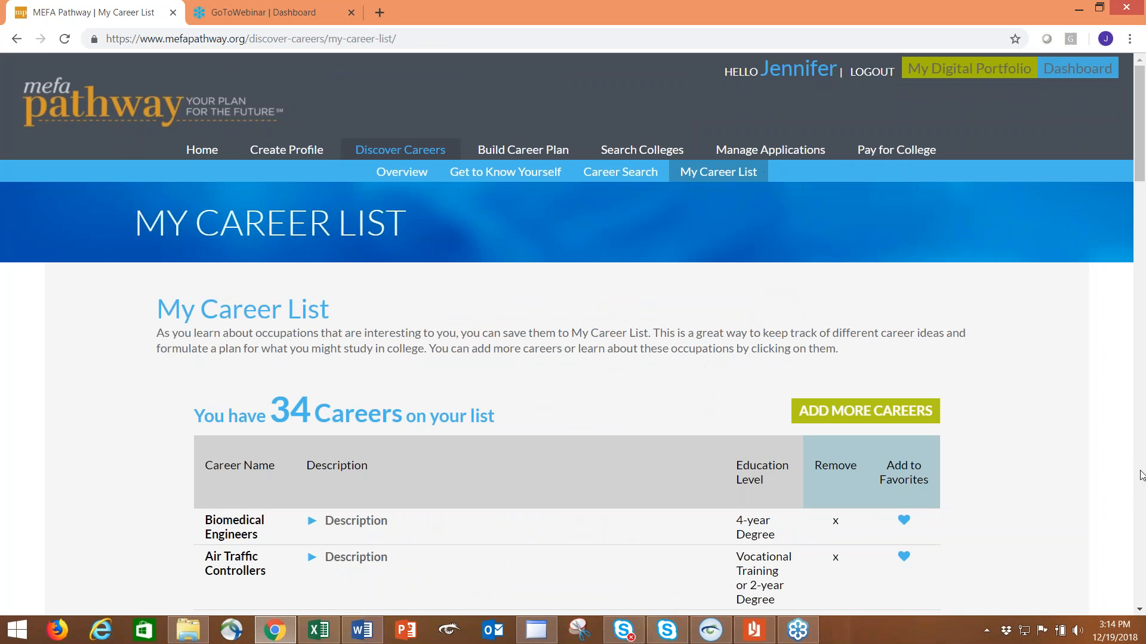
# Browse the 34 saved careers and favorite Biofuels Production Managers.
pyautogui.scroll(-3)
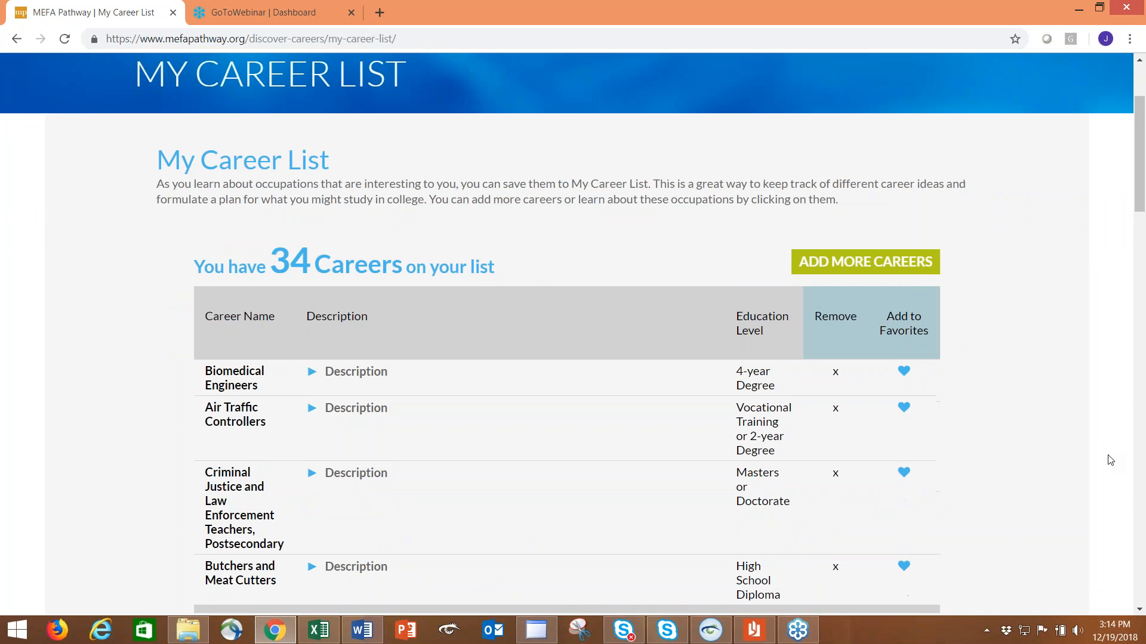
pyautogui.scroll(-3)
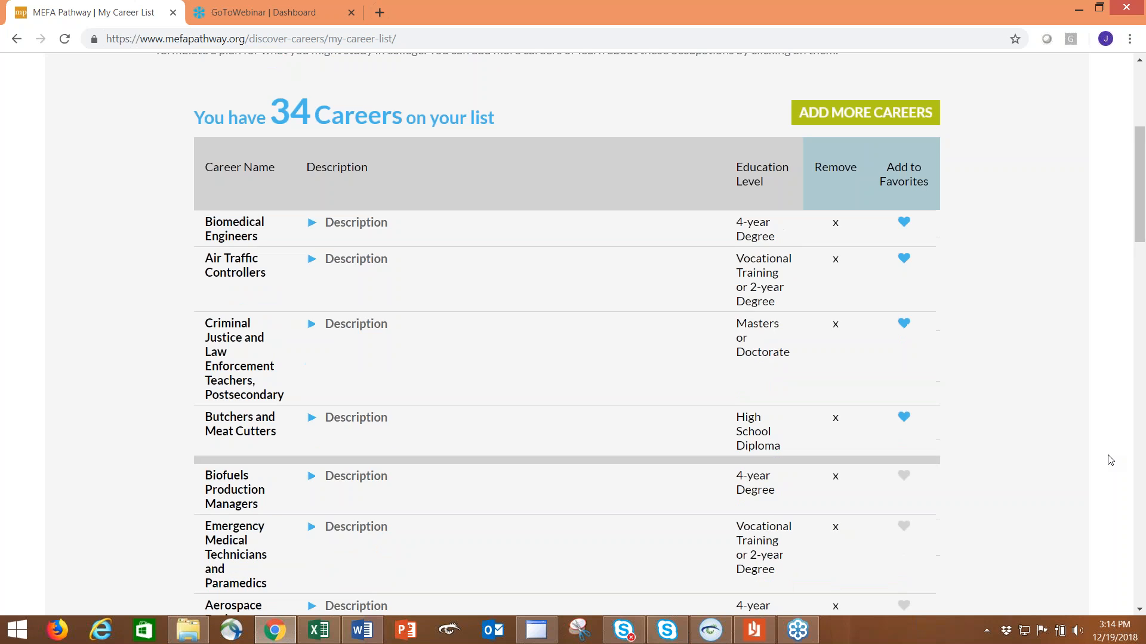
pyautogui.scroll(-3)
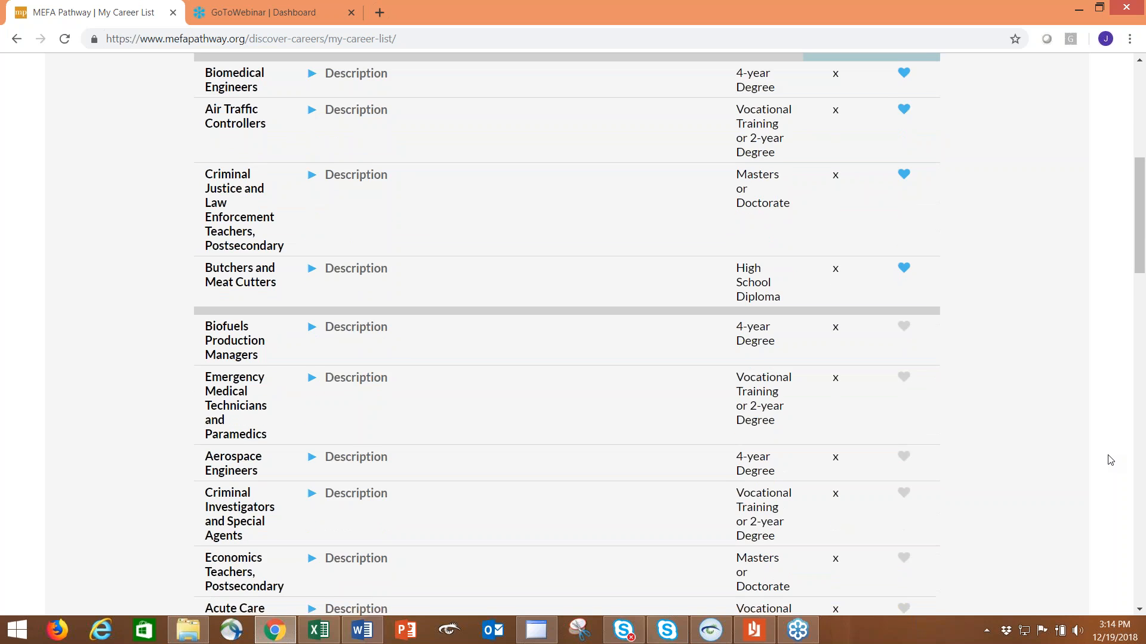
pyautogui.scroll(-3)
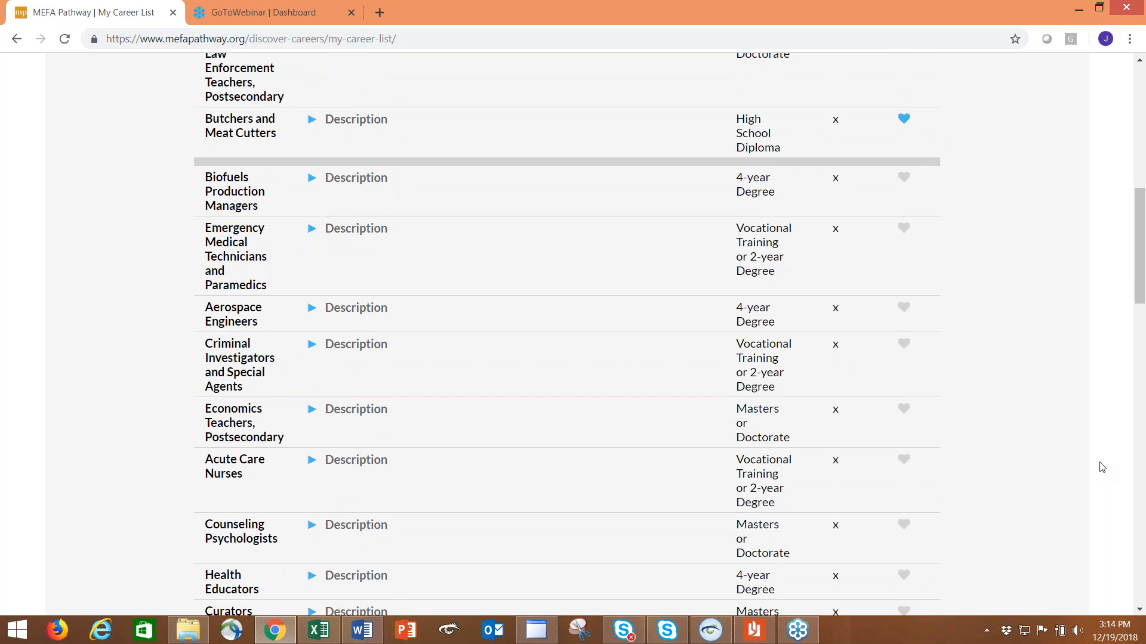
pyautogui.scroll(-3)
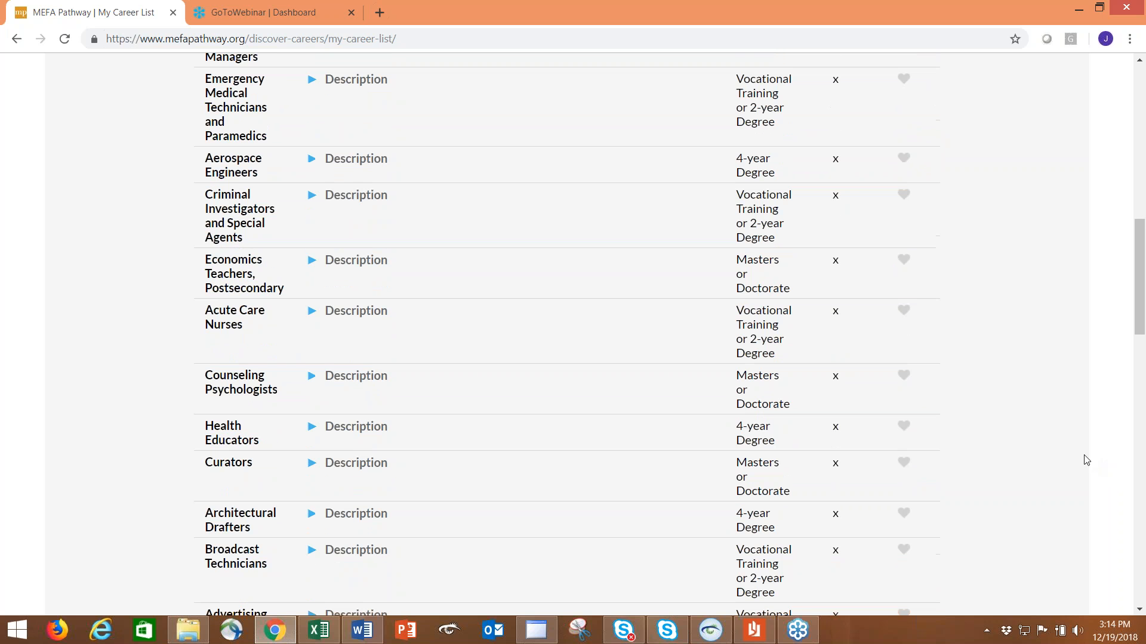
pyautogui.scroll(-3)
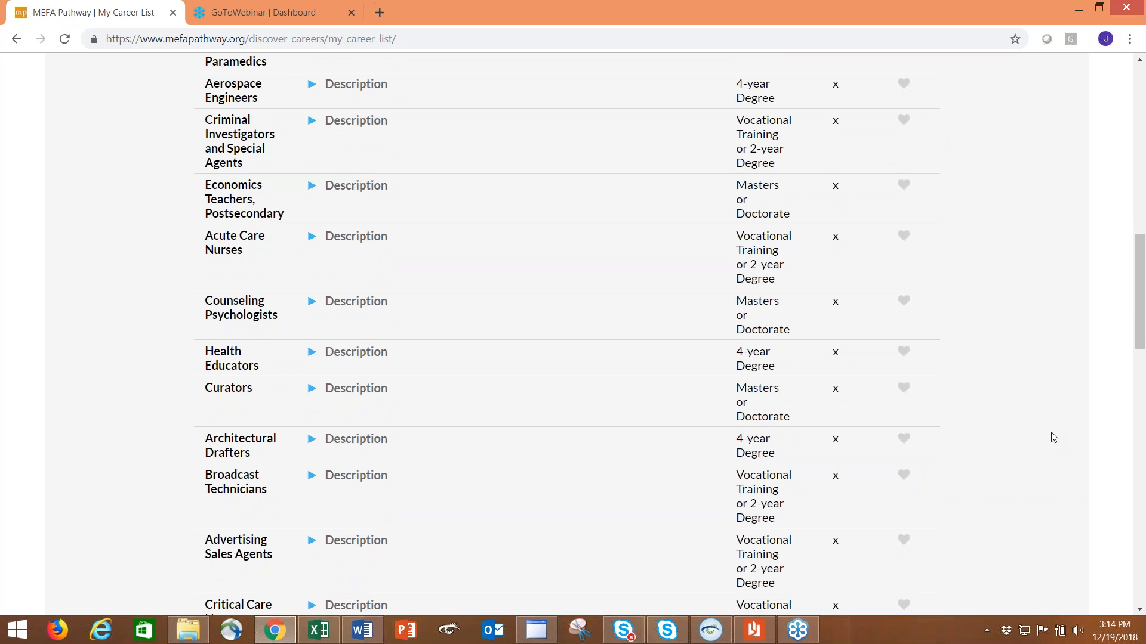
pyautogui.scroll(-3)
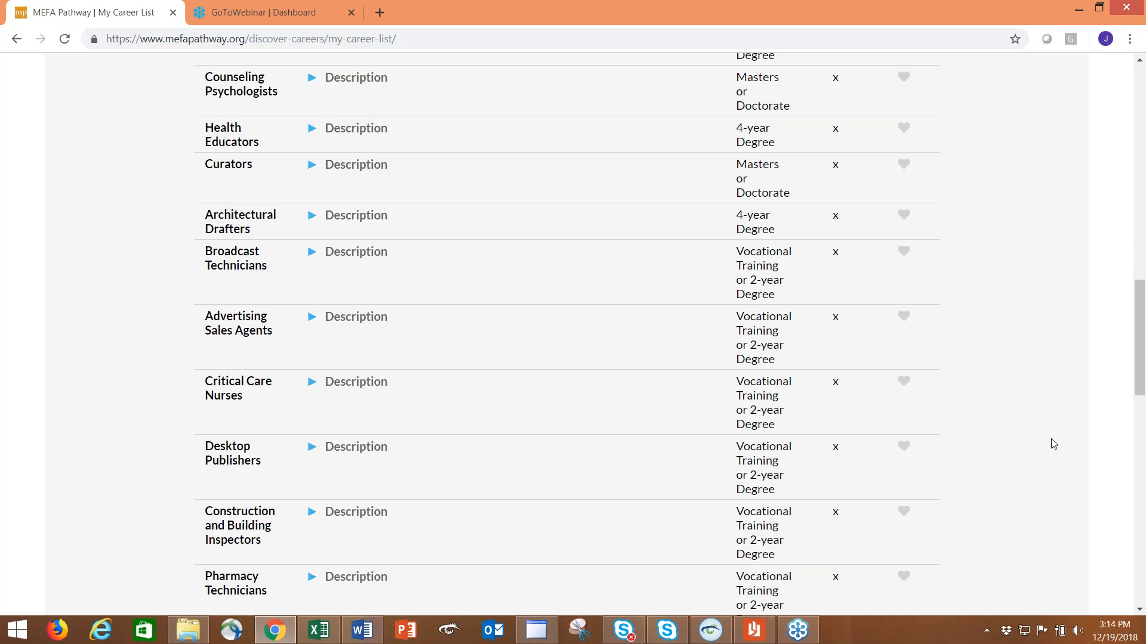
pyautogui.scroll(-3)
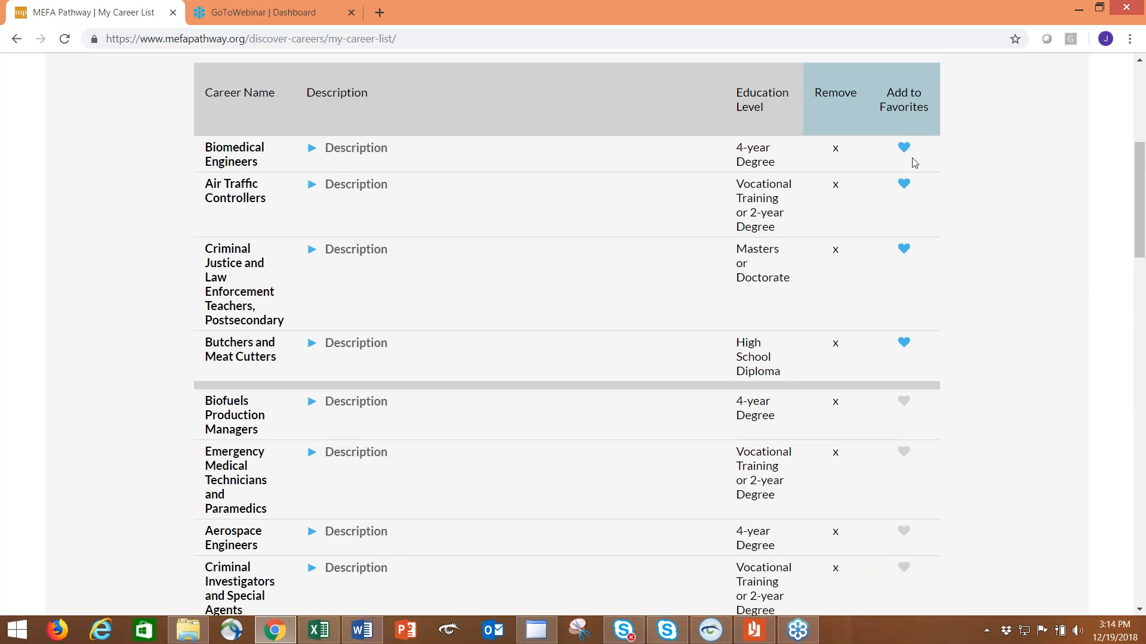
pyautogui.moveTo(925, 312)
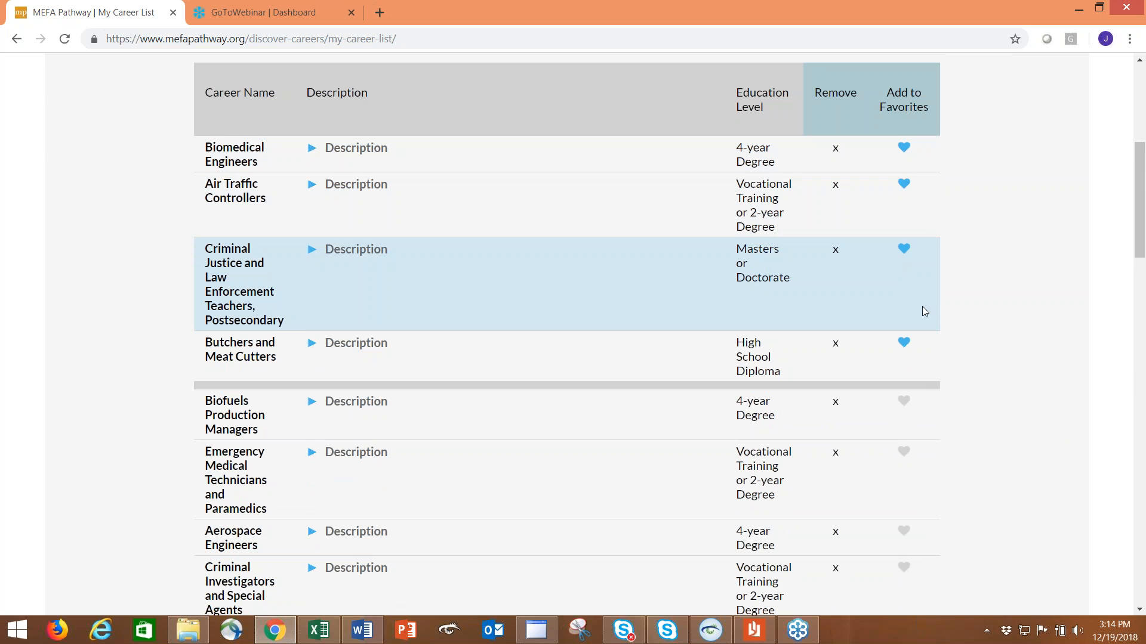
pyautogui.click(903, 401)
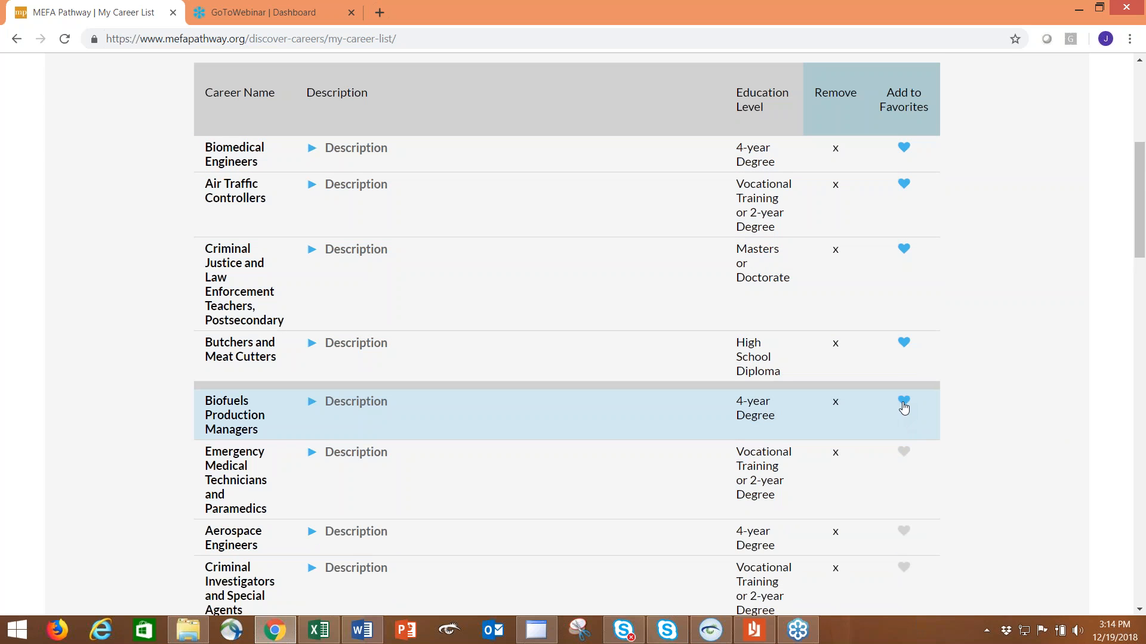
pyautogui.click(904, 401)
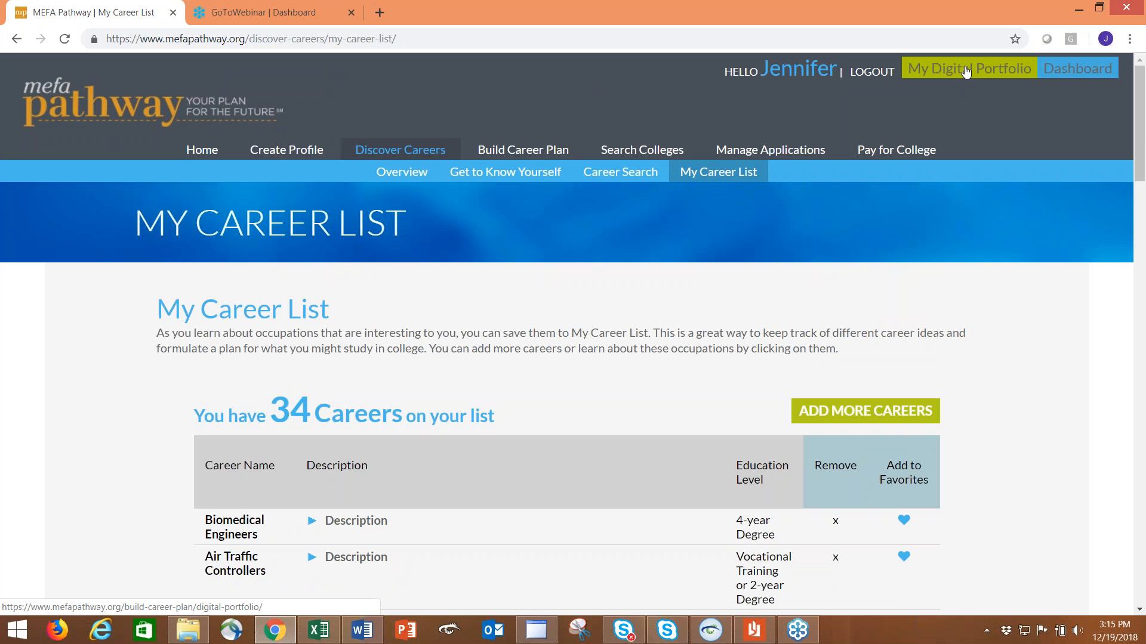
pyautogui.click(968, 68)
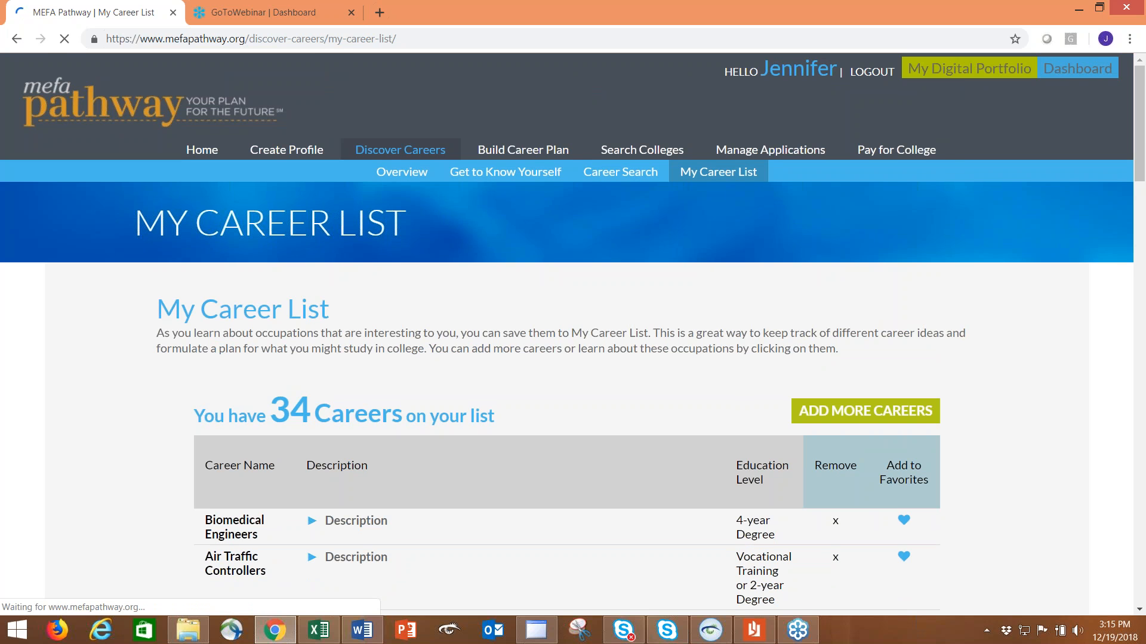
pyautogui.click(968, 68)
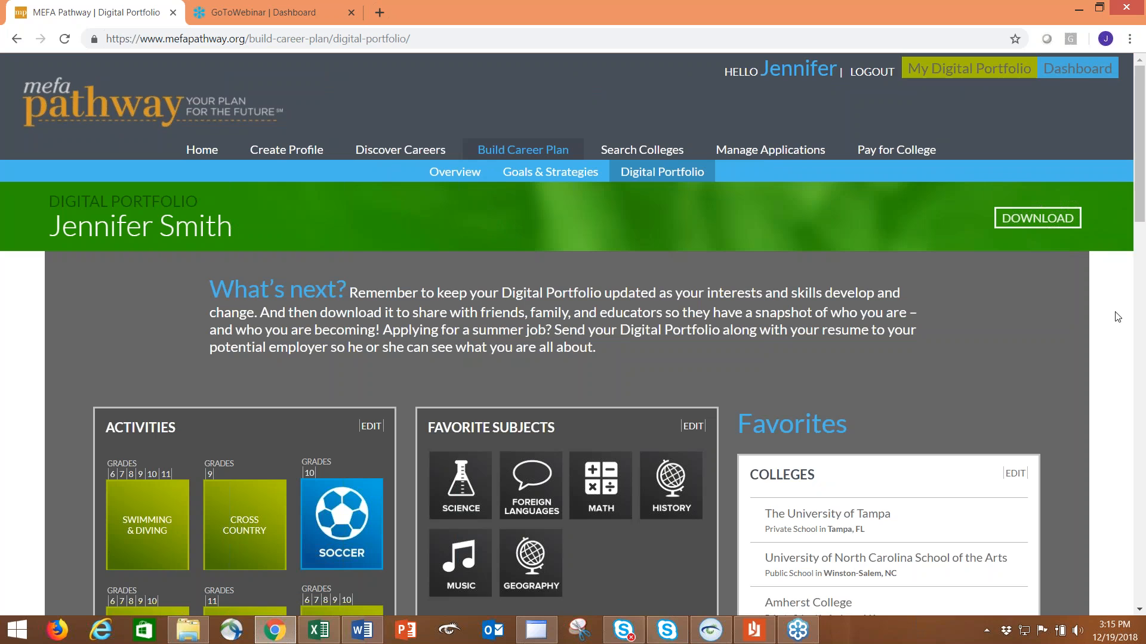
pyautogui.scroll(-3)
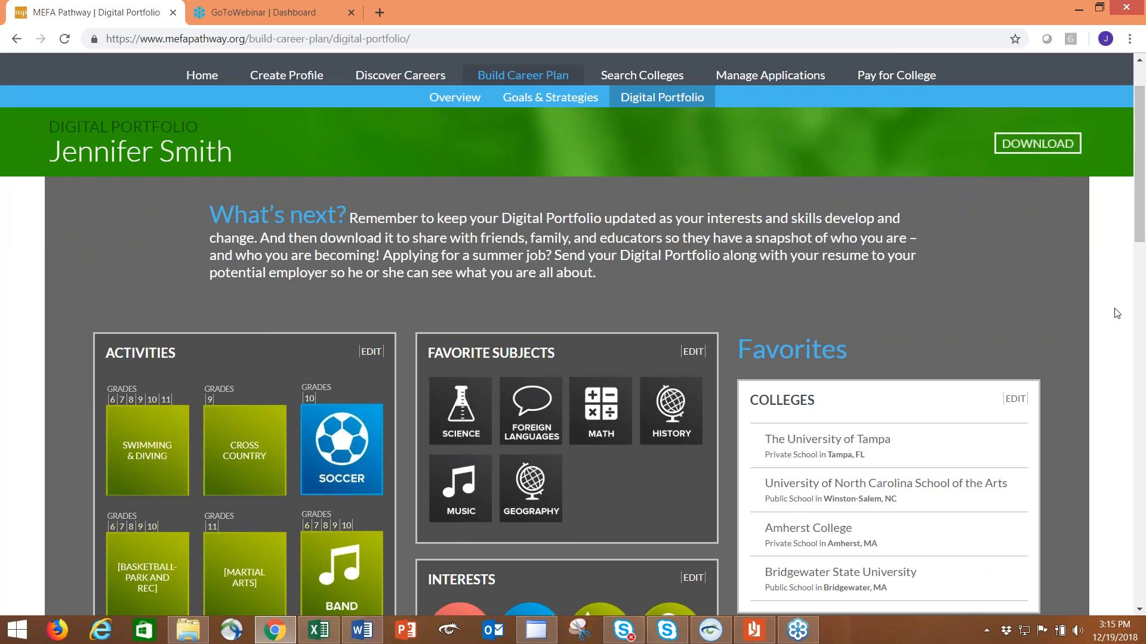
pyautogui.scroll(-3)
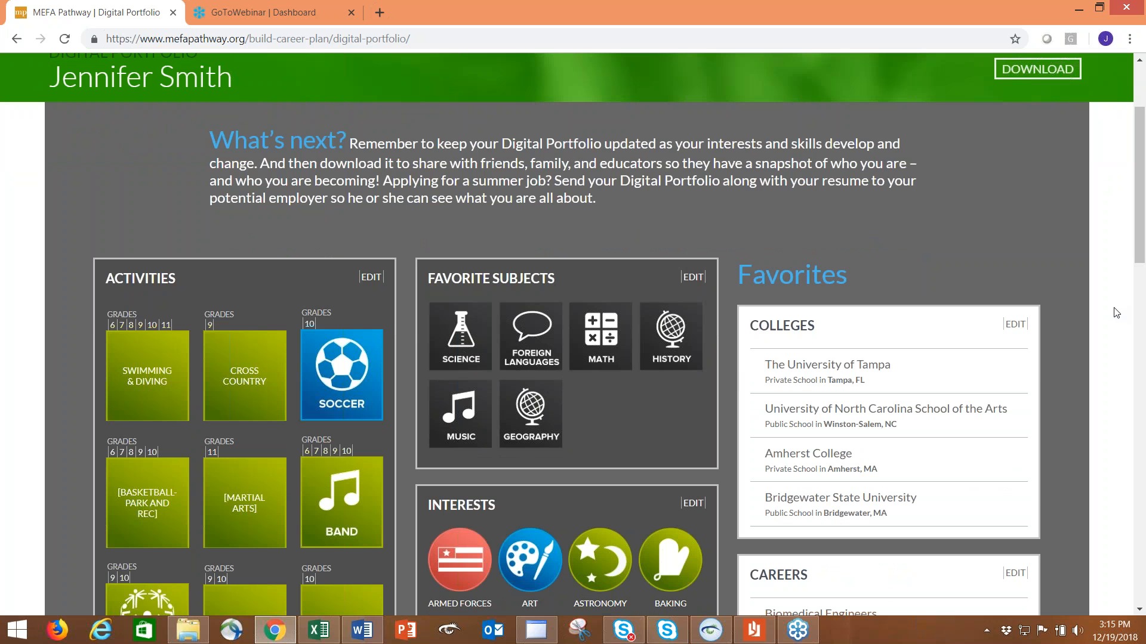
pyautogui.scroll(-3)
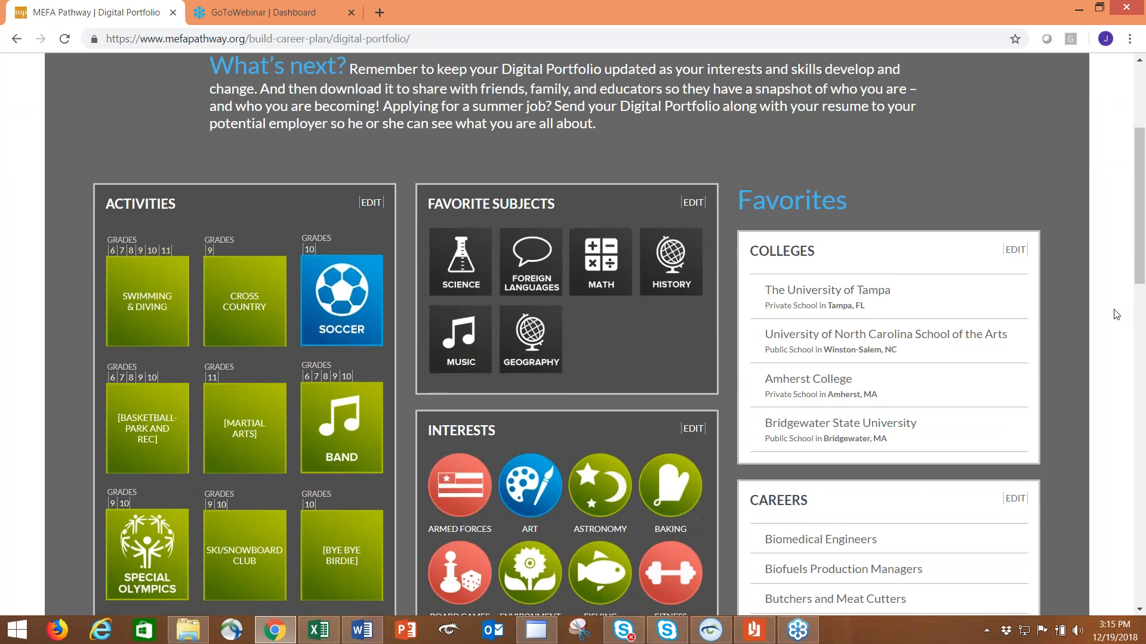
pyautogui.scroll(-3)
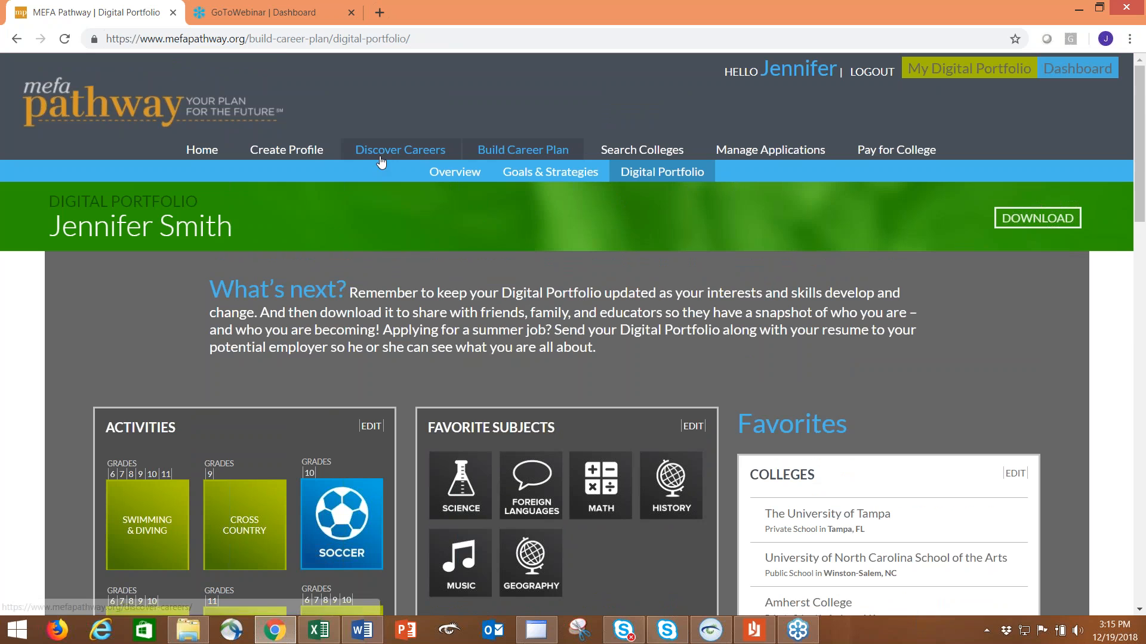
# Open Career Search and scroll through its Categories, Interests and Values filters.
pyautogui.click(400, 150)
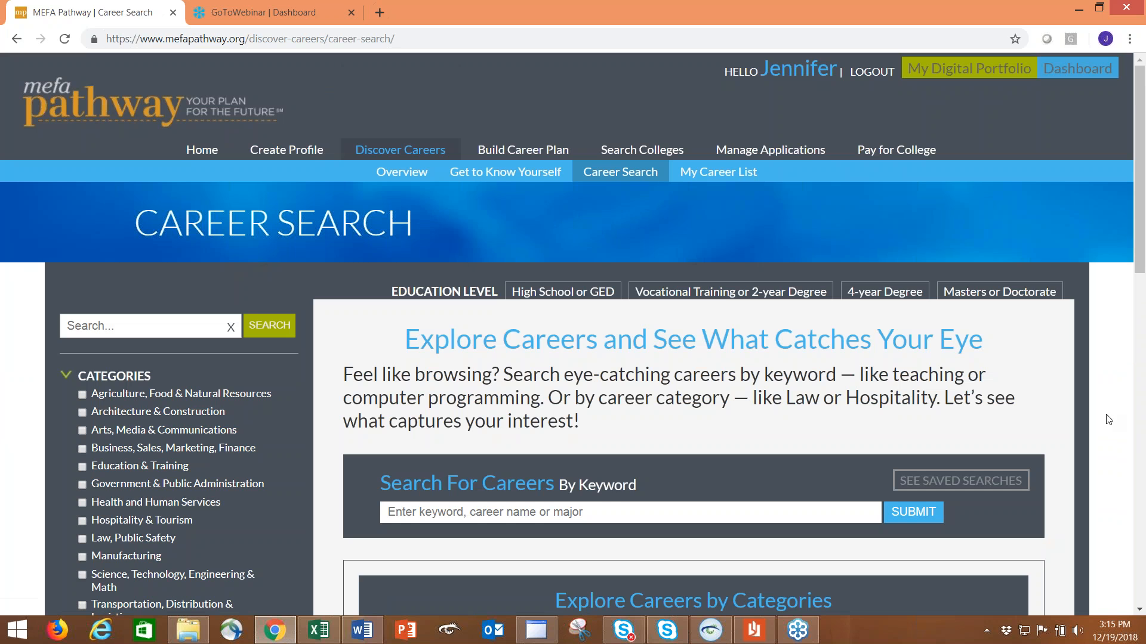
pyautogui.scroll(-3)
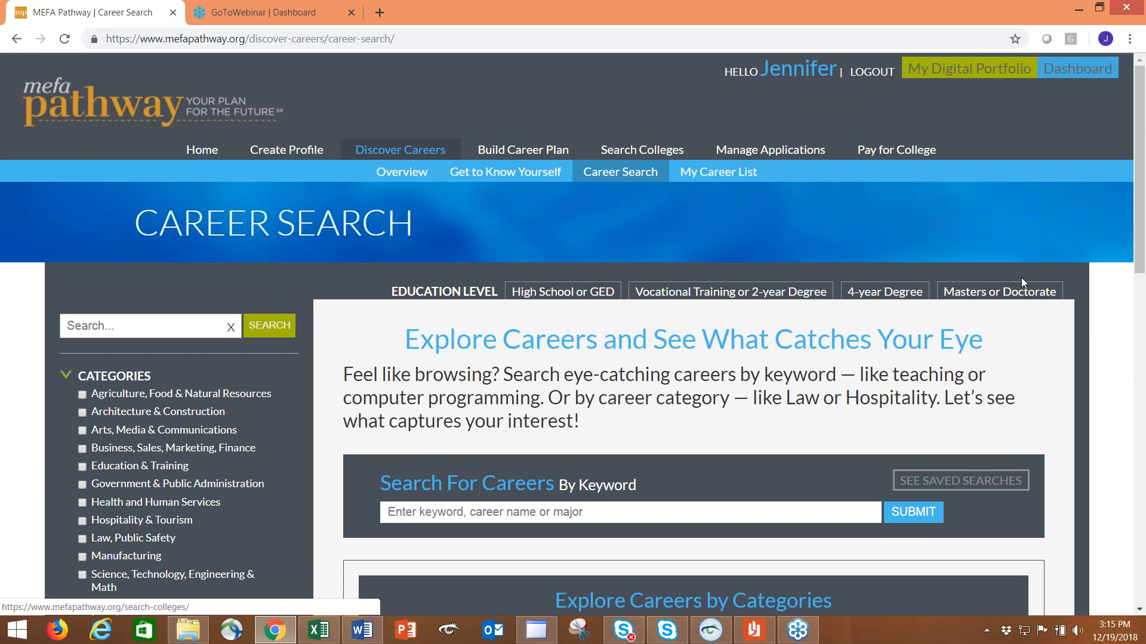
pyautogui.scroll(-3)
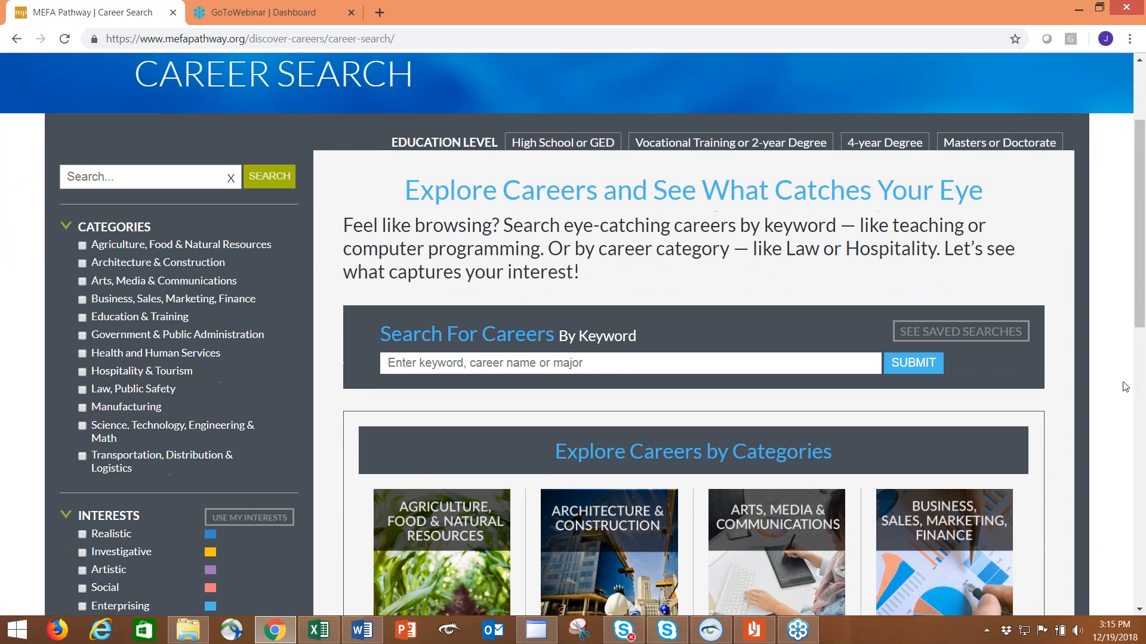
pyautogui.scroll(-3)
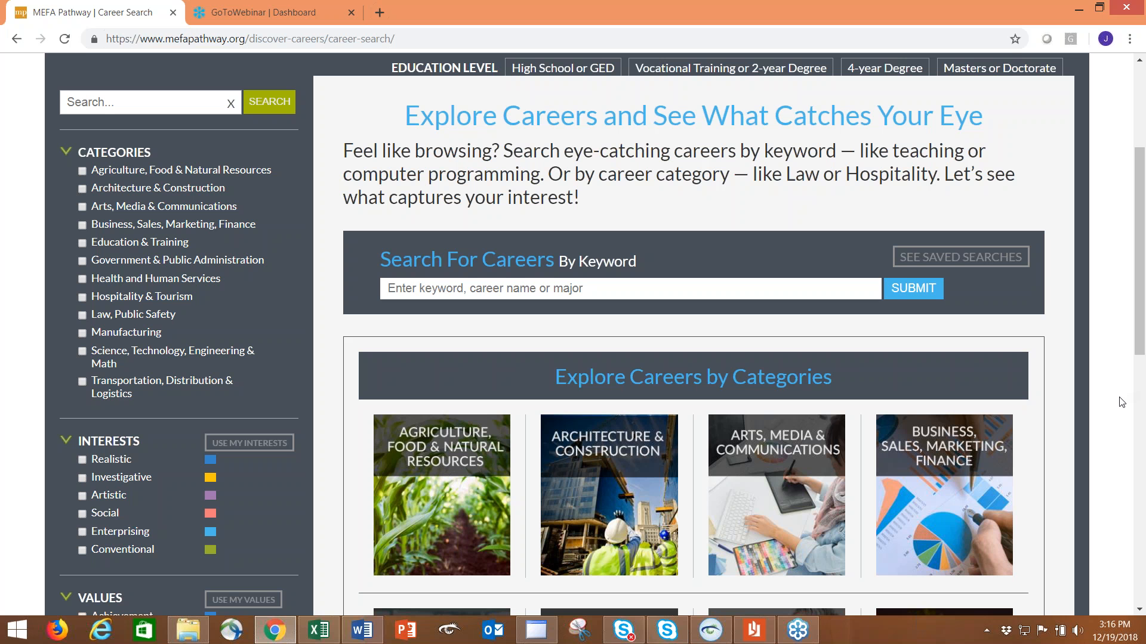
pyautogui.scroll(-3)
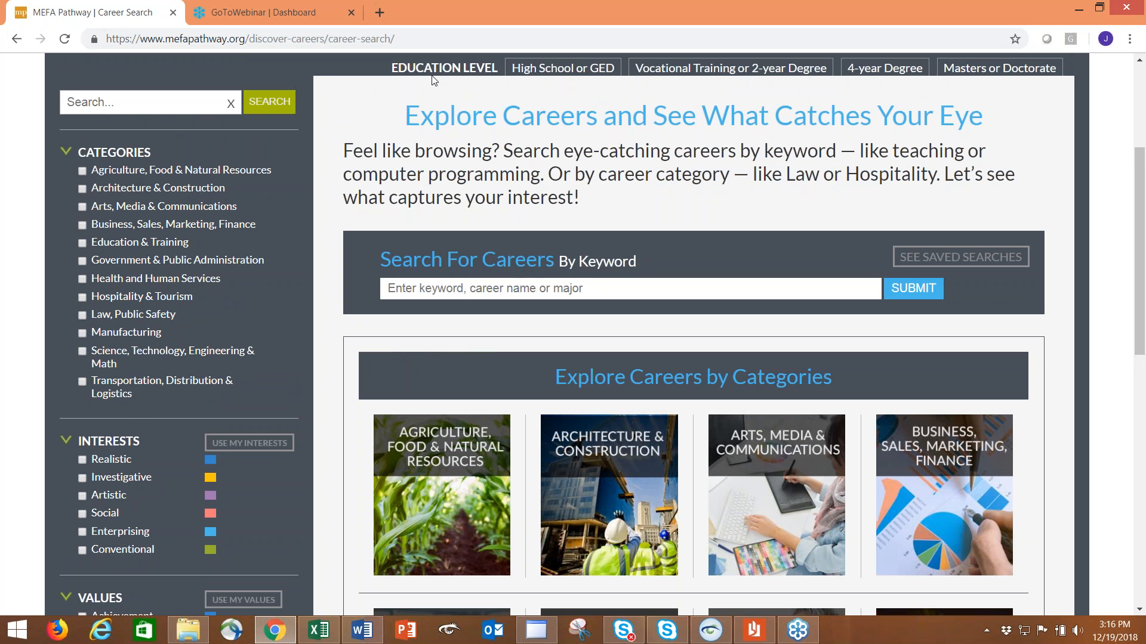
pyautogui.moveTo(448, 91)
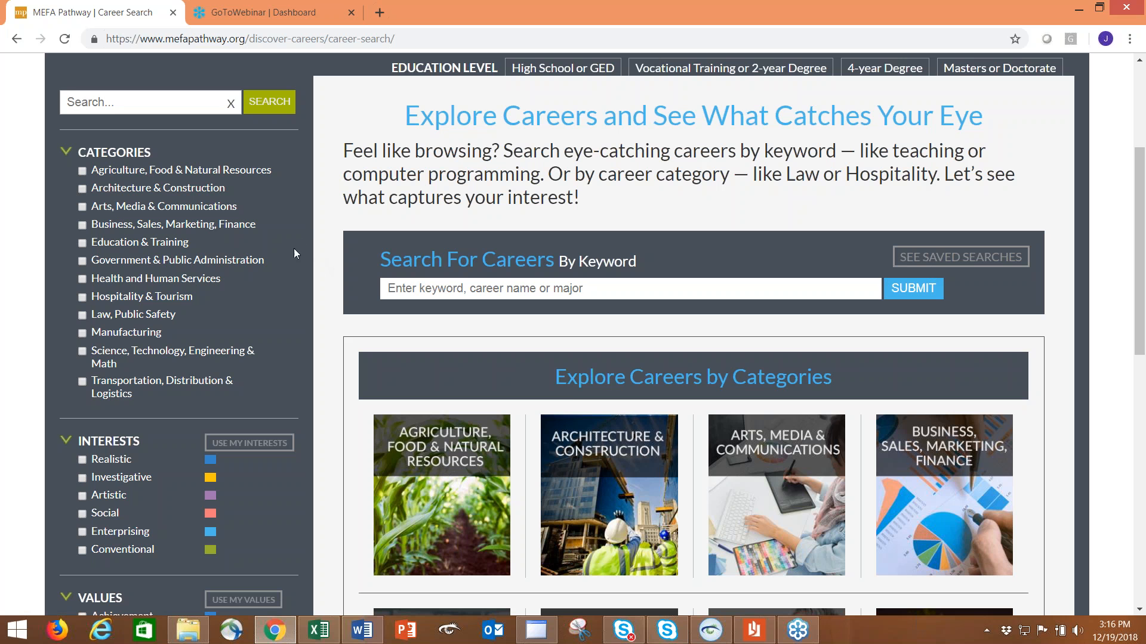
pyautogui.scroll(-3)
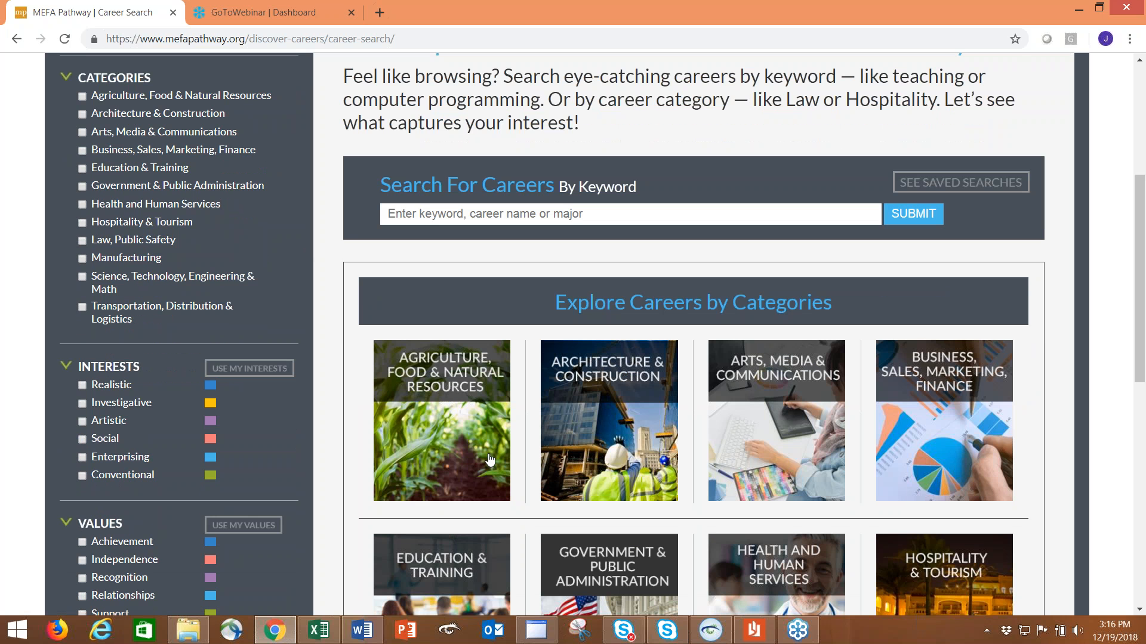
pyautogui.moveTo(339, 430)
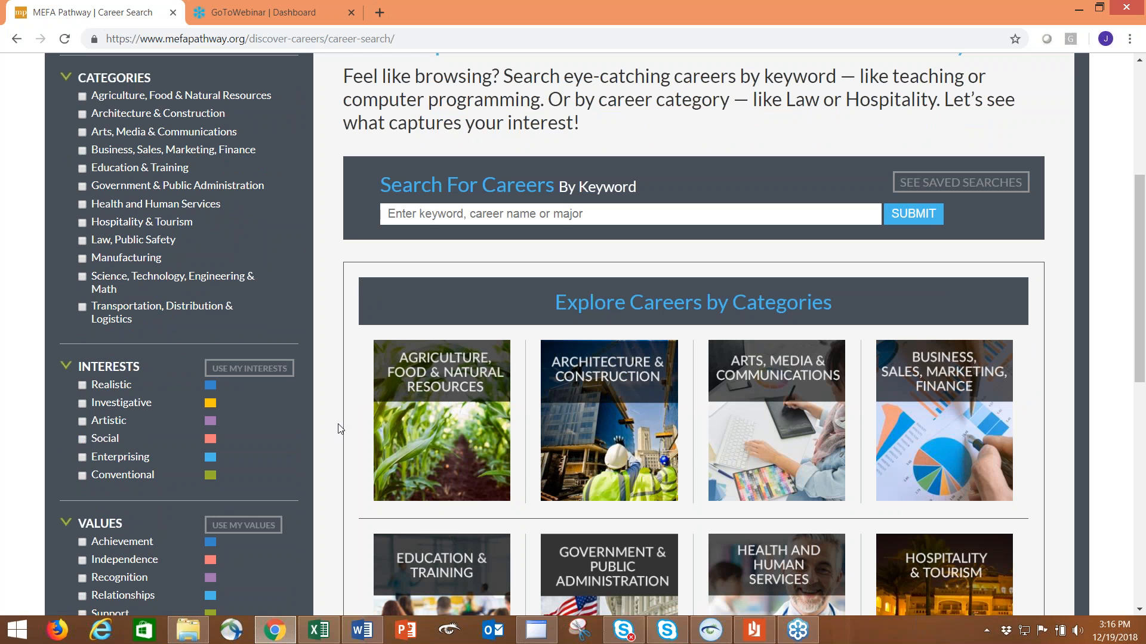
pyautogui.scroll(-3)
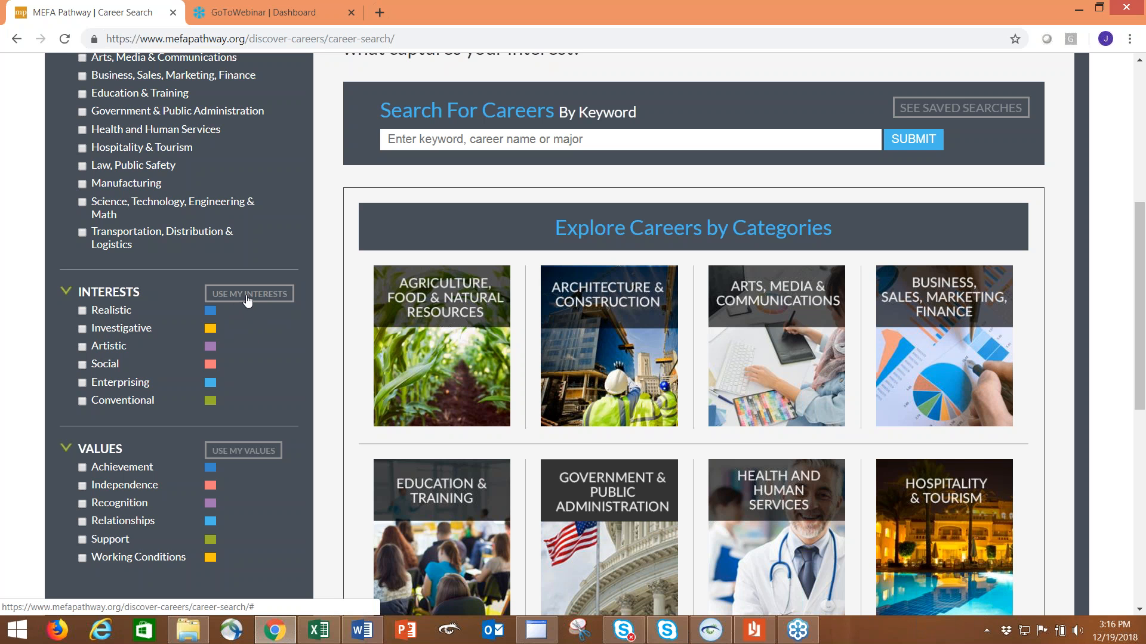
# Apply Use My Interests and scroll the 420 matching careers.
pyautogui.click(249, 293)
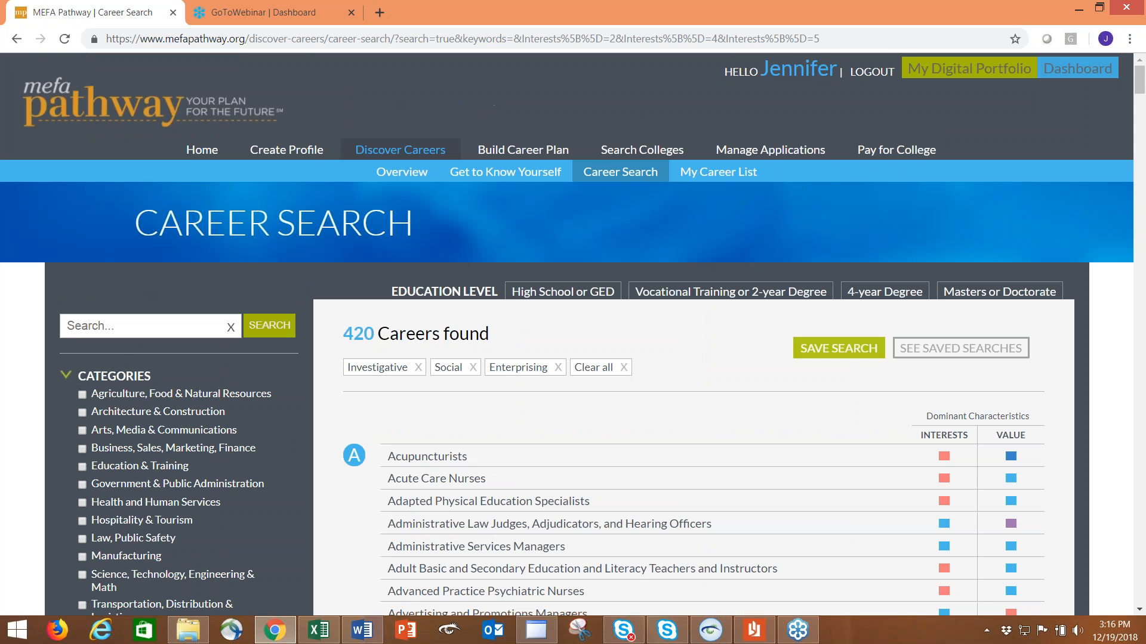
pyautogui.scroll(-3)
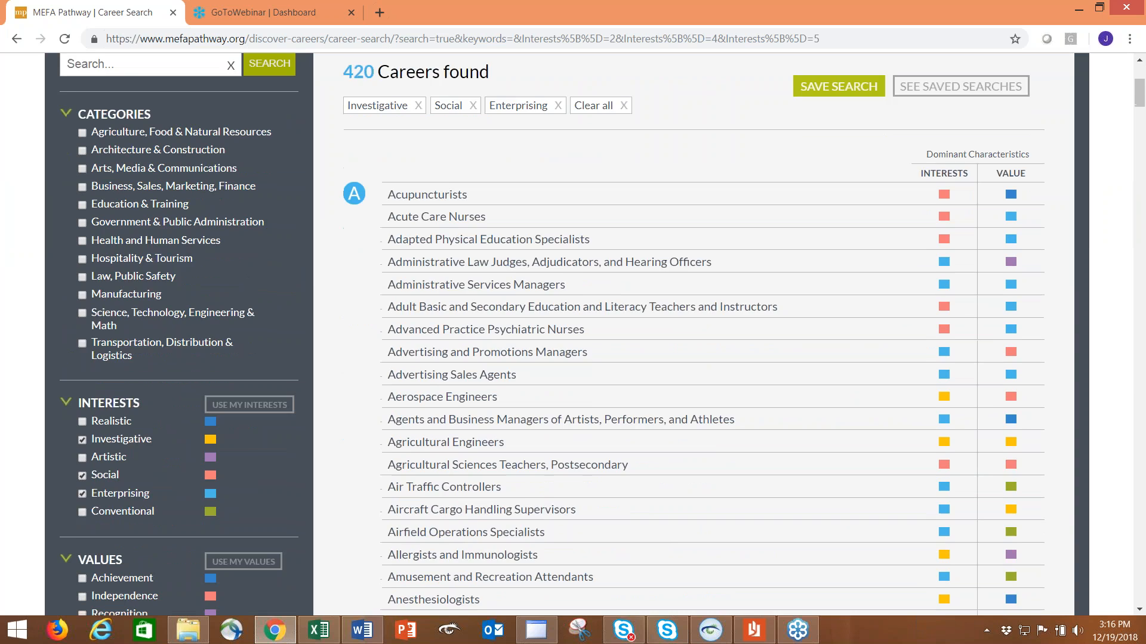
pyautogui.scroll(-3)
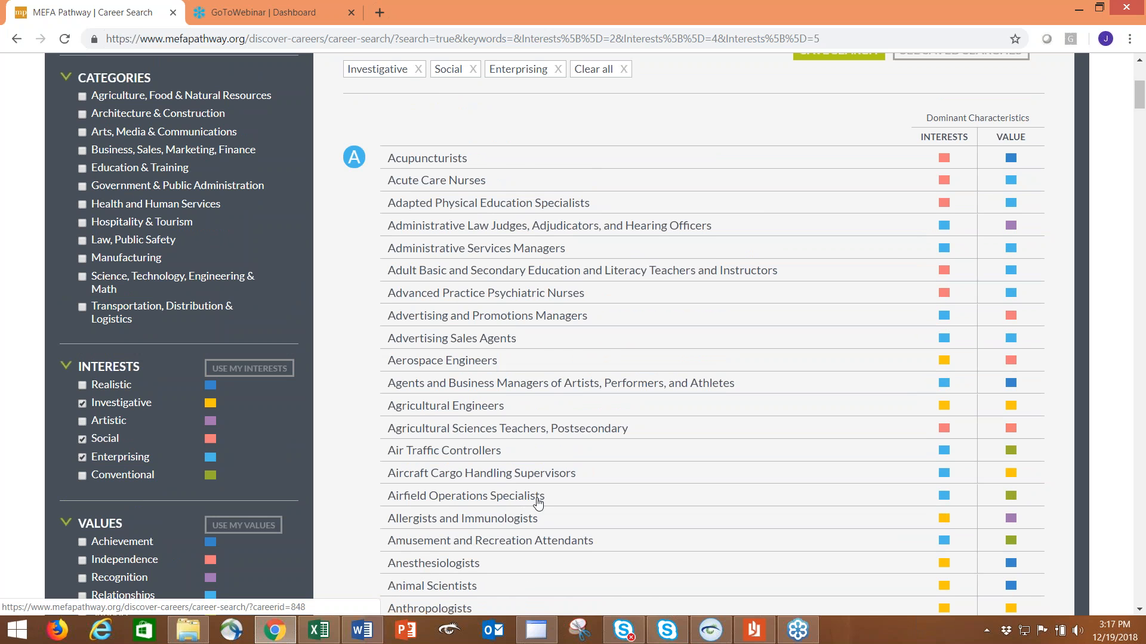
pyautogui.scroll(-3)
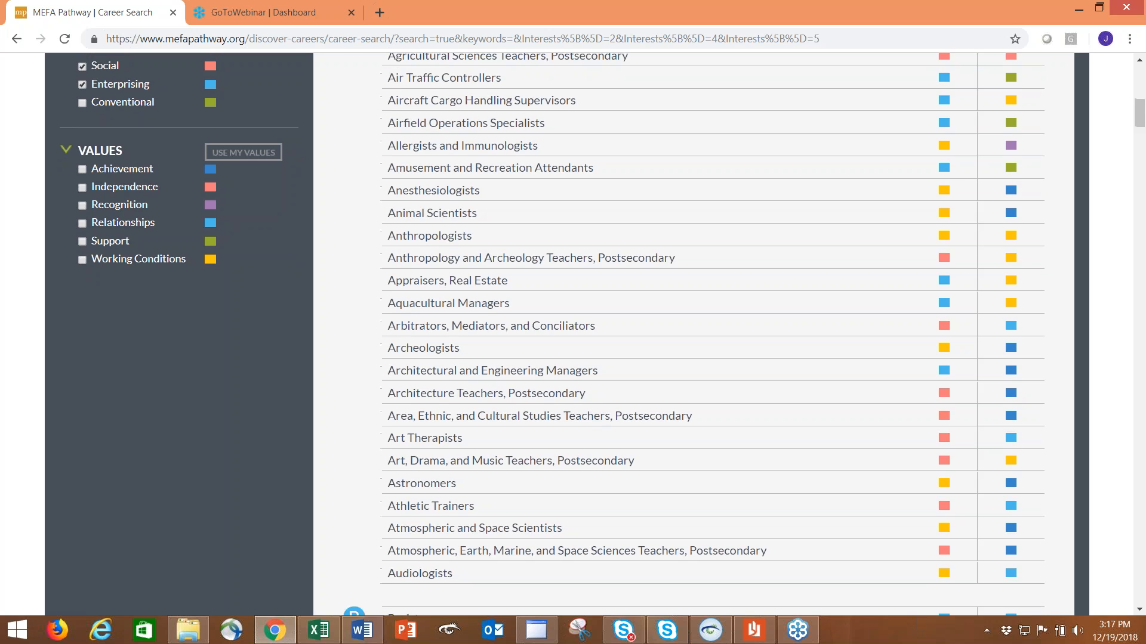
pyautogui.scroll(-3)
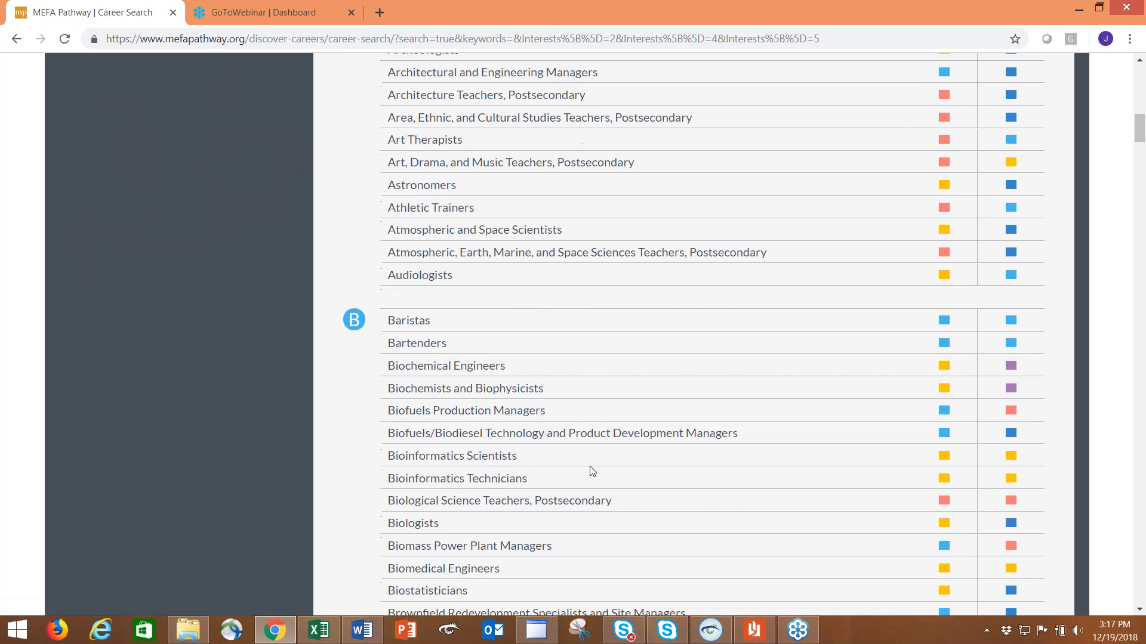
pyautogui.scroll(-3)
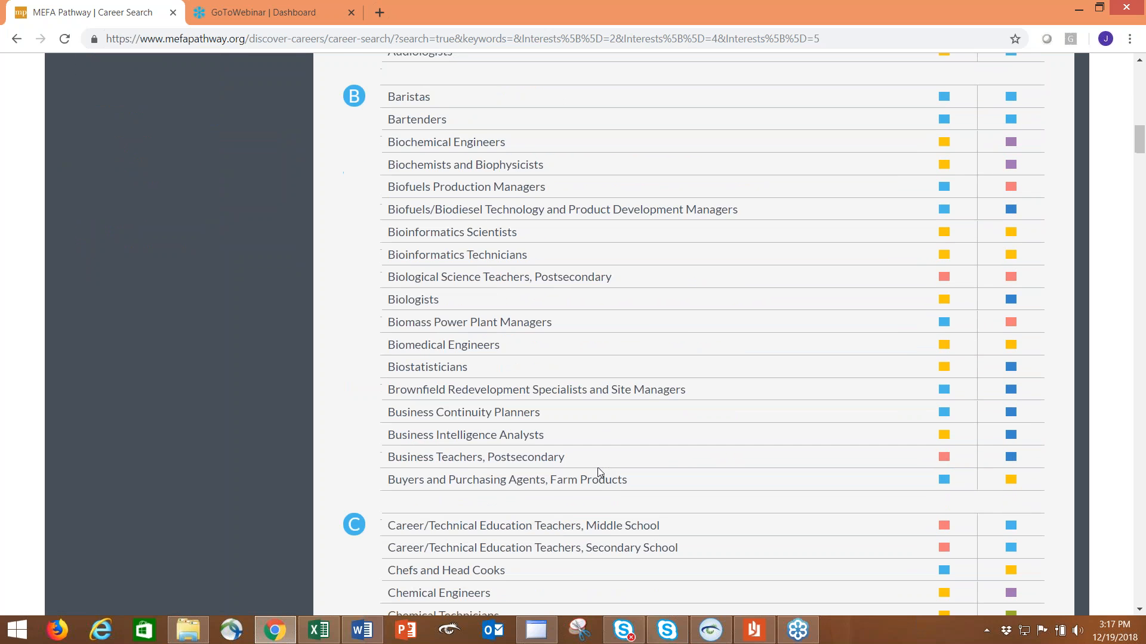
pyautogui.scroll(-3)
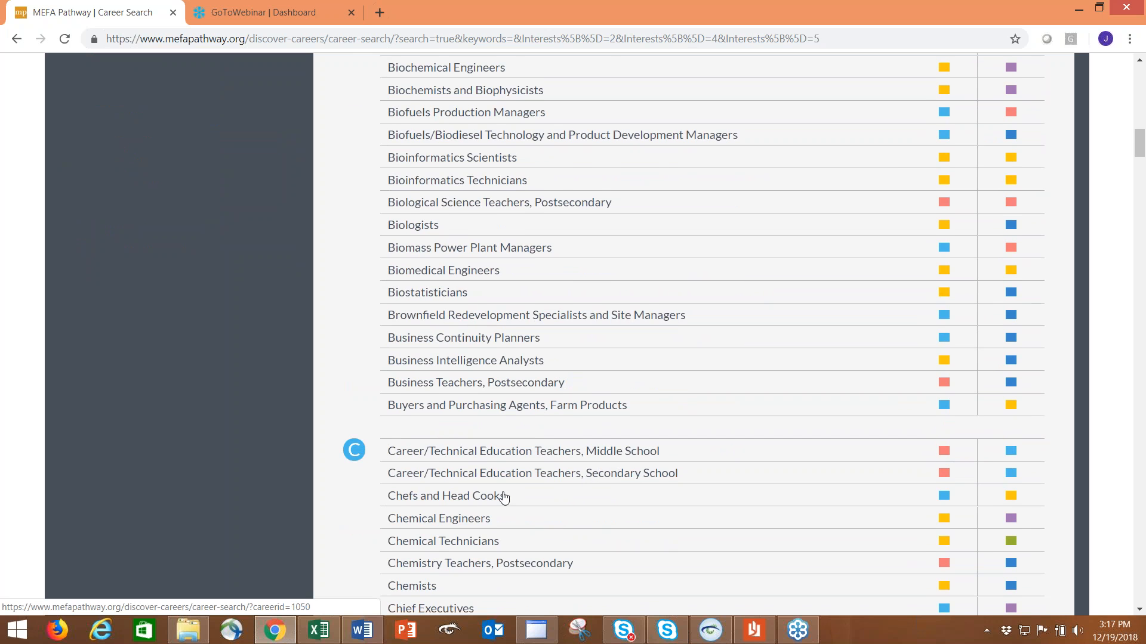
pyautogui.scroll(-3)
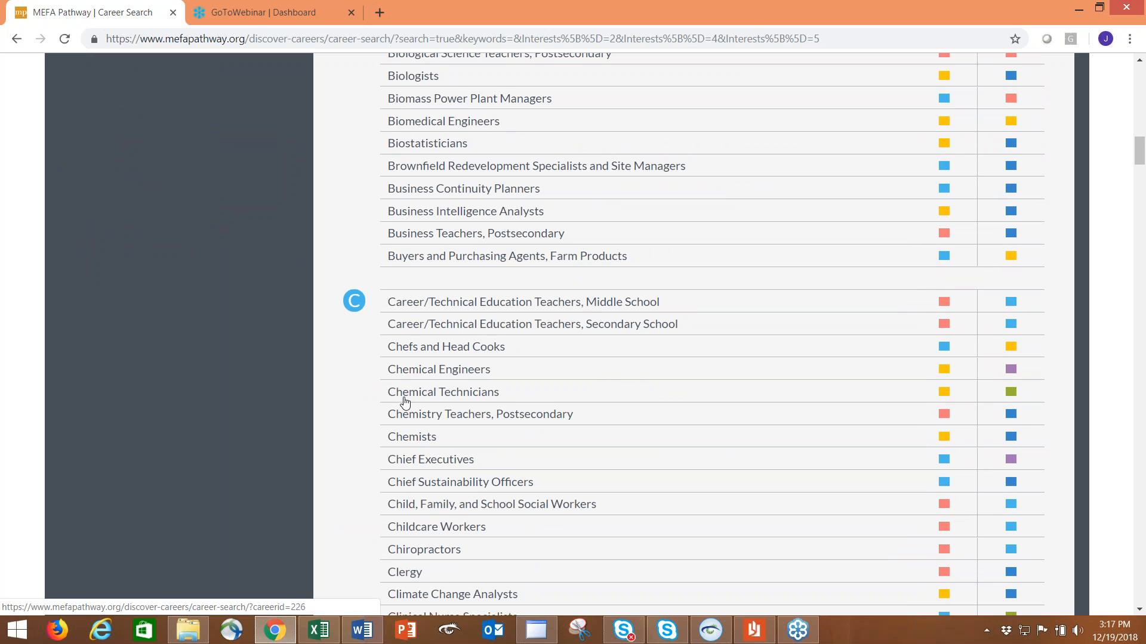
# View the Chemical Technicians details, then return to the search results.
pyautogui.click(442, 392)
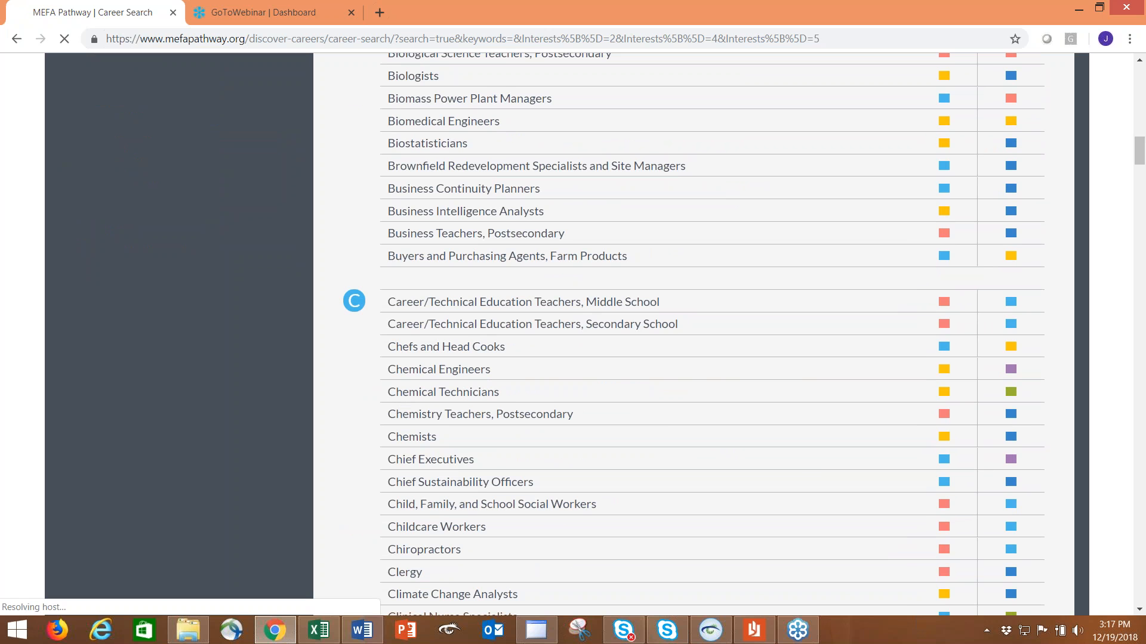
pyautogui.click(442, 392)
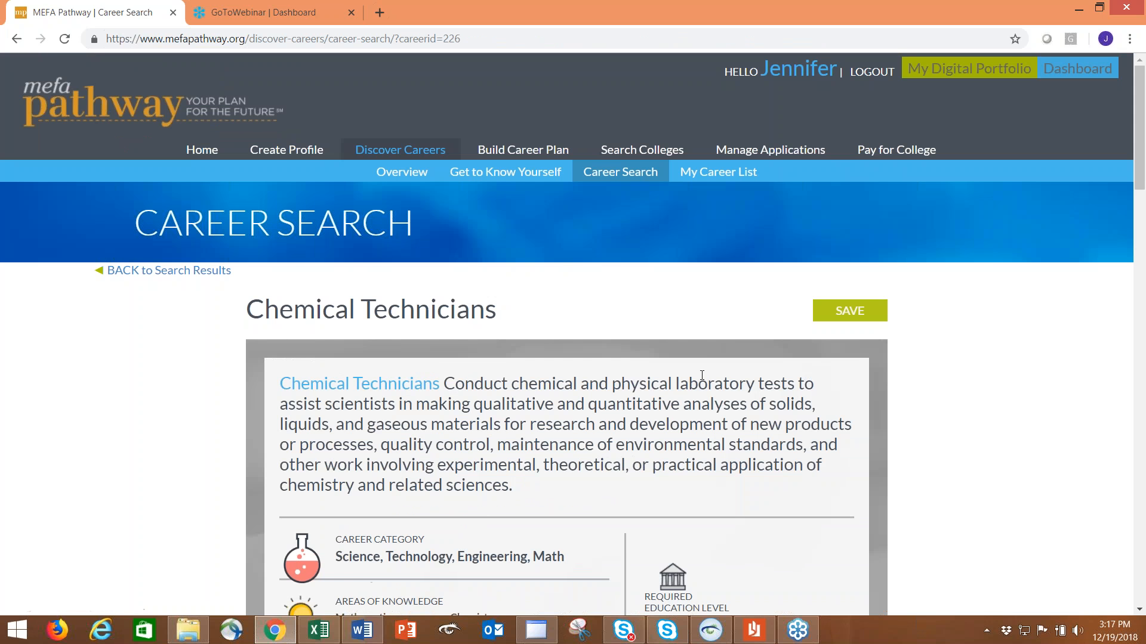
pyautogui.scroll(-3)
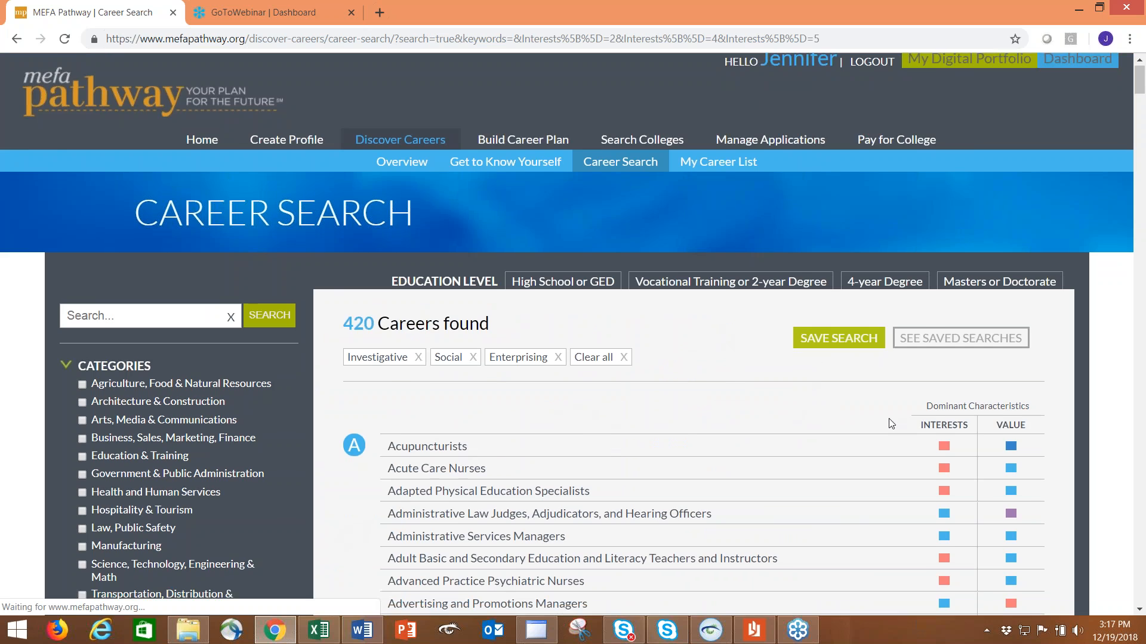
pyautogui.scroll(-3)
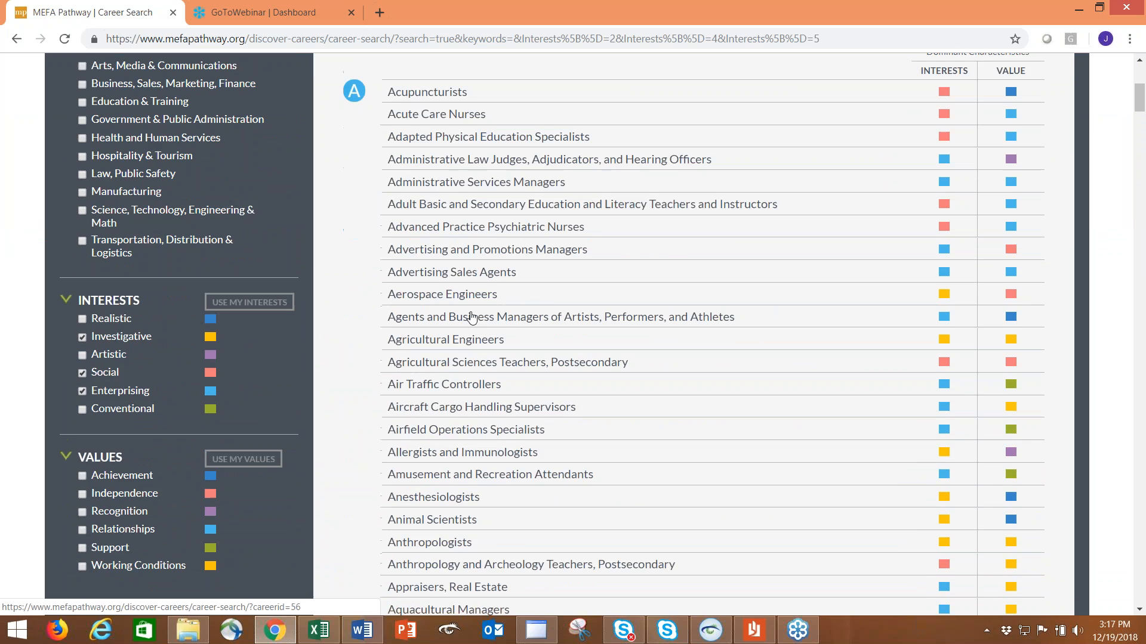
pyautogui.scroll(-3)
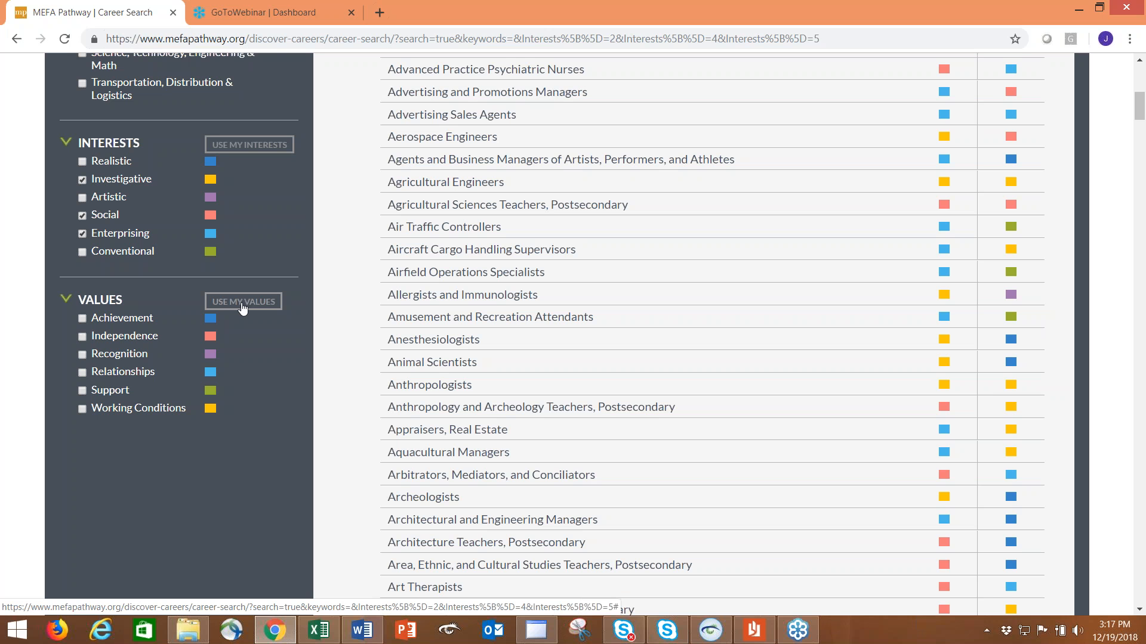
pyautogui.click(243, 301)
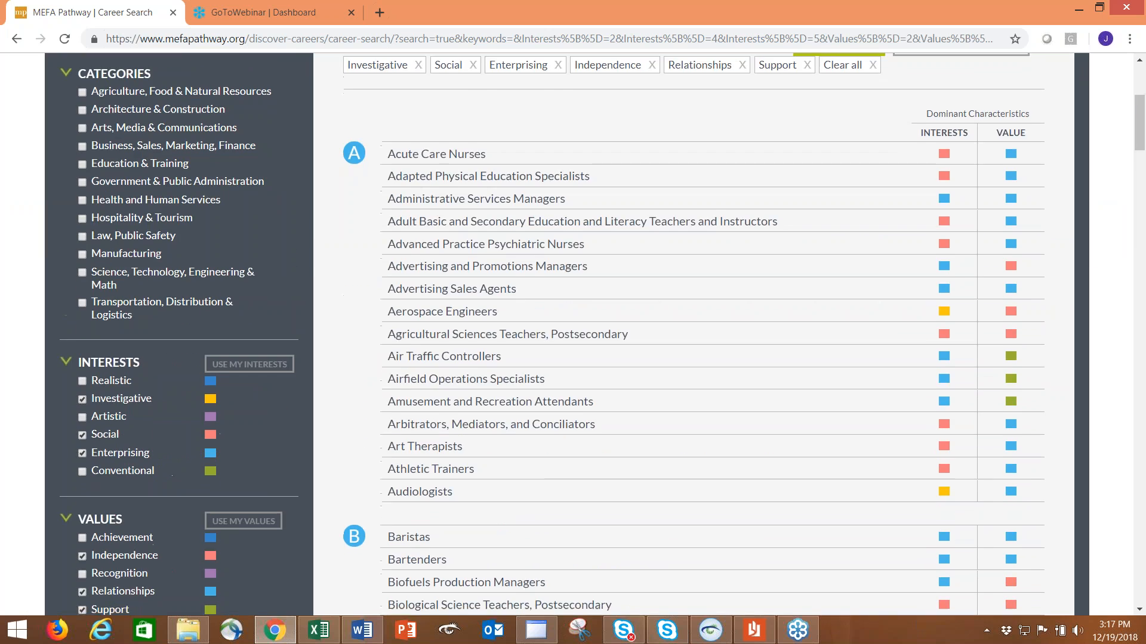
pyautogui.scroll(-3)
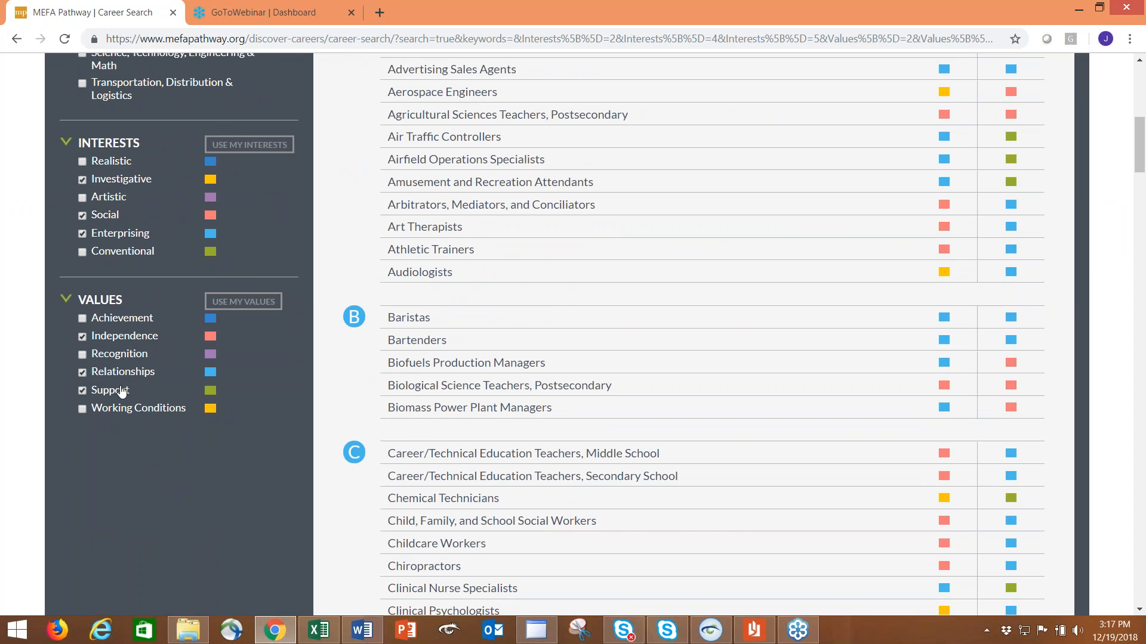
pyautogui.moveTo(264, 382)
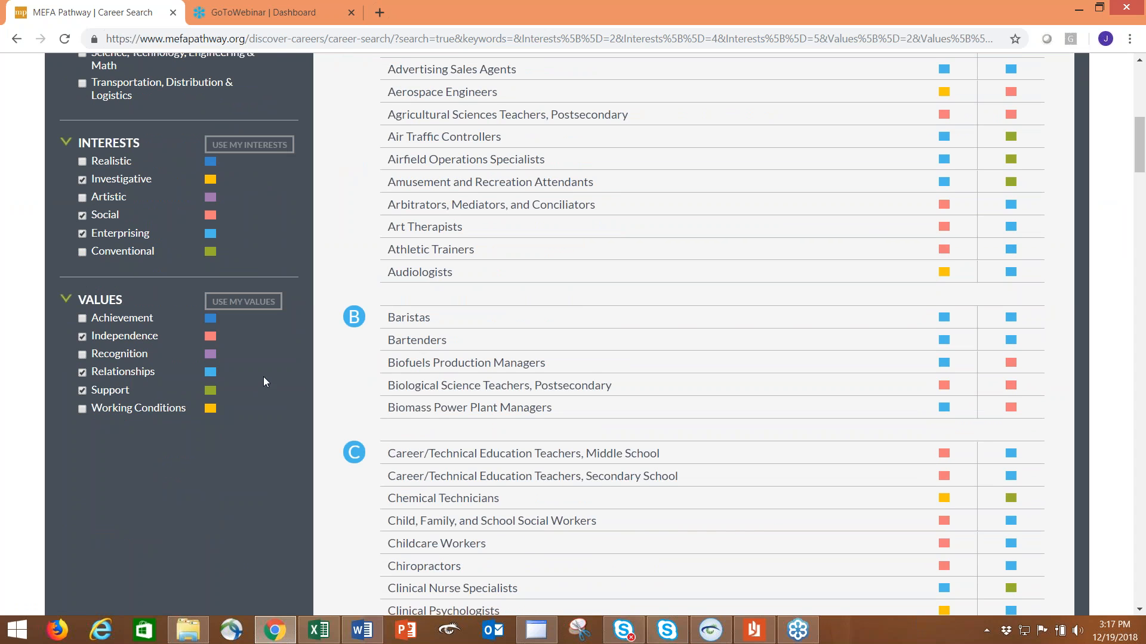
pyautogui.moveTo(1109, 523)
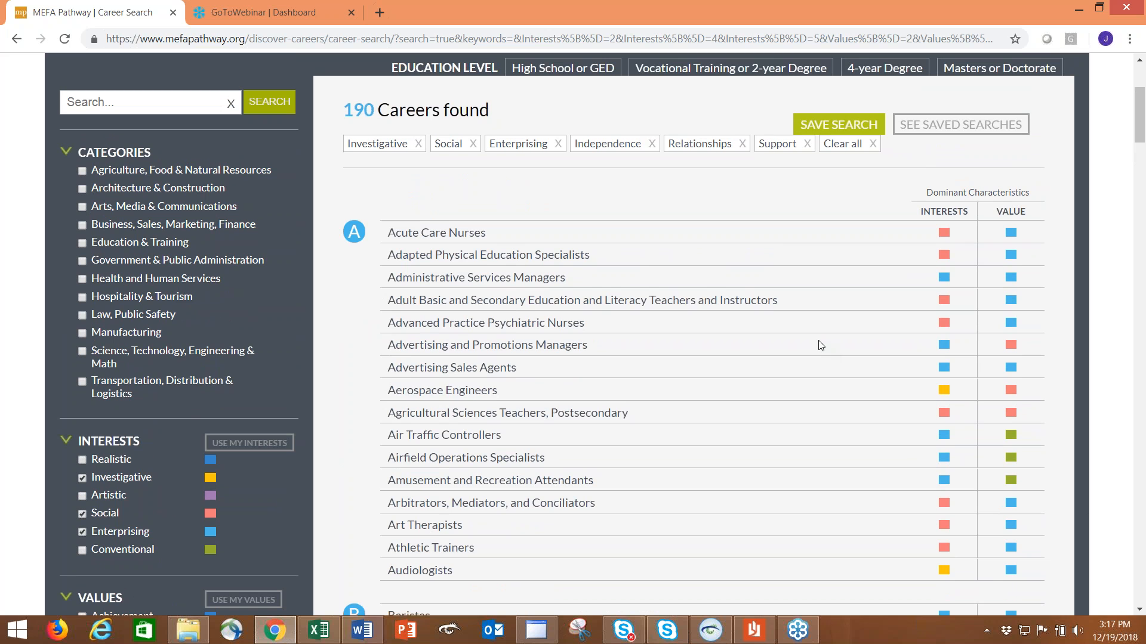
pyautogui.moveTo(276, 61)
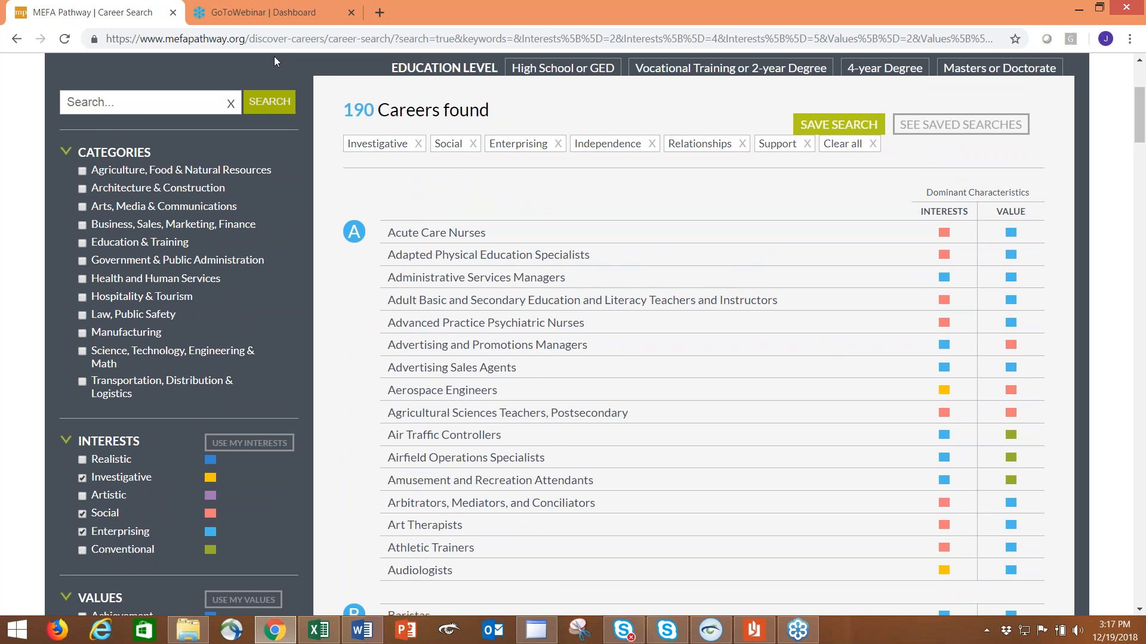
pyautogui.moveTo(45, 370)
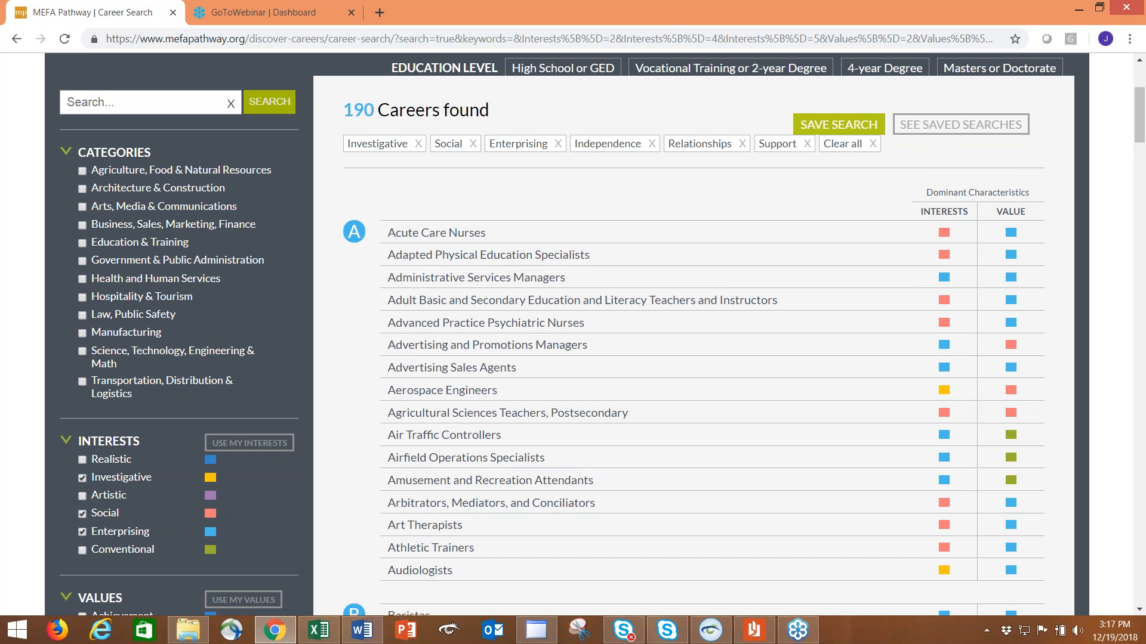
pyautogui.moveTo(114, 379)
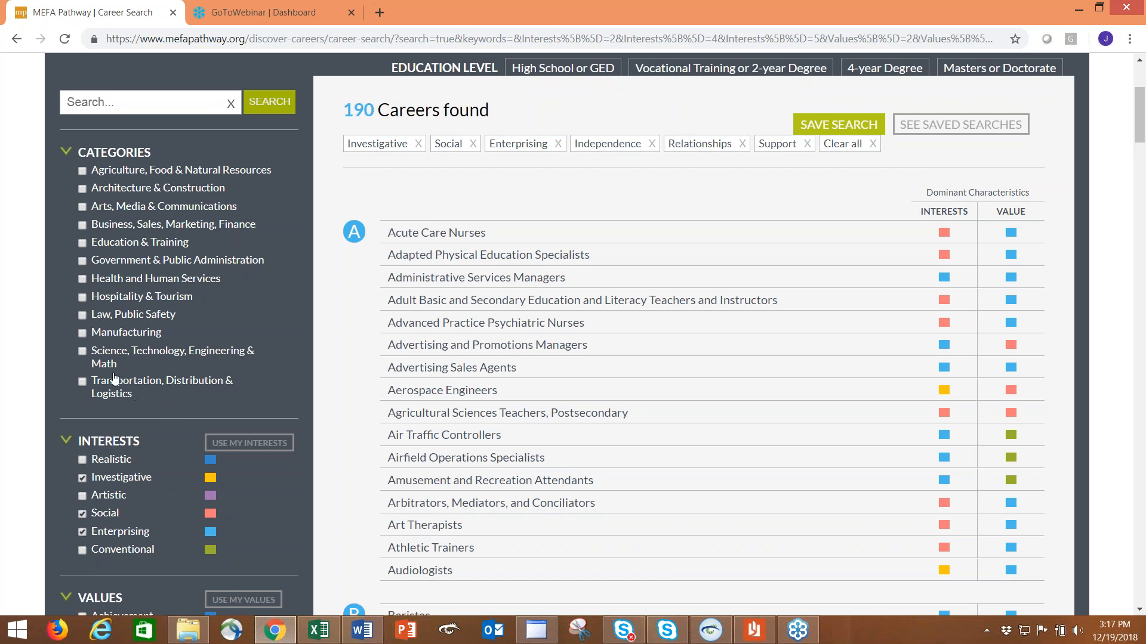
pyautogui.moveTo(84, 284)
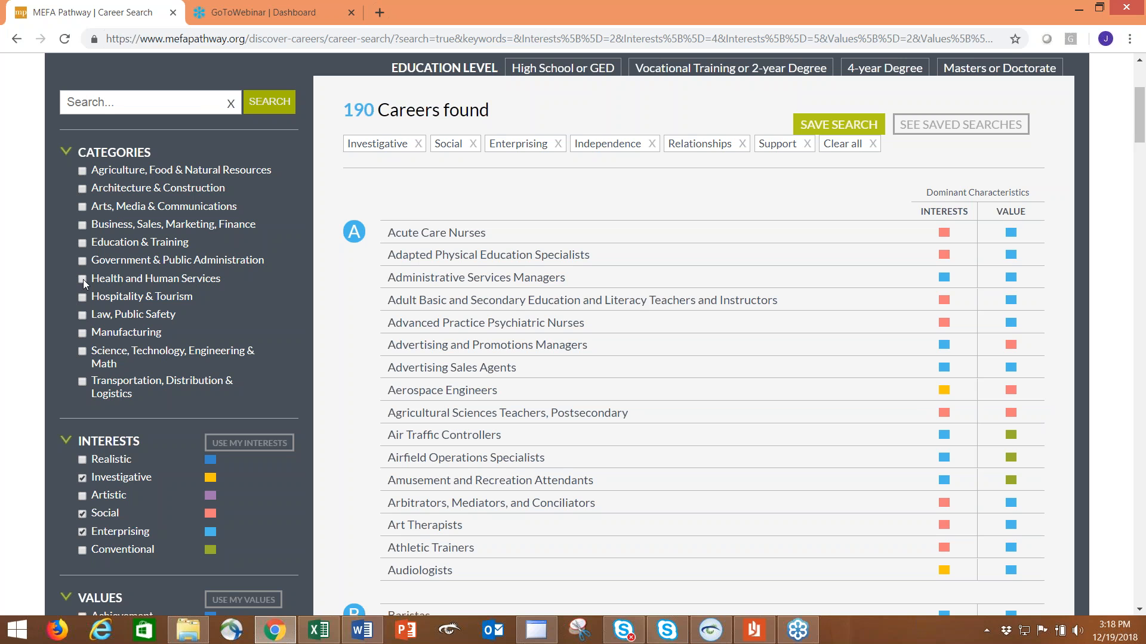
# Filter careers to Health and Human Services and Vocational Training or 2-year Degree, showing 19 results.
pyautogui.click(82, 280)
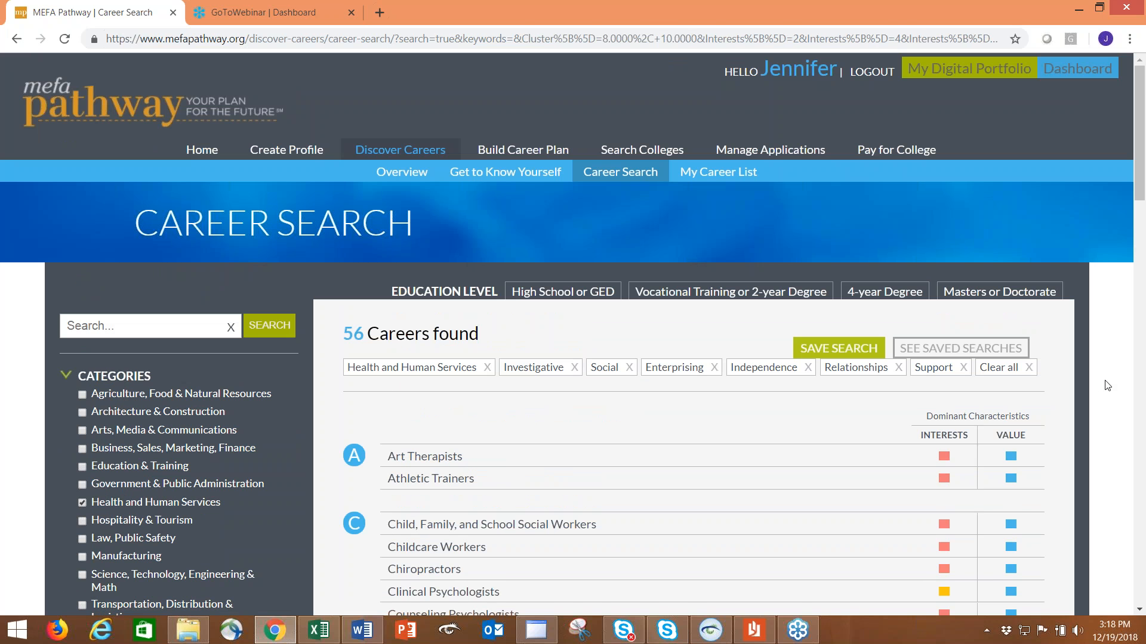
pyautogui.scroll(-3)
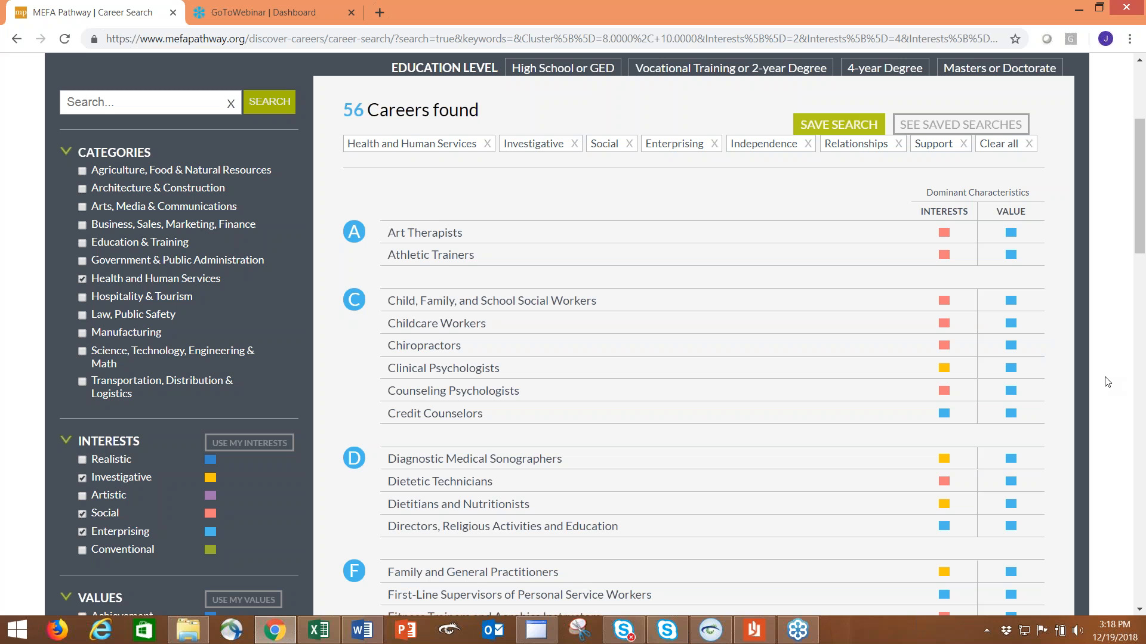
pyautogui.moveTo(515, 174)
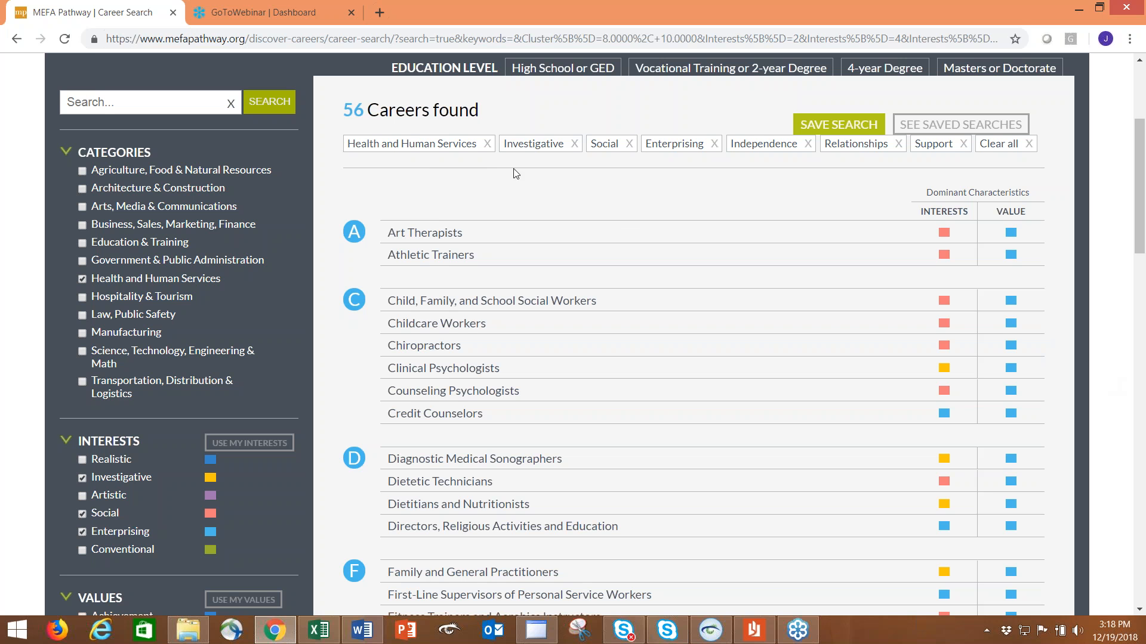
pyautogui.moveTo(814, 193)
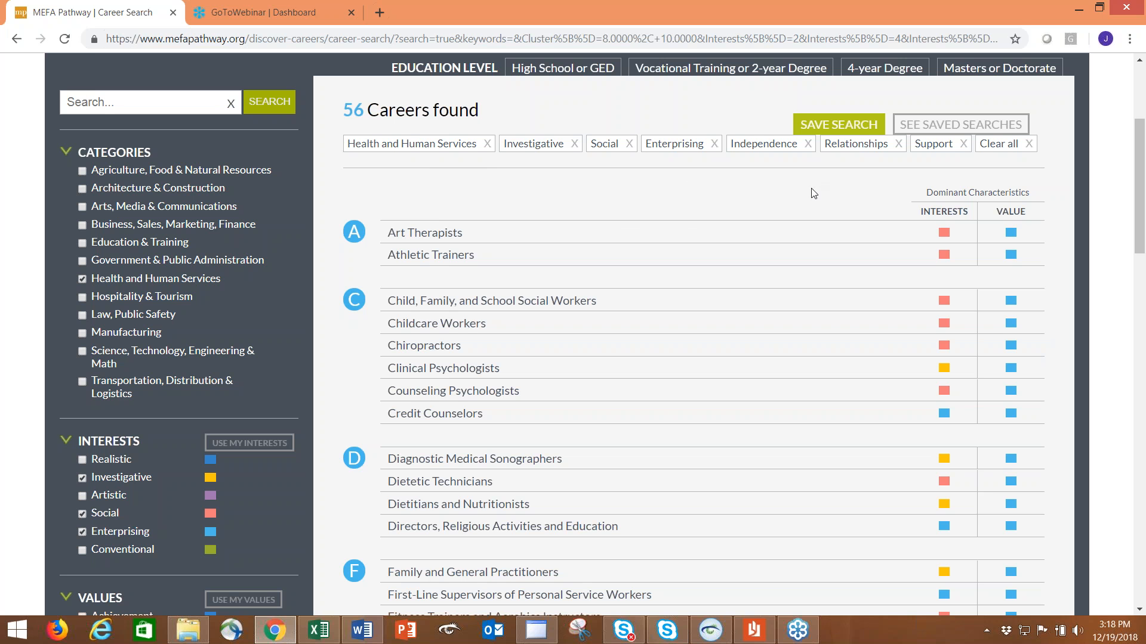
pyautogui.moveTo(707, 81)
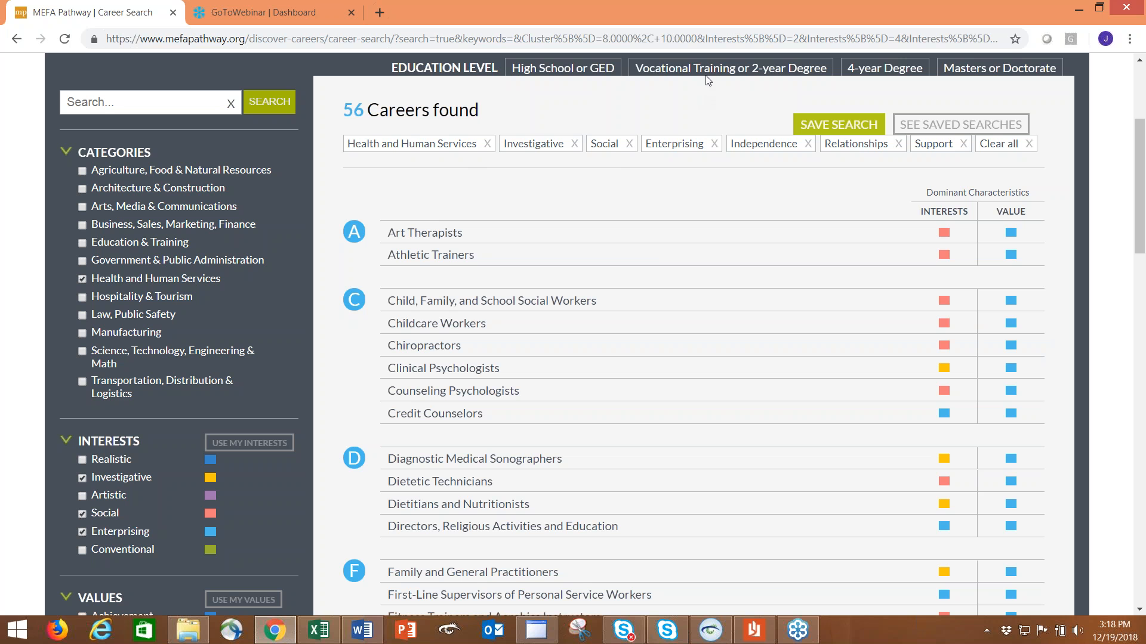
pyautogui.click(729, 67)
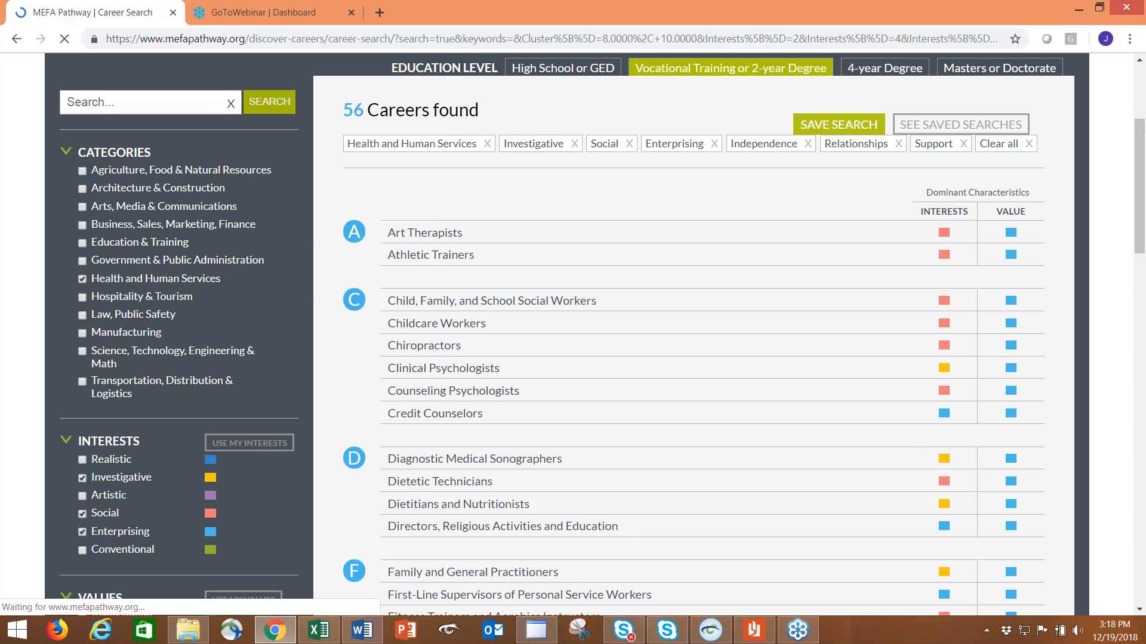
pyautogui.click(728, 68)
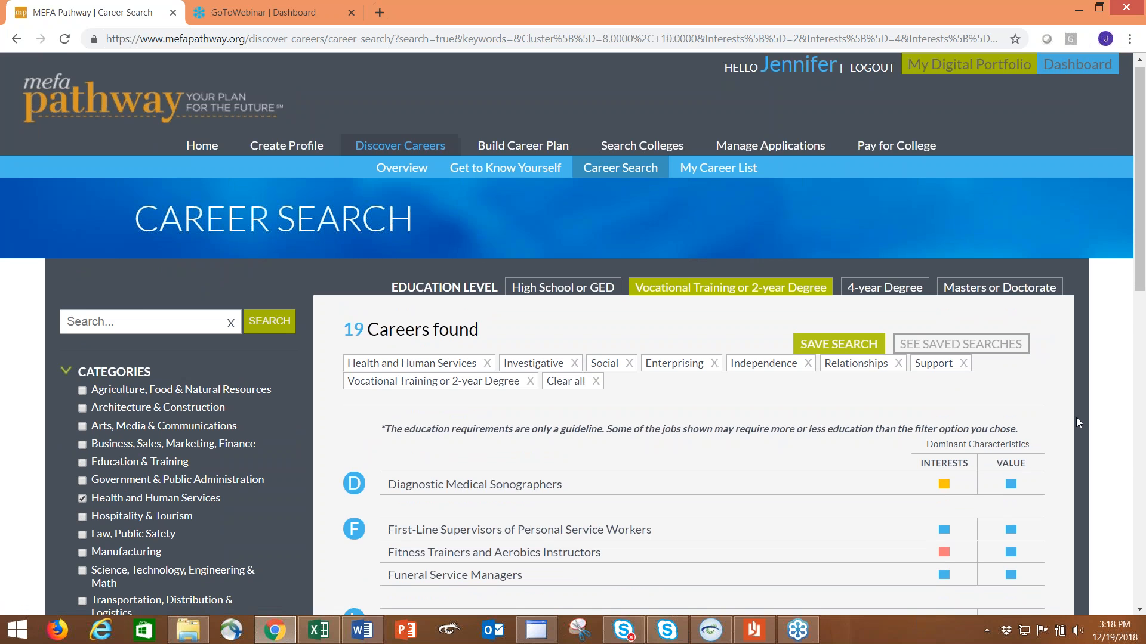
pyautogui.scroll(-3)
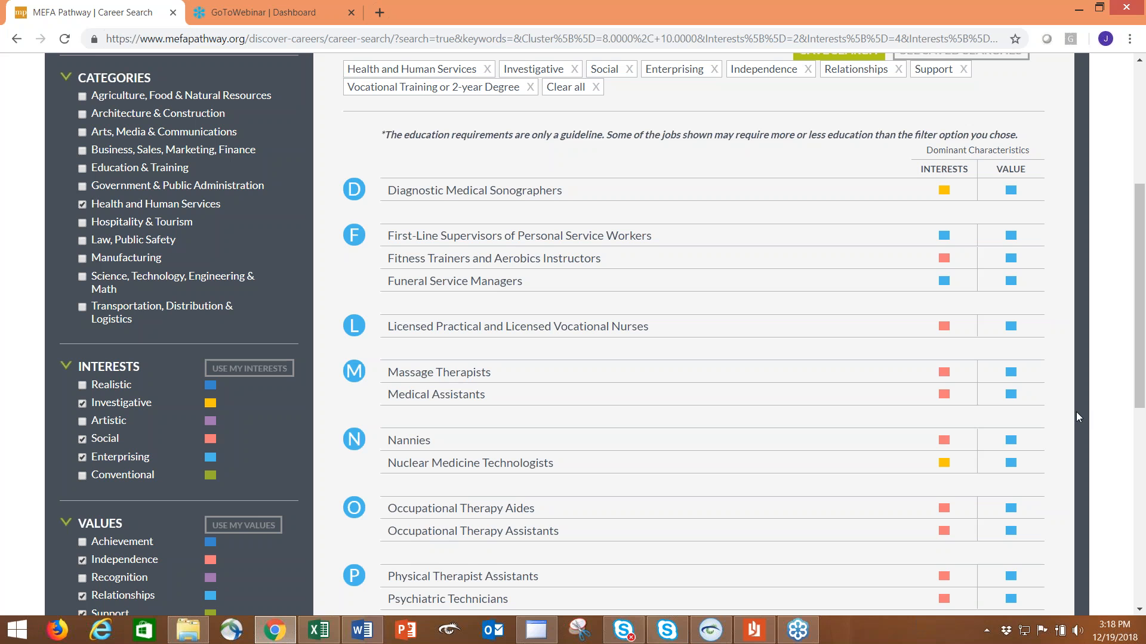
pyautogui.moveTo(1070, 419)
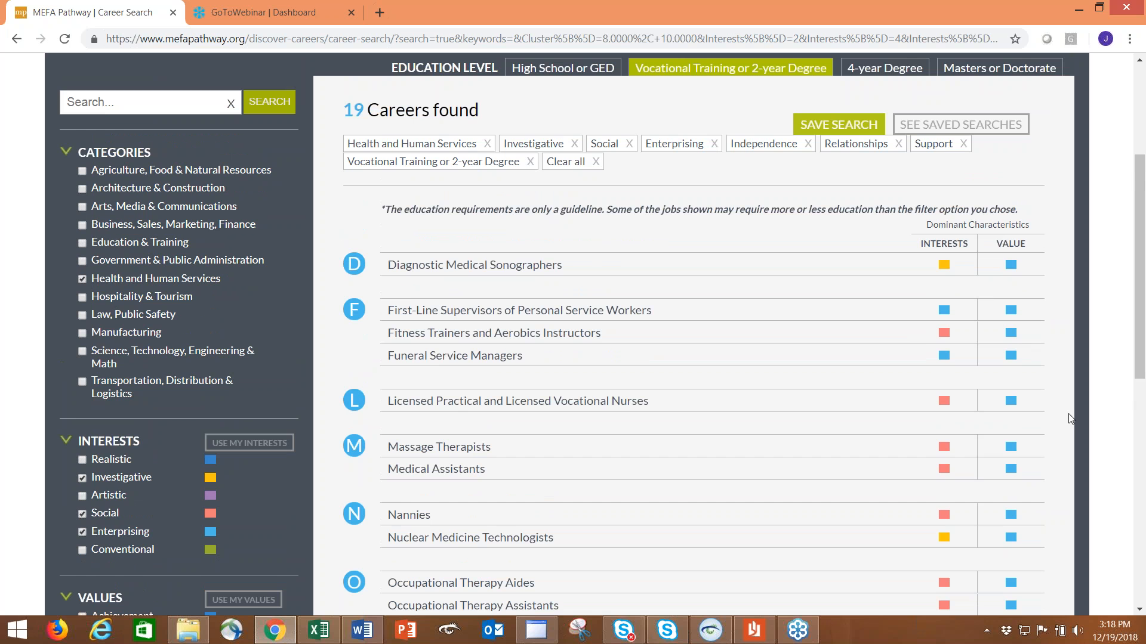
pyautogui.scroll(-3)
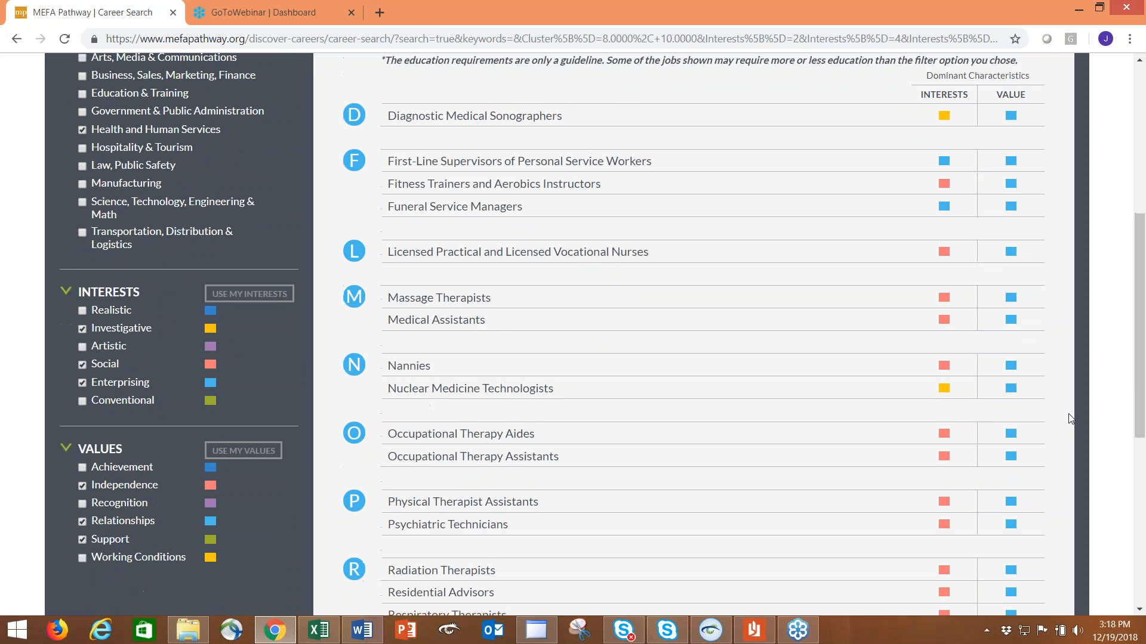
pyautogui.scroll(-3)
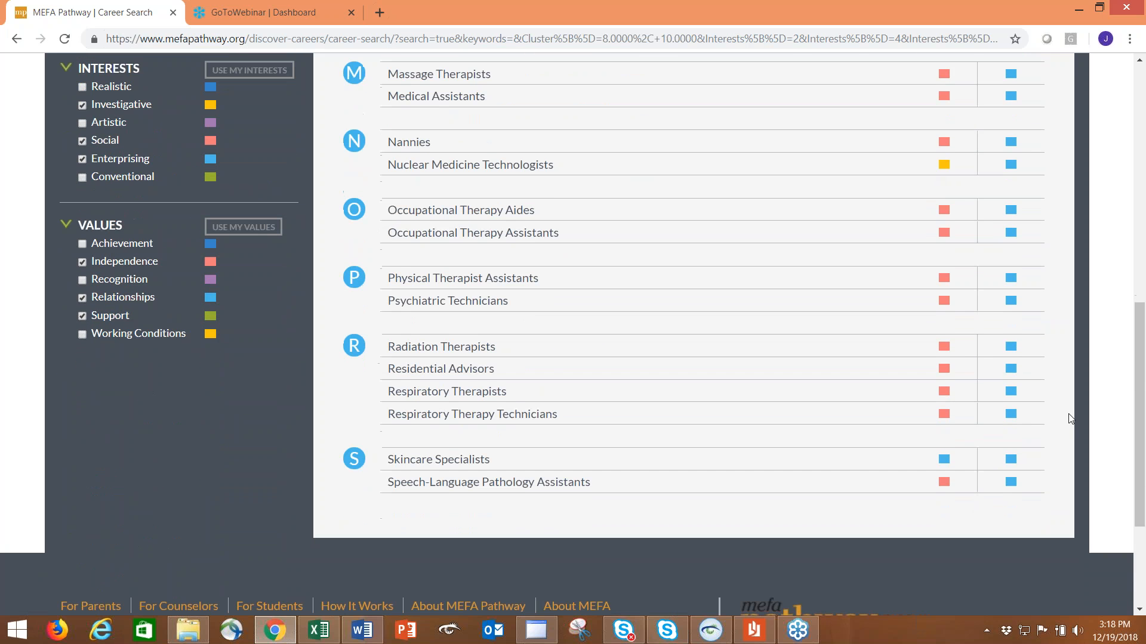
pyautogui.scroll(3)
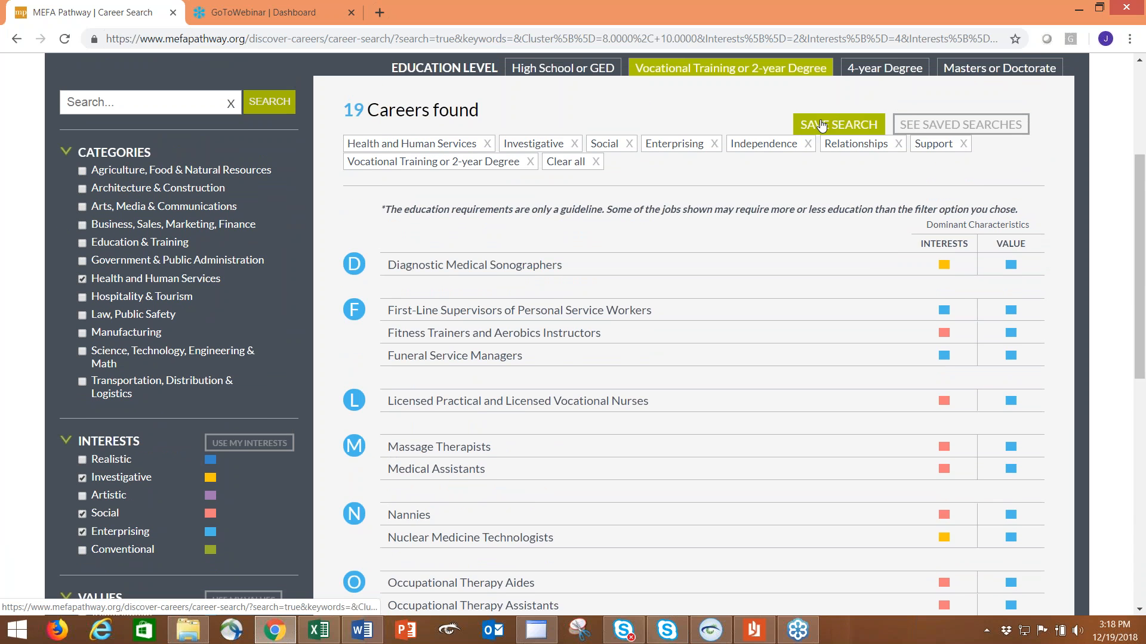
# Save the 19-career filtered search with the name 12.19.18.
pyautogui.click(838, 124)
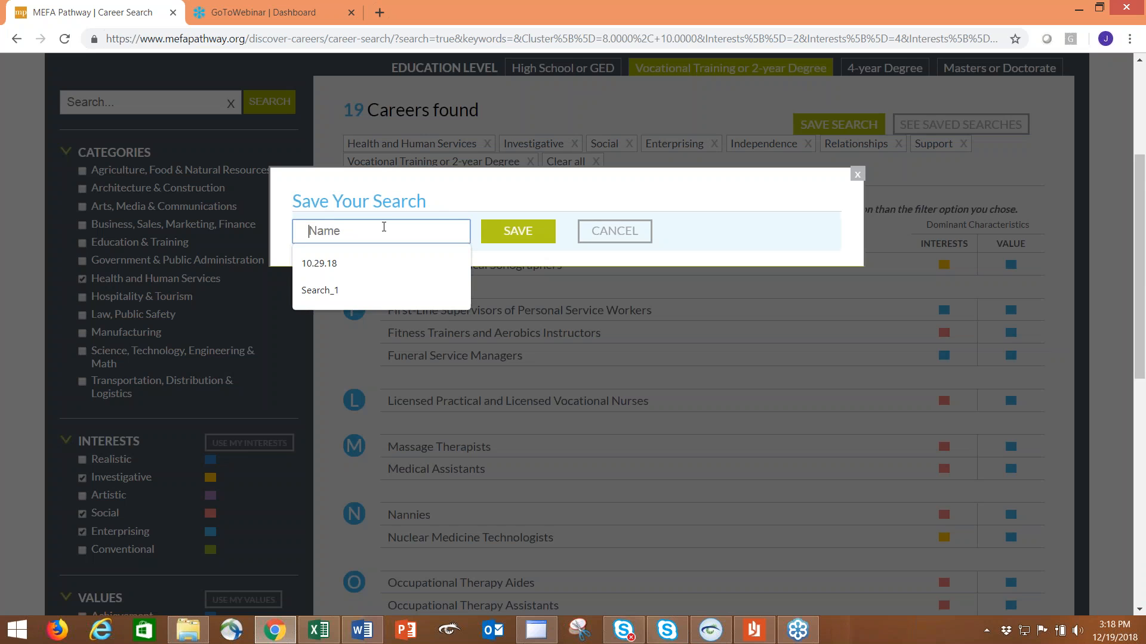
pyautogui.write('12.19.18')
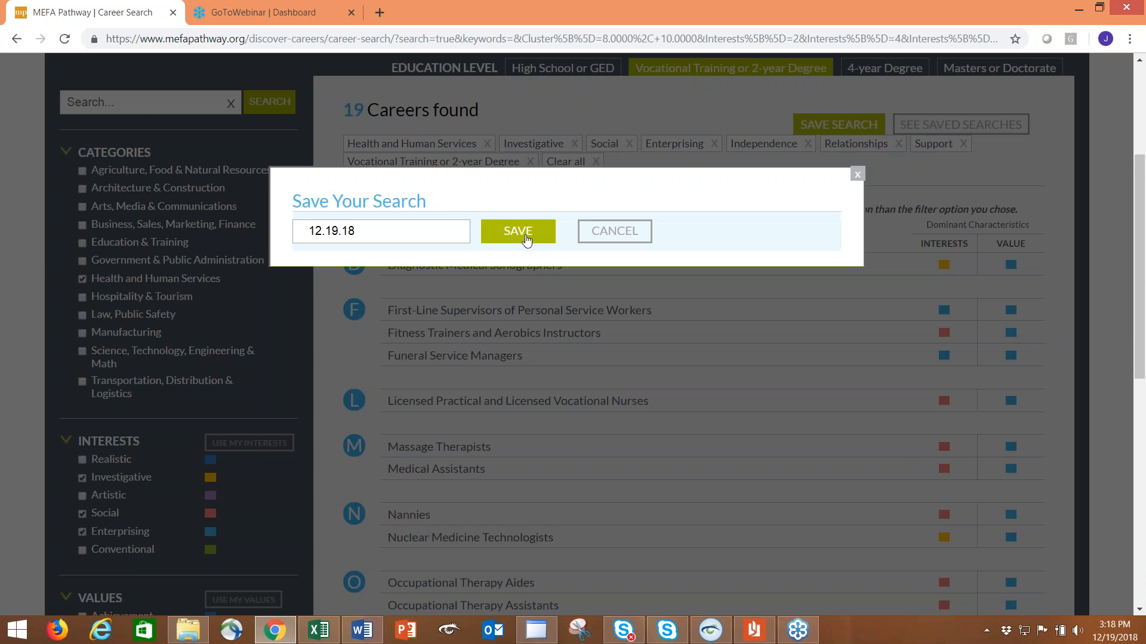
pyautogui.click(517, 231)
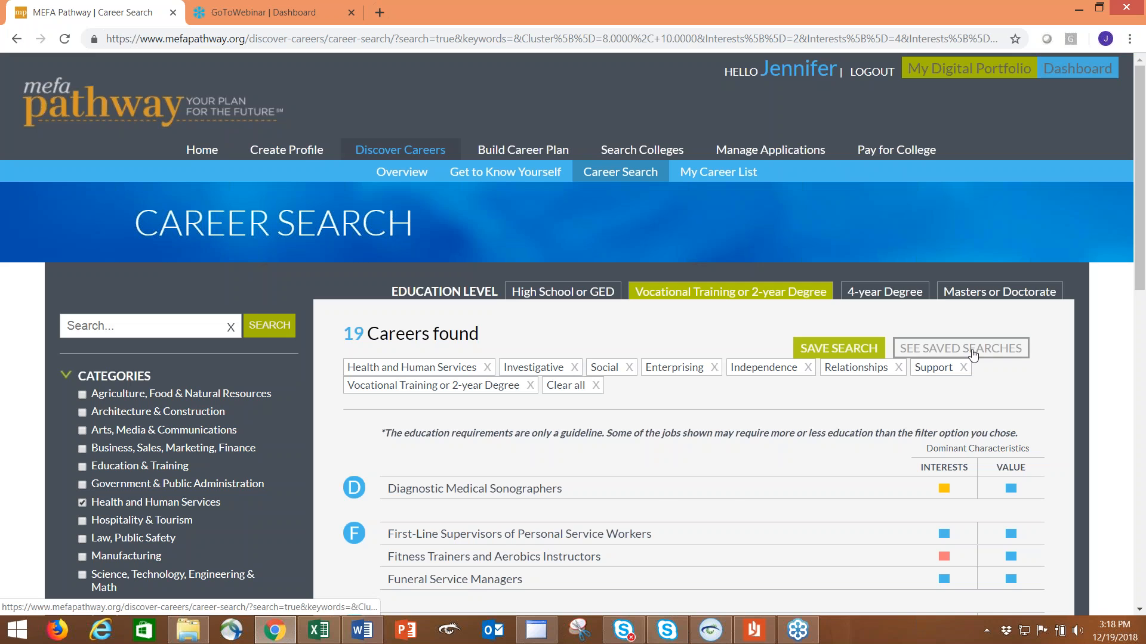
pyautogui.click(960, 347)
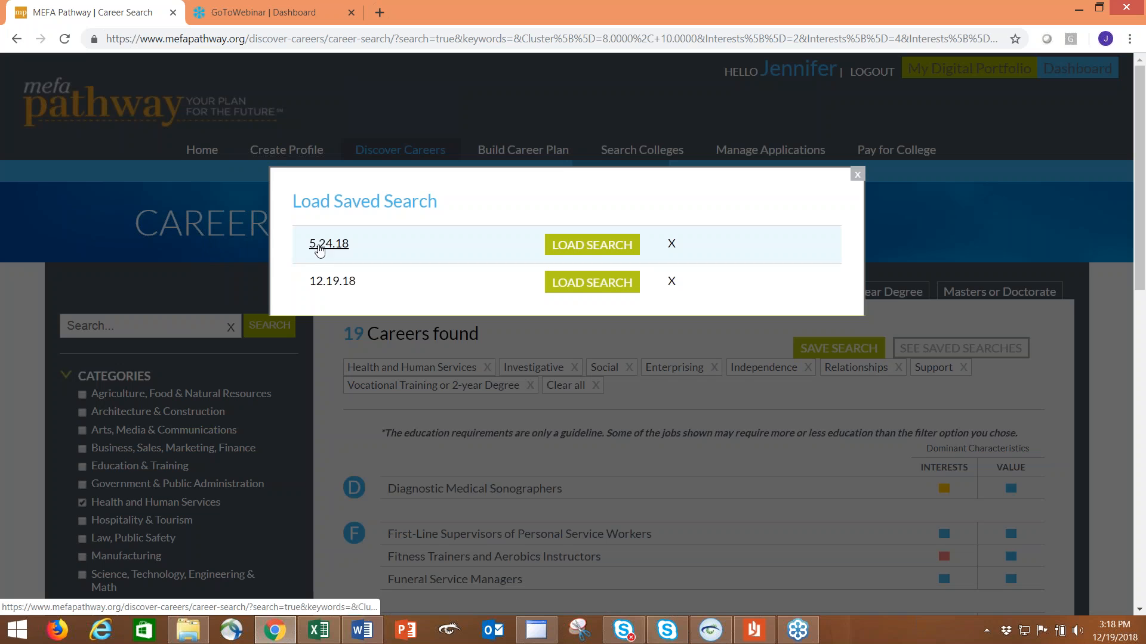
pyautogui.moveTo(325, 254)
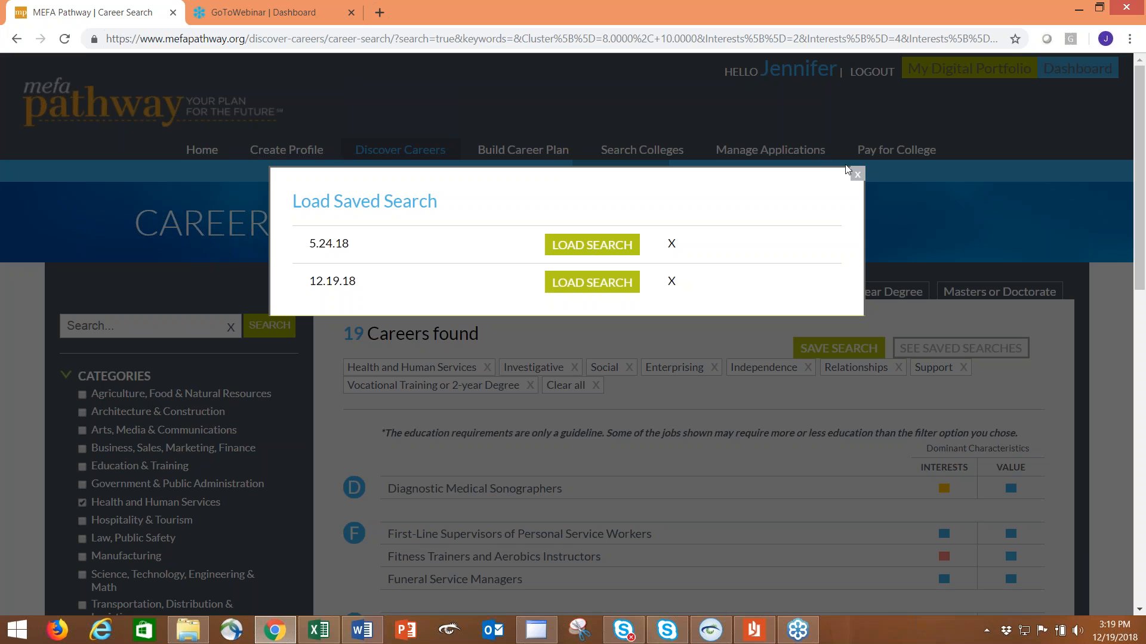
pyautogui.click(856, 175)
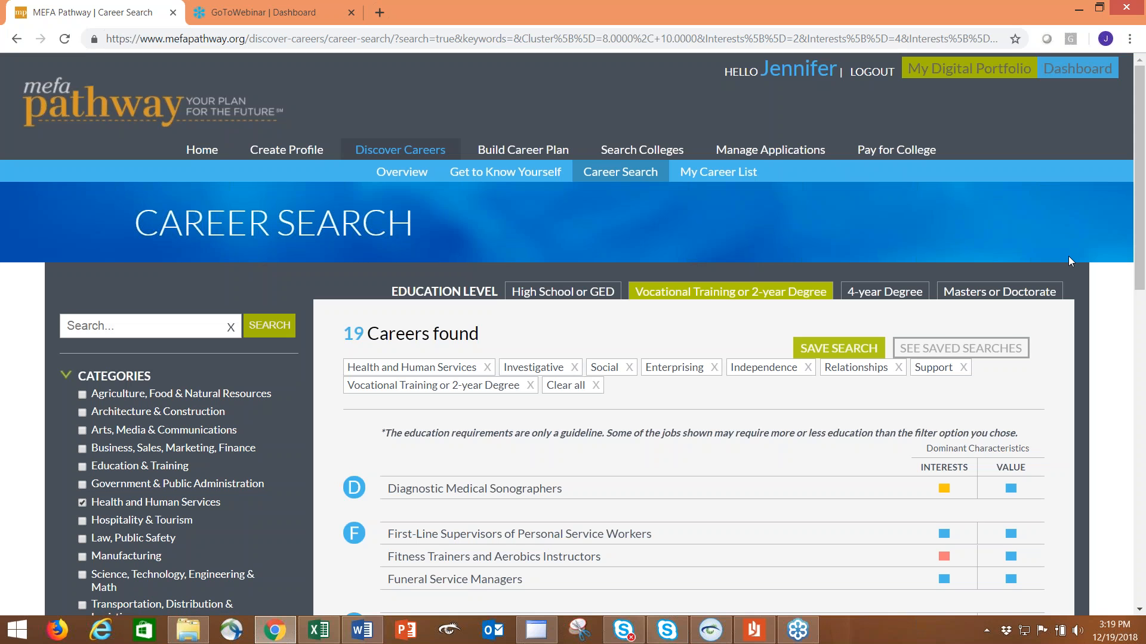
pyautogui.scroll(-3)
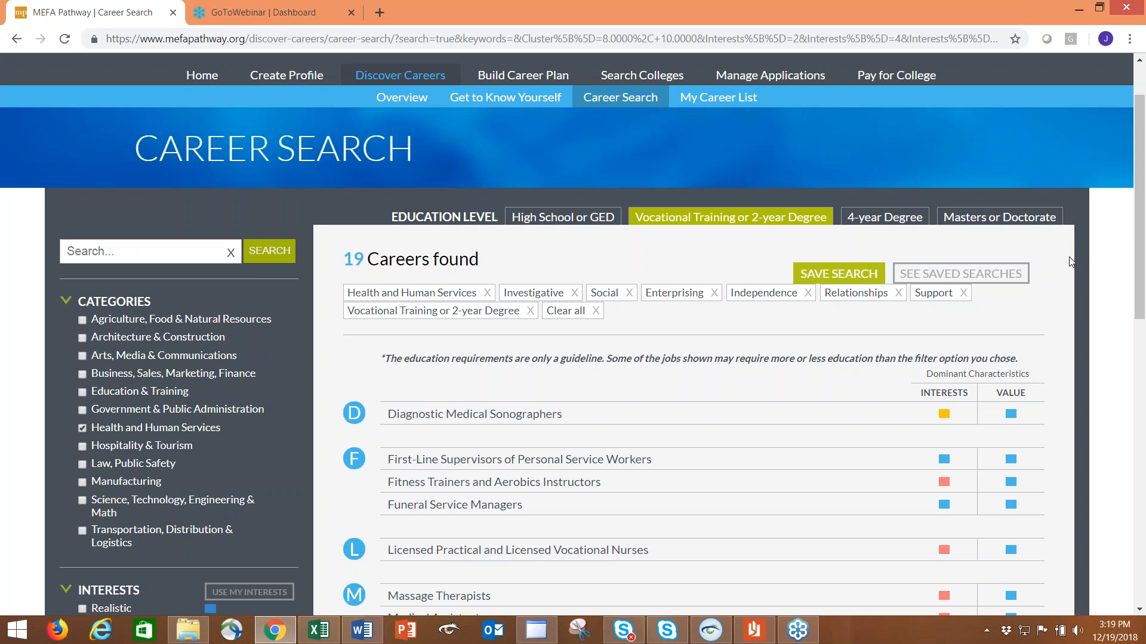
pyautogui.scroll(-3)
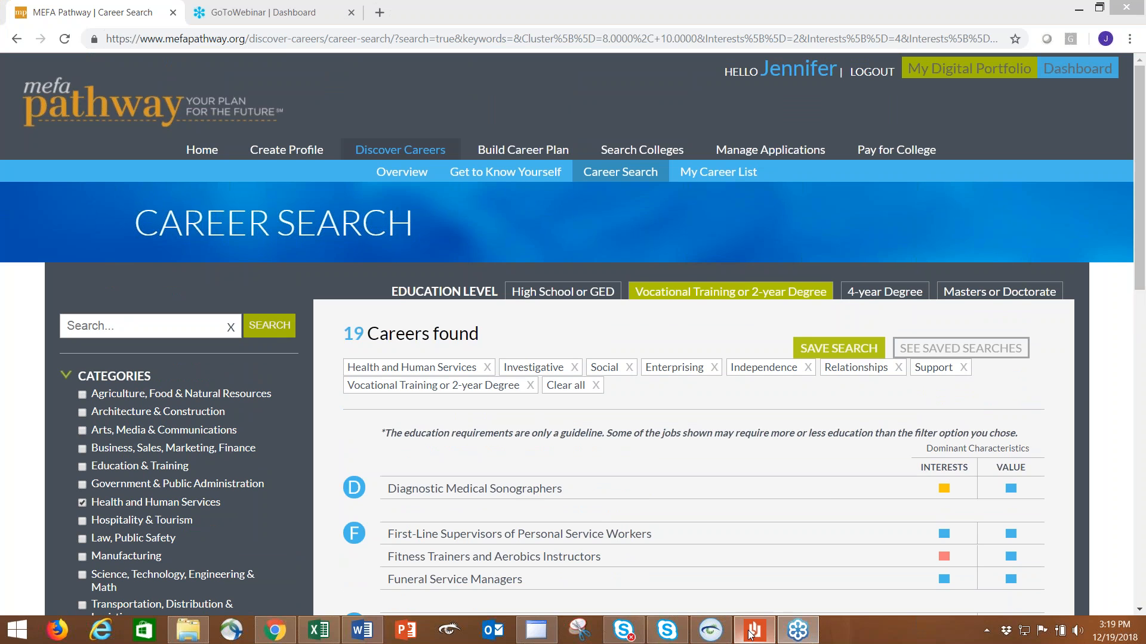
# Switch to GoToWebinar and display the closing slide with website, student login and contact details.
pyautogui.click(753, 631)
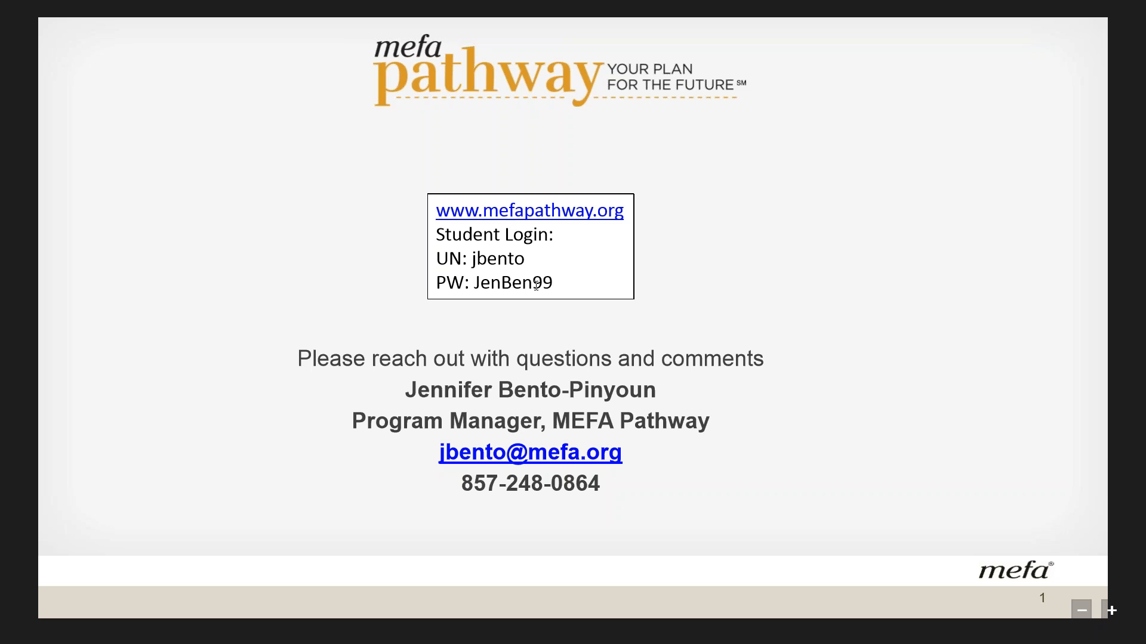
pyautogui.moveTo(706, 256)
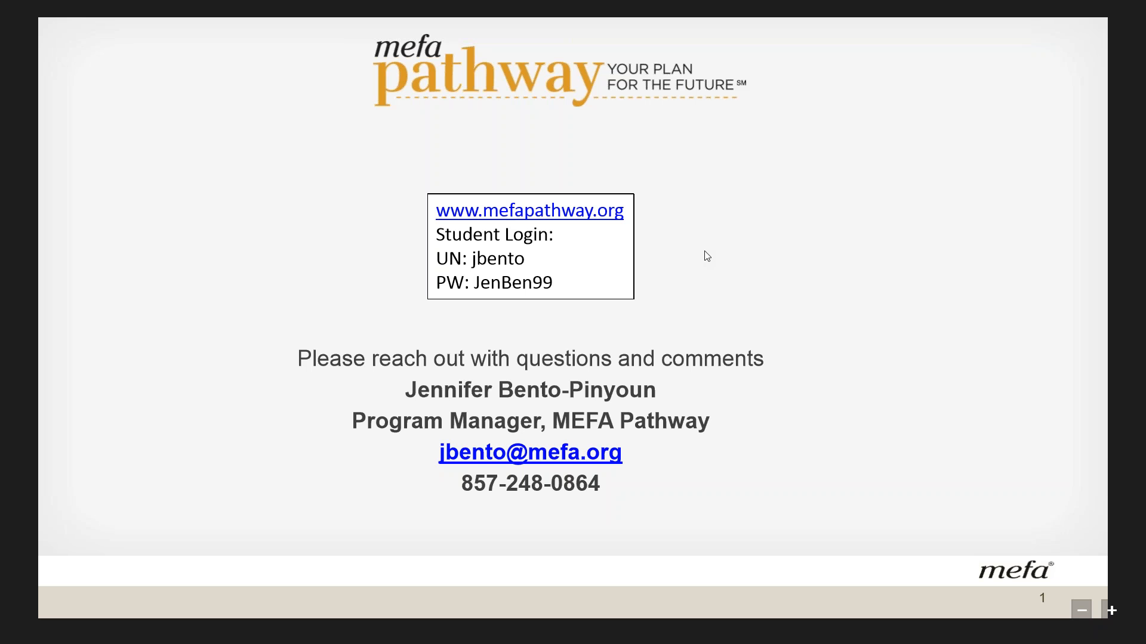